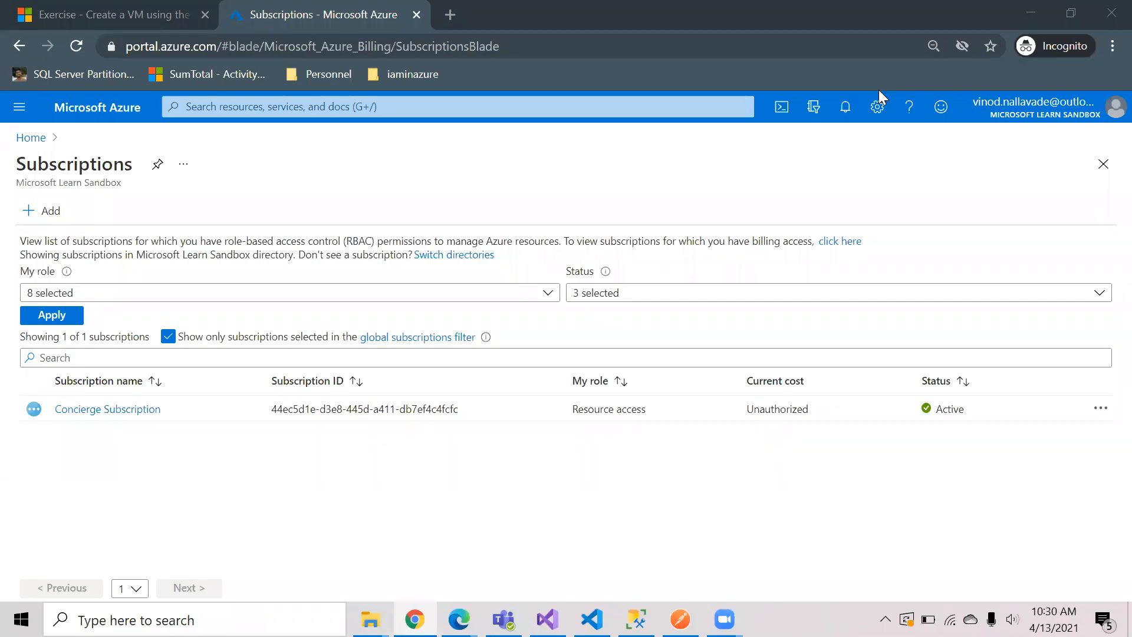
pyautogui.moveTo(617, 230)
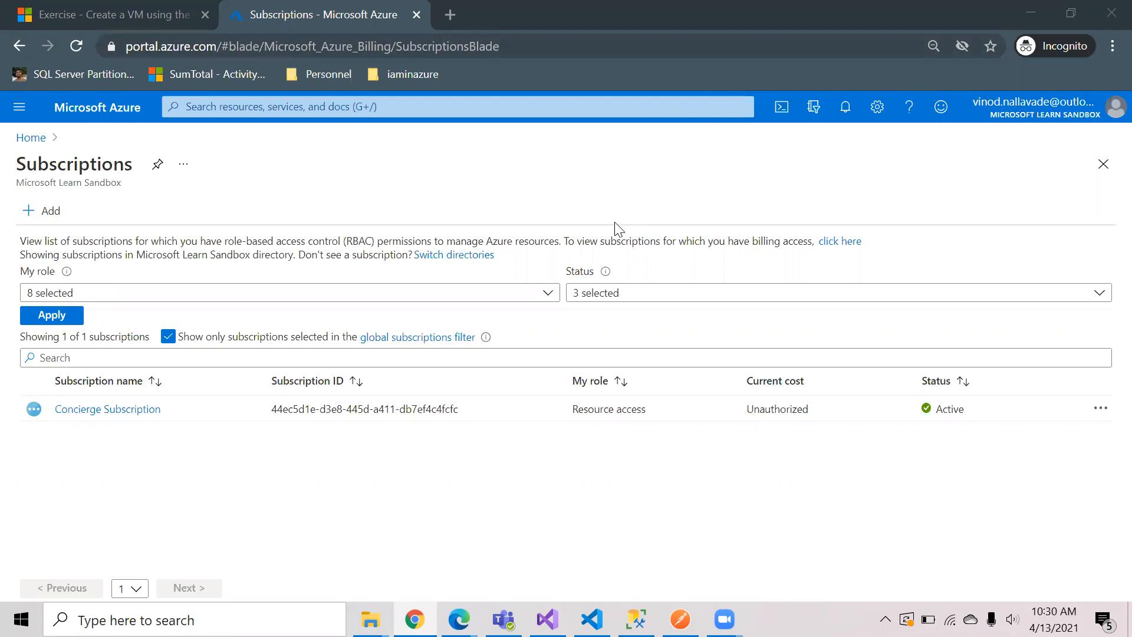
pyautogui.moveTo(363, 197)
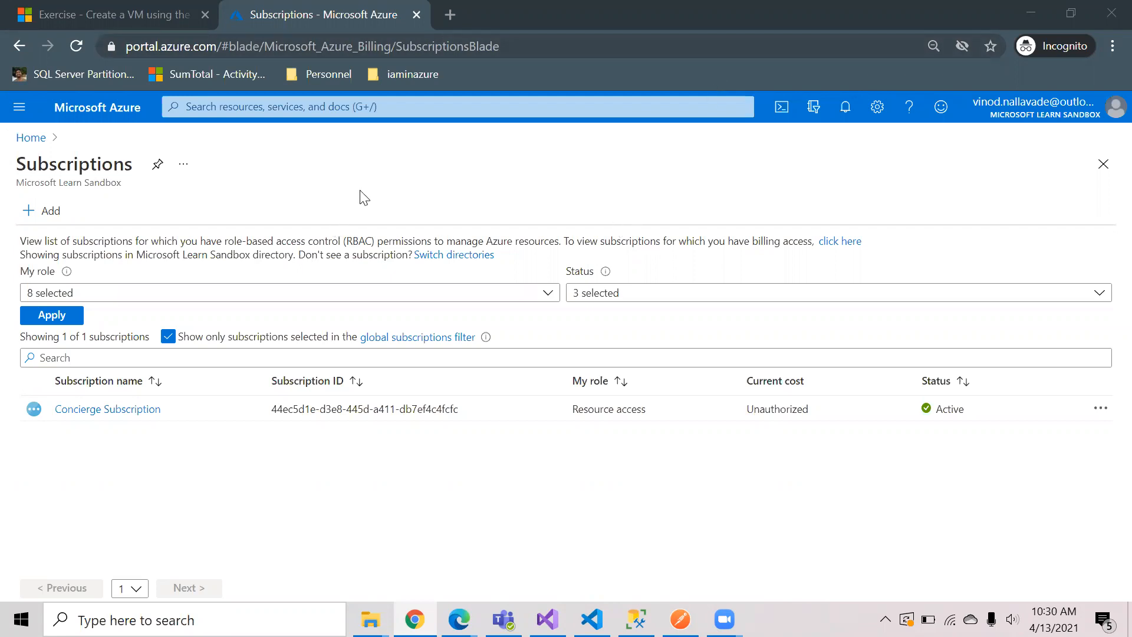
pyautogui.moveTo(400, 141)
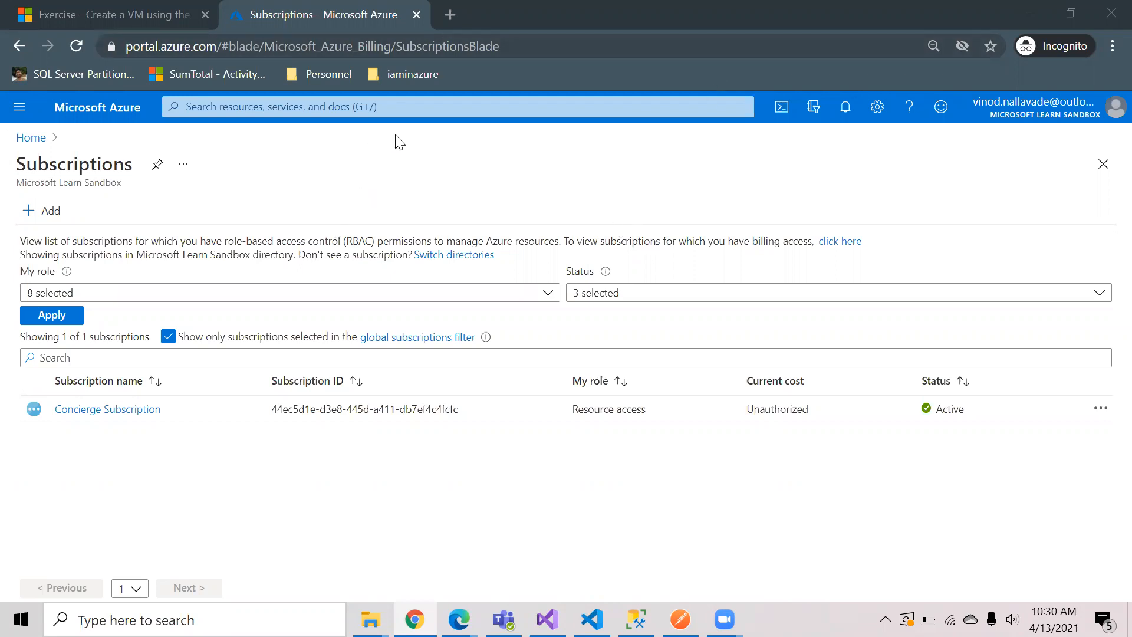
pyautogui.moveTo(156, 191)
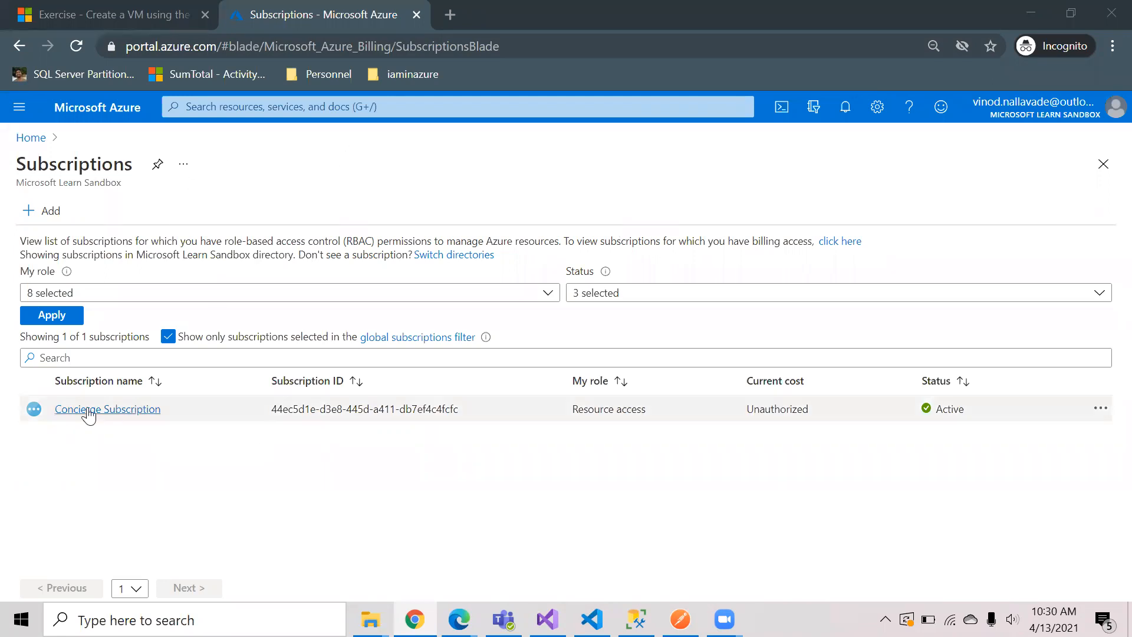
# Navigate from the Concierge Subscription's resource groups into the sandbox learn resource group.
pyautogui.click(108, 410)
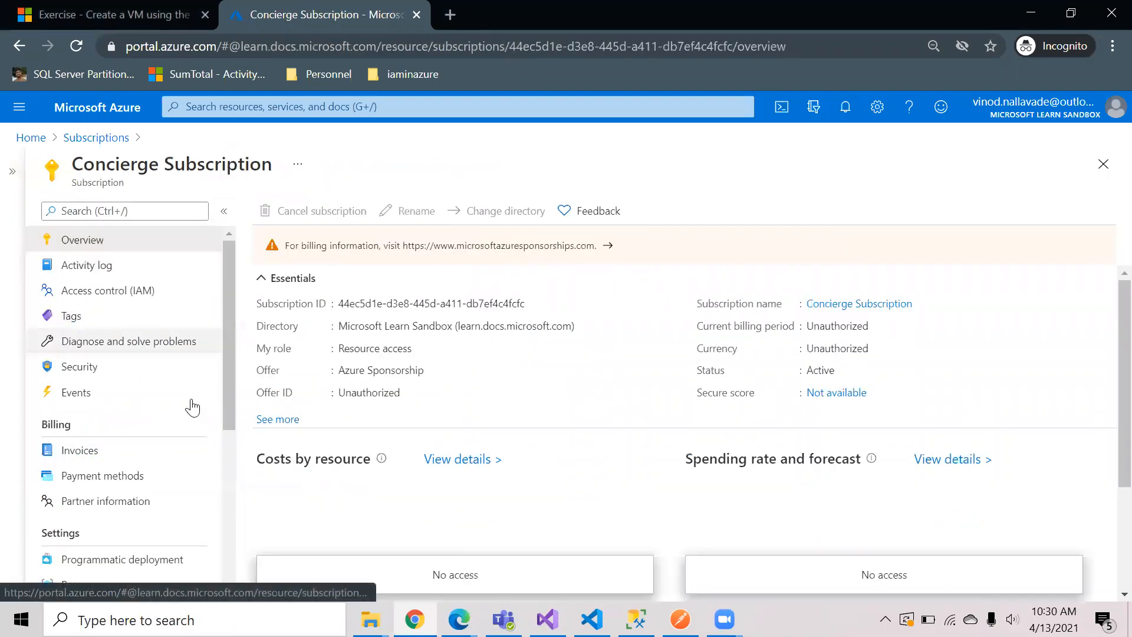
pyautogui.scroll(-3)
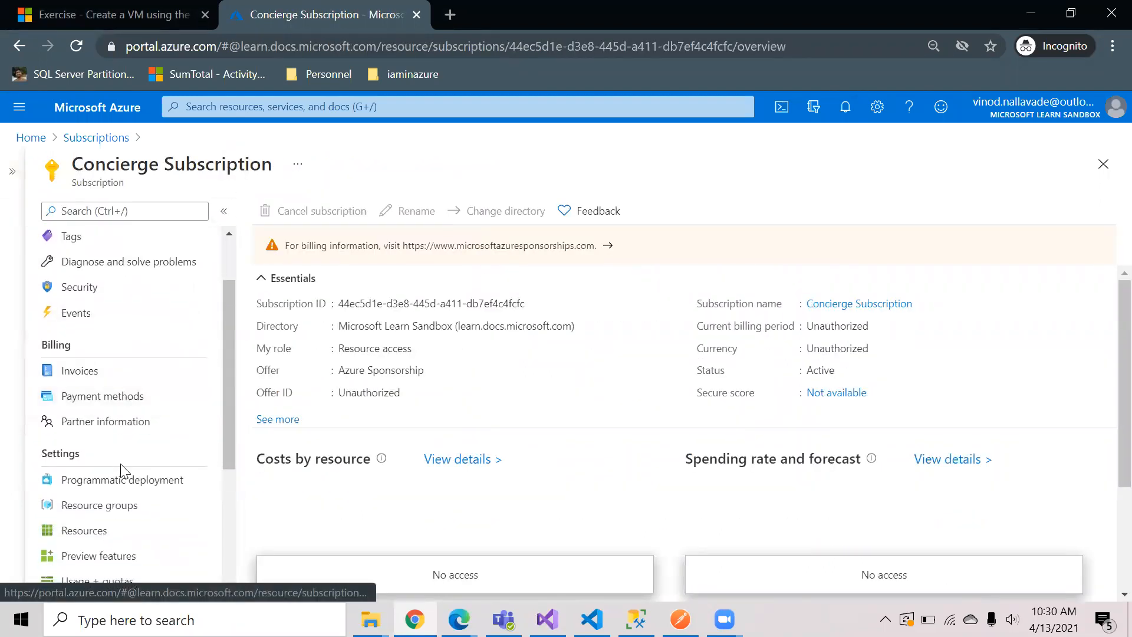
pyautogui.click(99, 505)
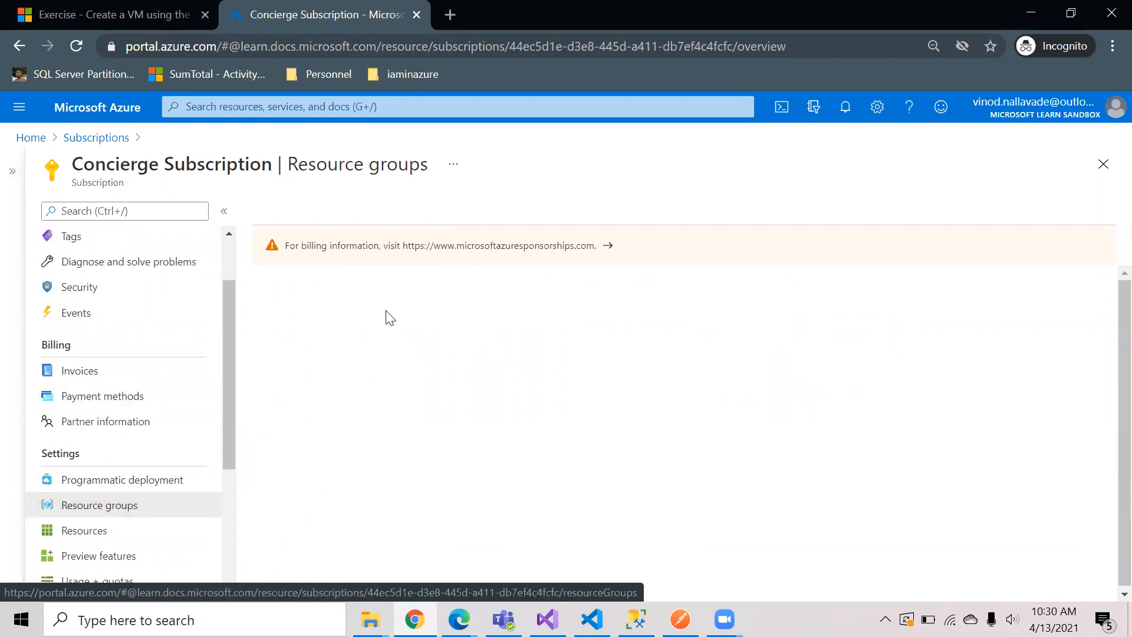
pyautogui.click(99, 505)
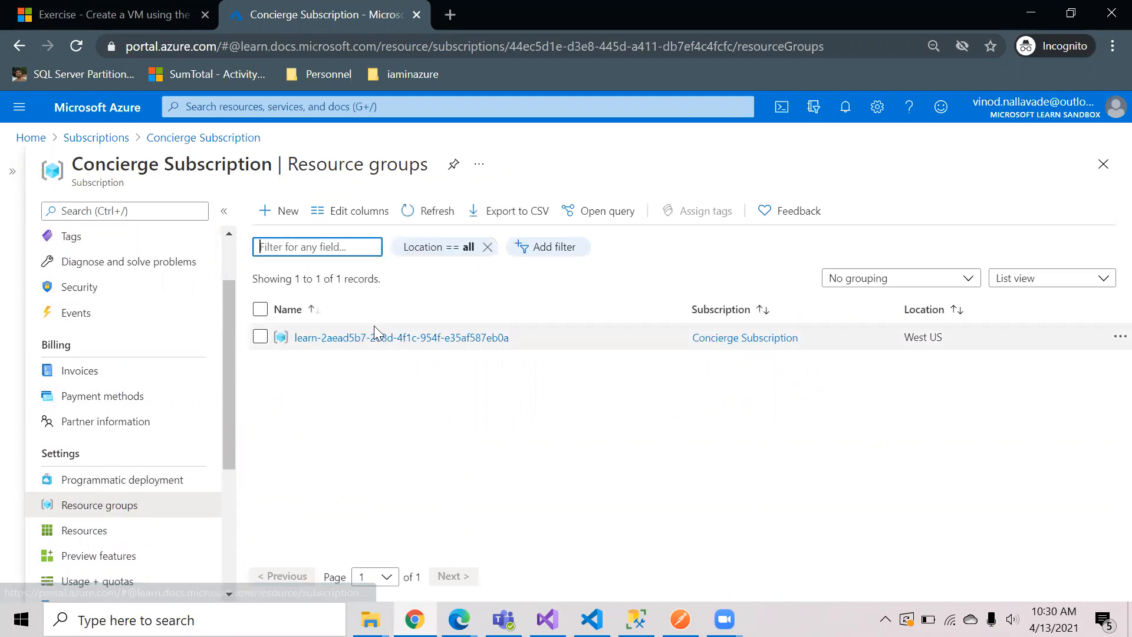
pyautogui.click(401, 337)
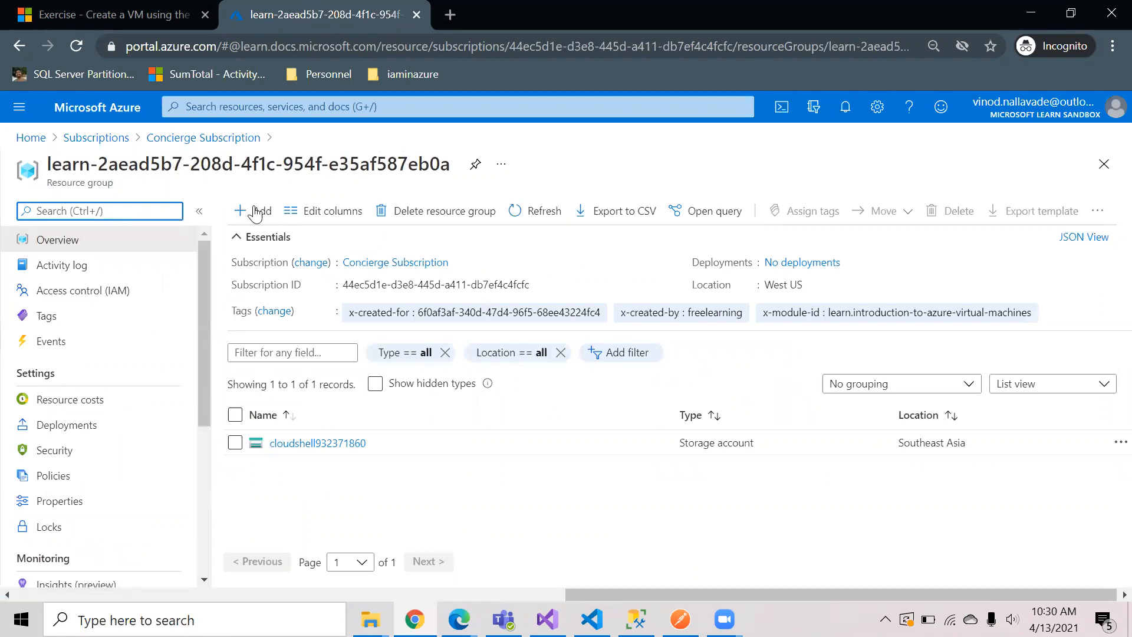
# Add a new resource to the group and search the marketplace for function app.
pyautogui.click(252, 209)
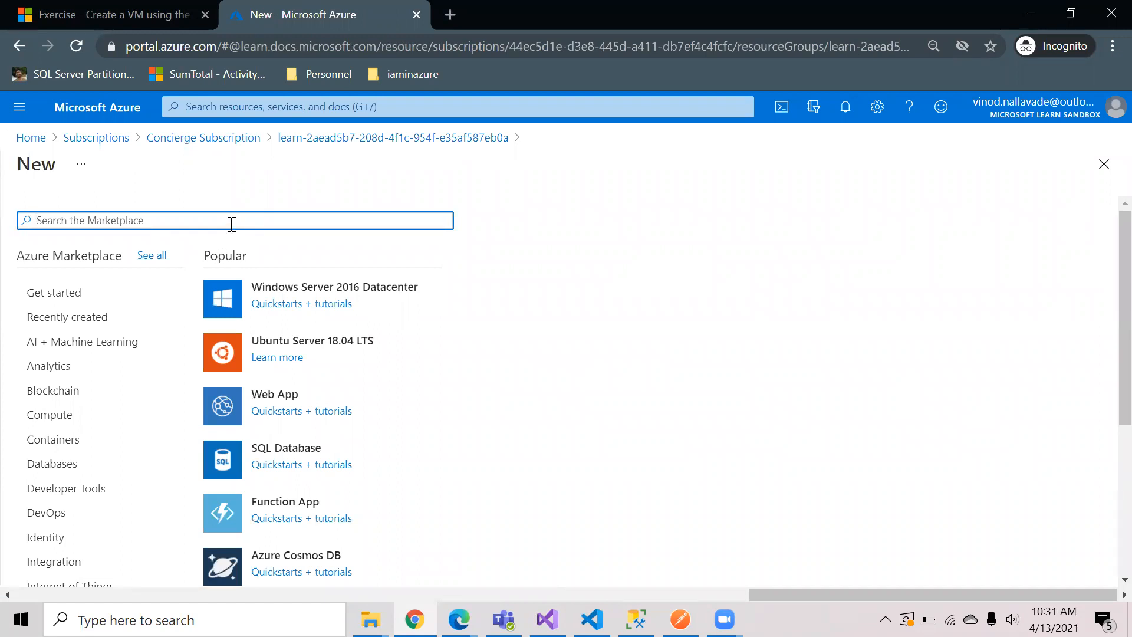
pyautogui.write('function app')
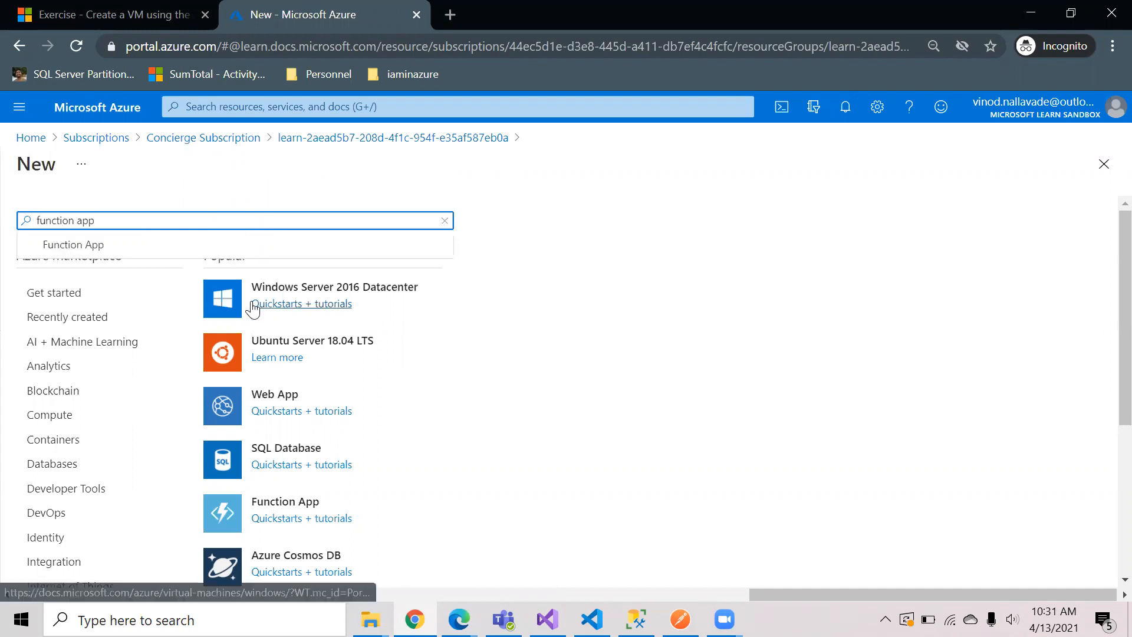
pyautogui.moveTo(284, 501)
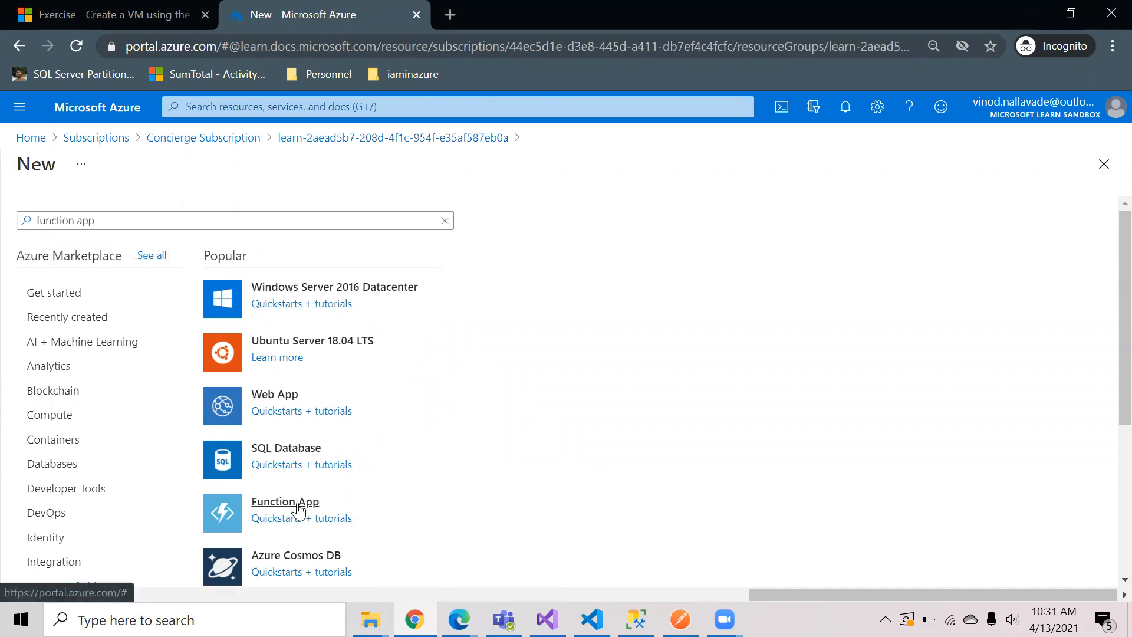
# Choose Function App from the marketplace results to begin creating one.
pyautogui.click(284, 502)
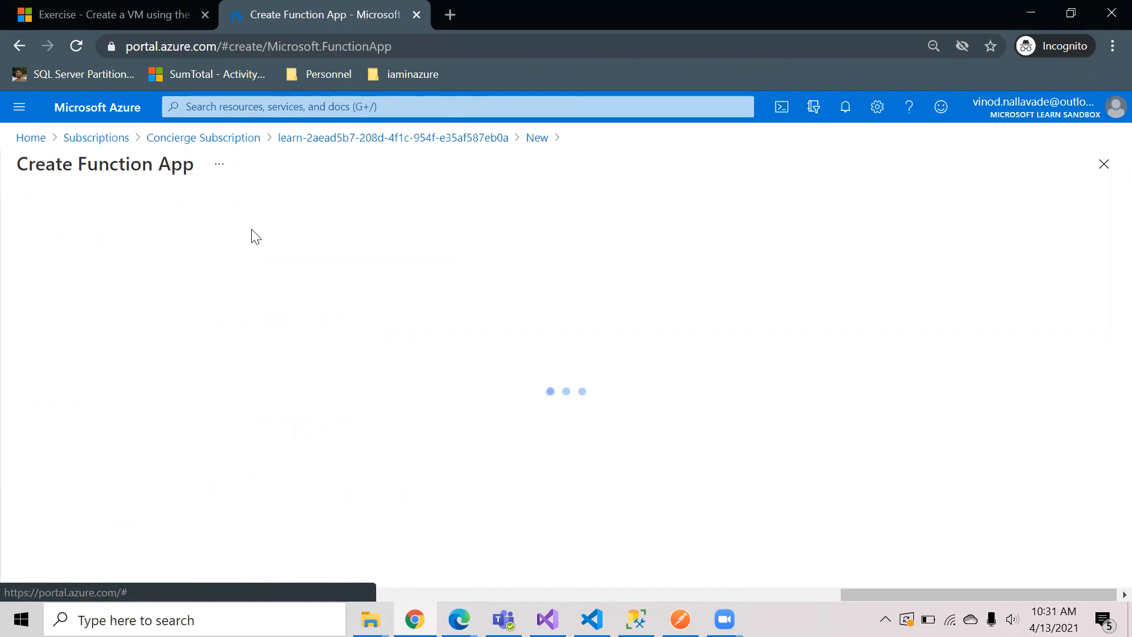
pyautogui.moveTo(240, 300)
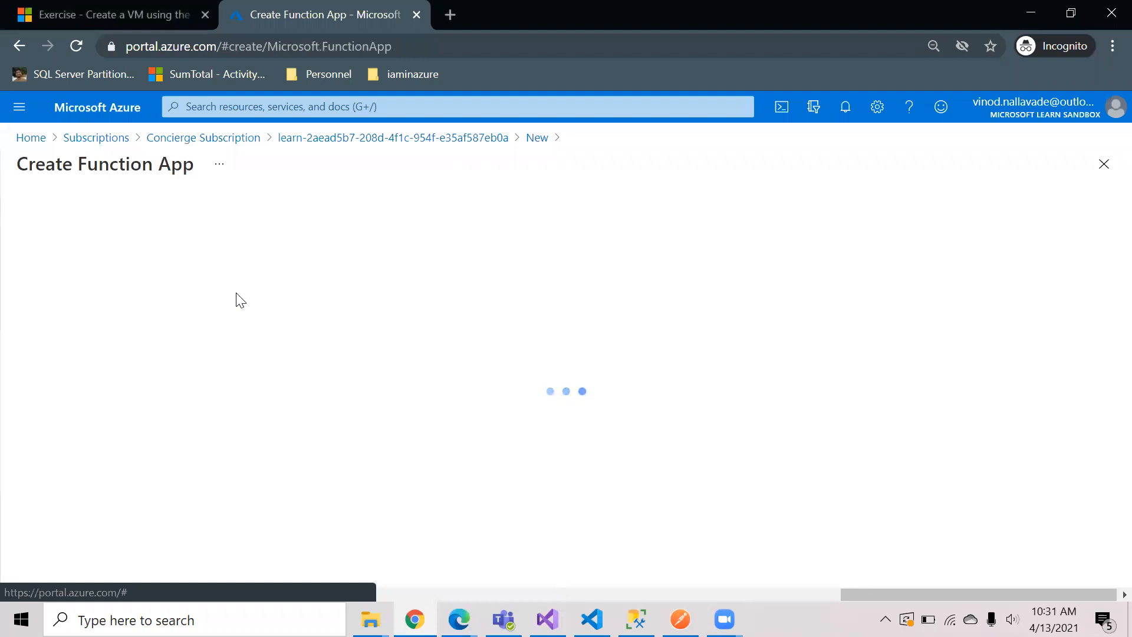
pyautogui.moveTo(525, 191)
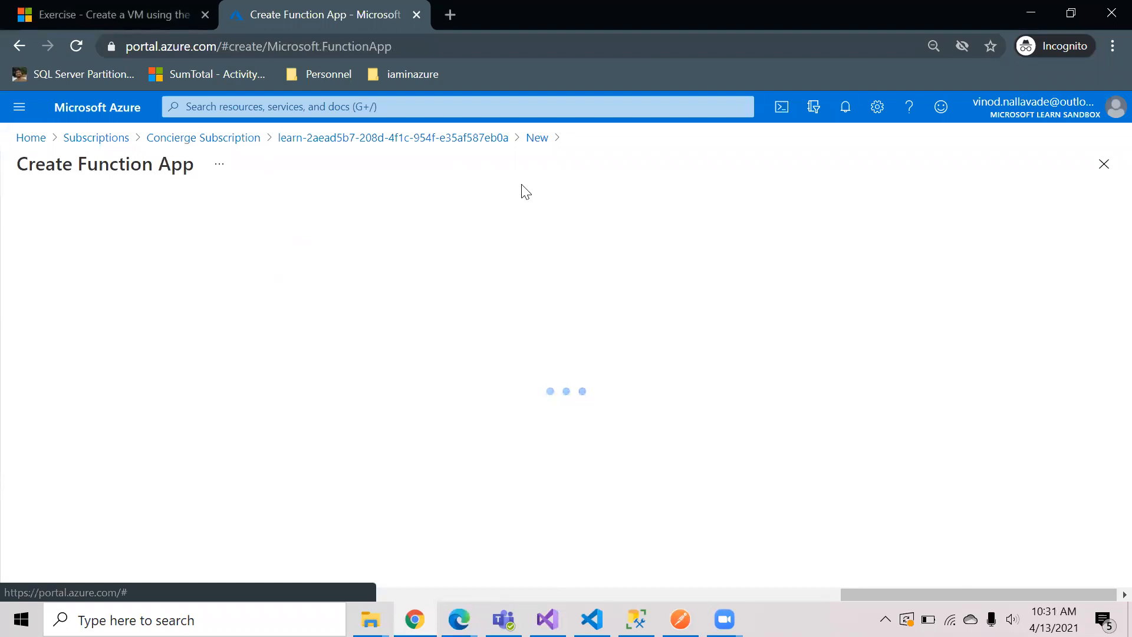
pyautogui.moveTo(471, 224)
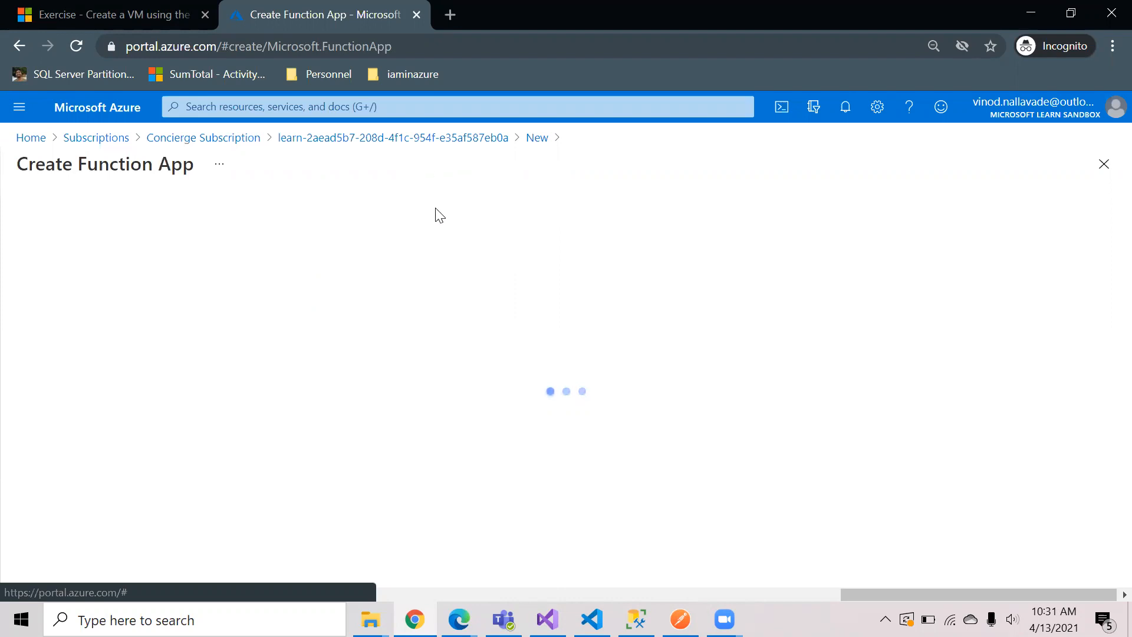
pyautogui.moveTo(452, 223)
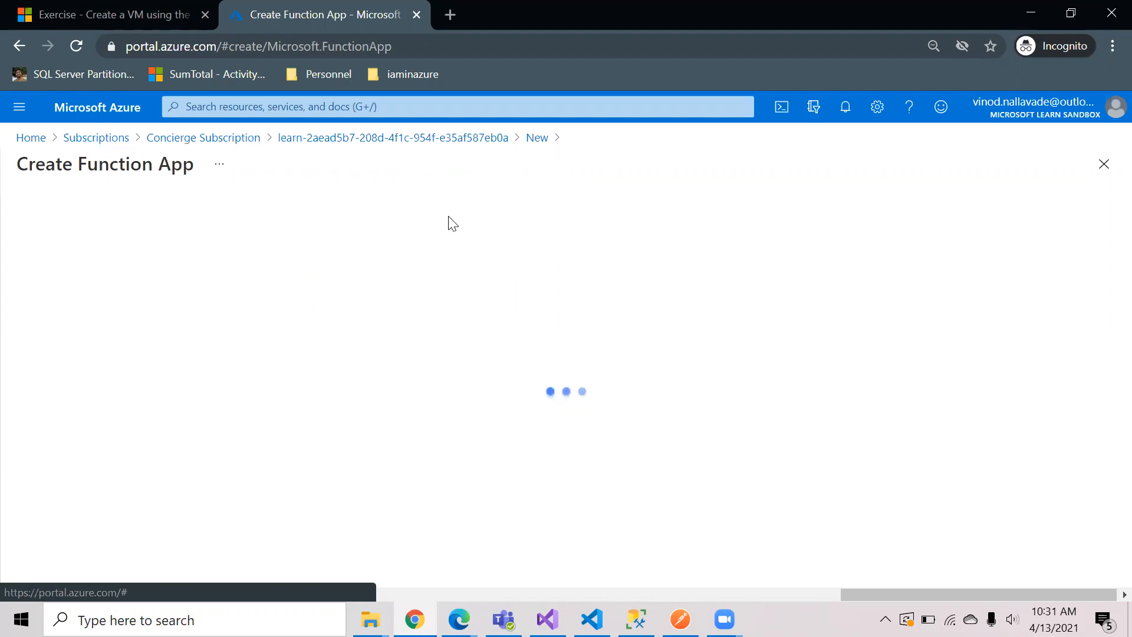
pyautogui.moveTo(396, 240)
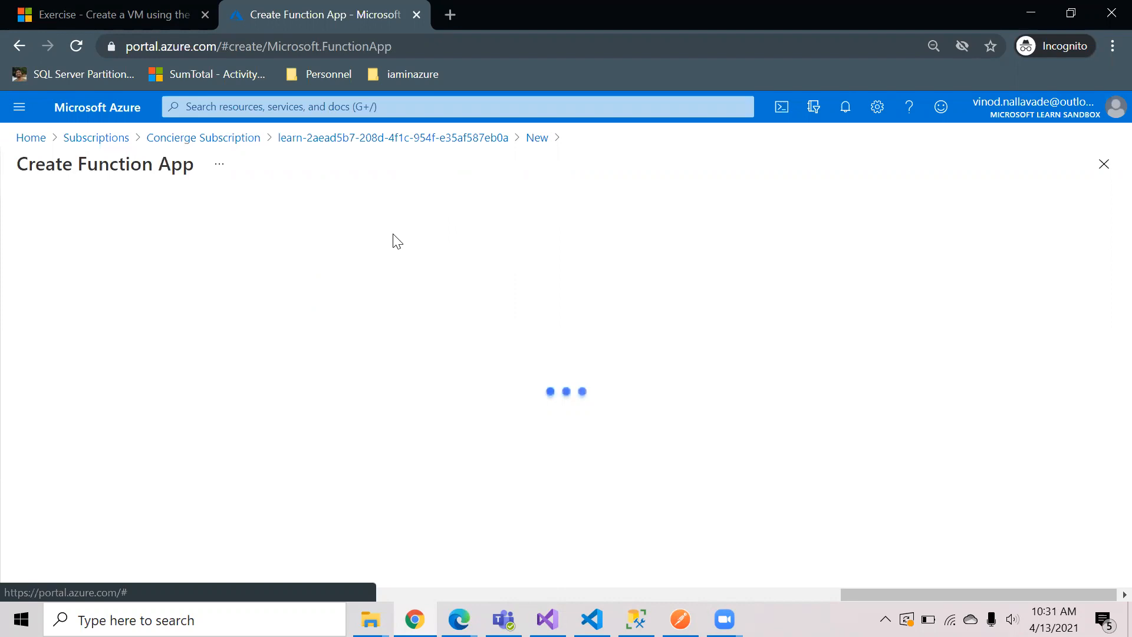
pyautogui.moveTo(537, 137)
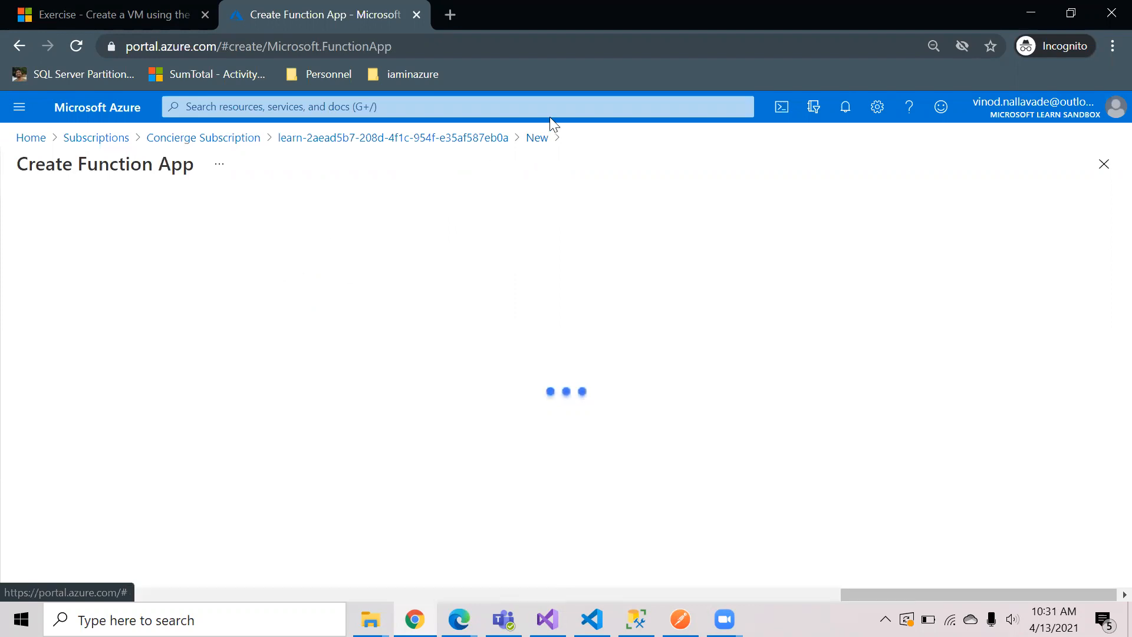
pyautogui.moveTo(393, 136)
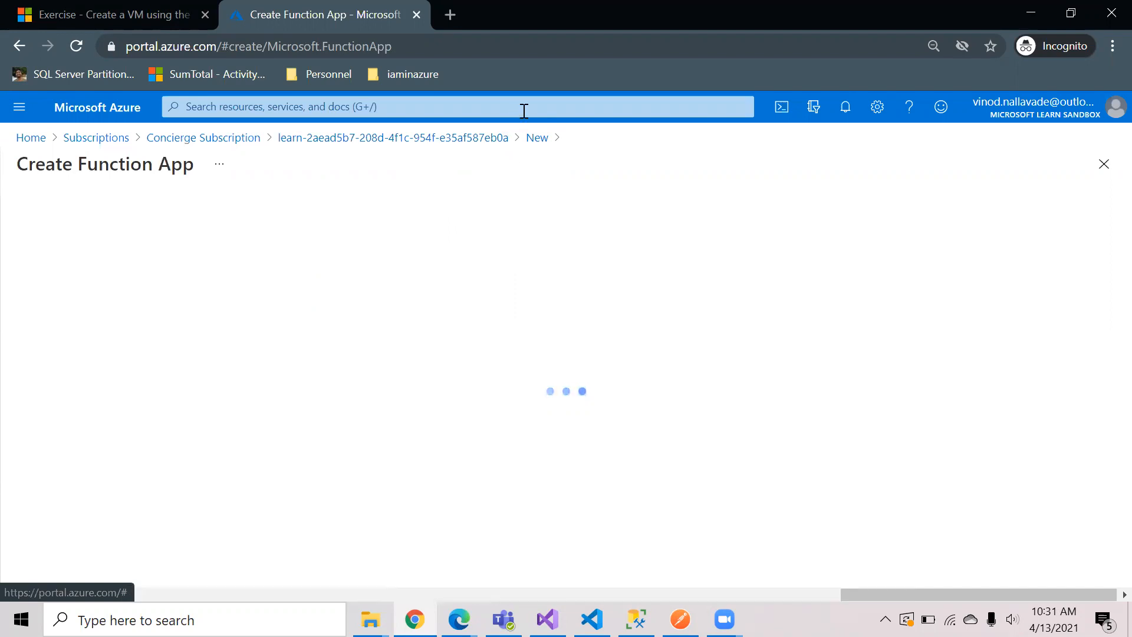
# Find the Function App service via portal search and start a new Function App.
pyautogui.click(456, 106)
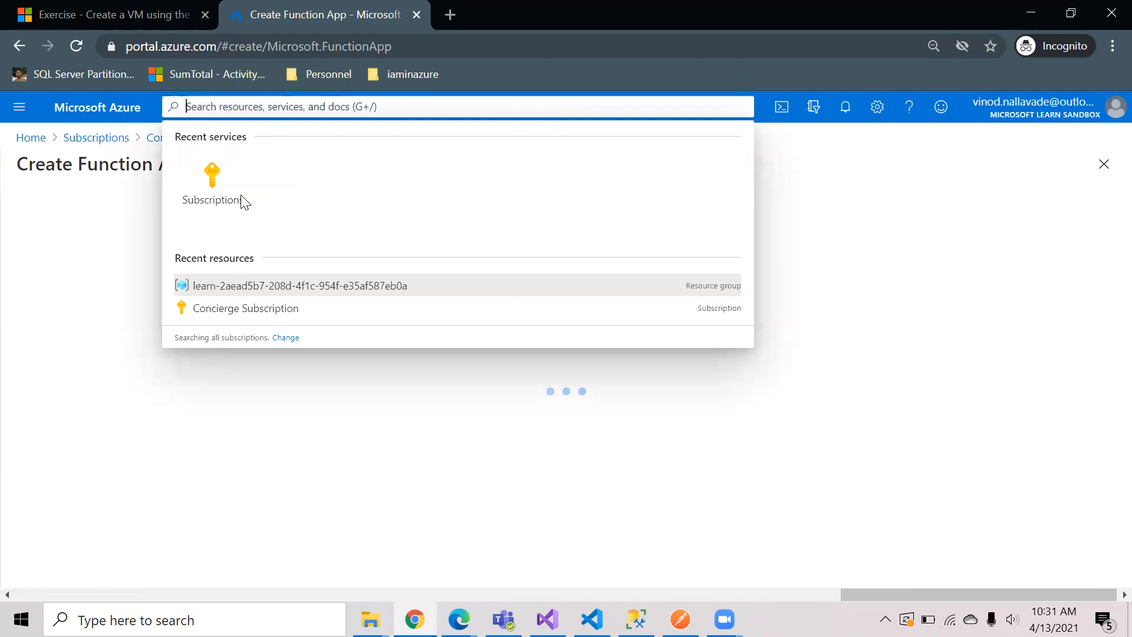
pyautogui.write('func')
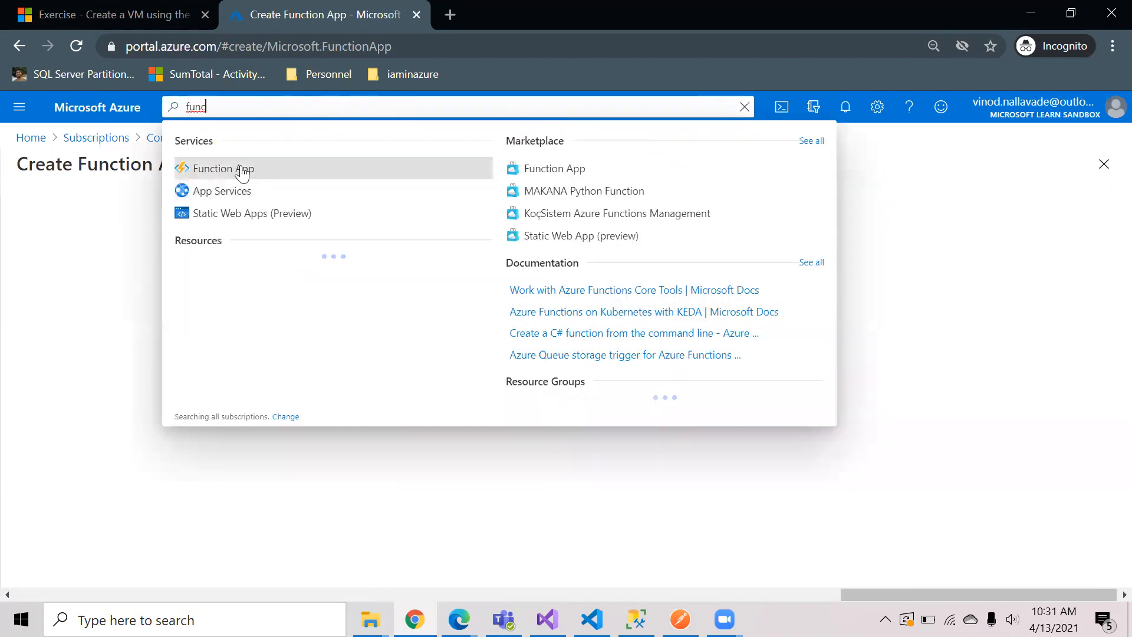
pyautogui.click(221, 169)
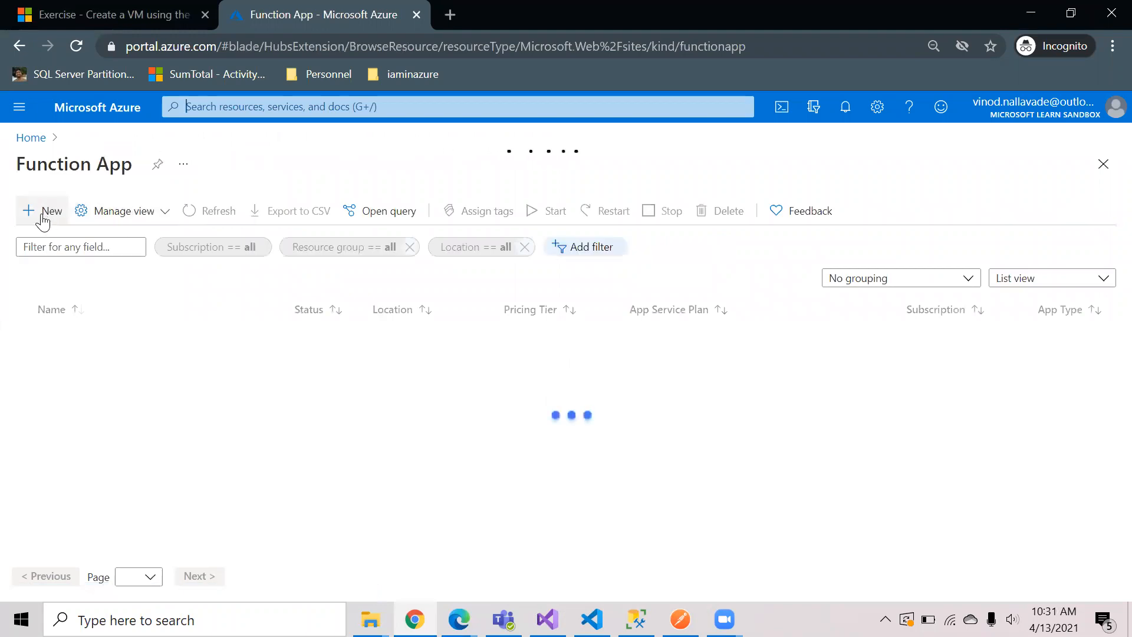
pyautogui.click(43, 211)
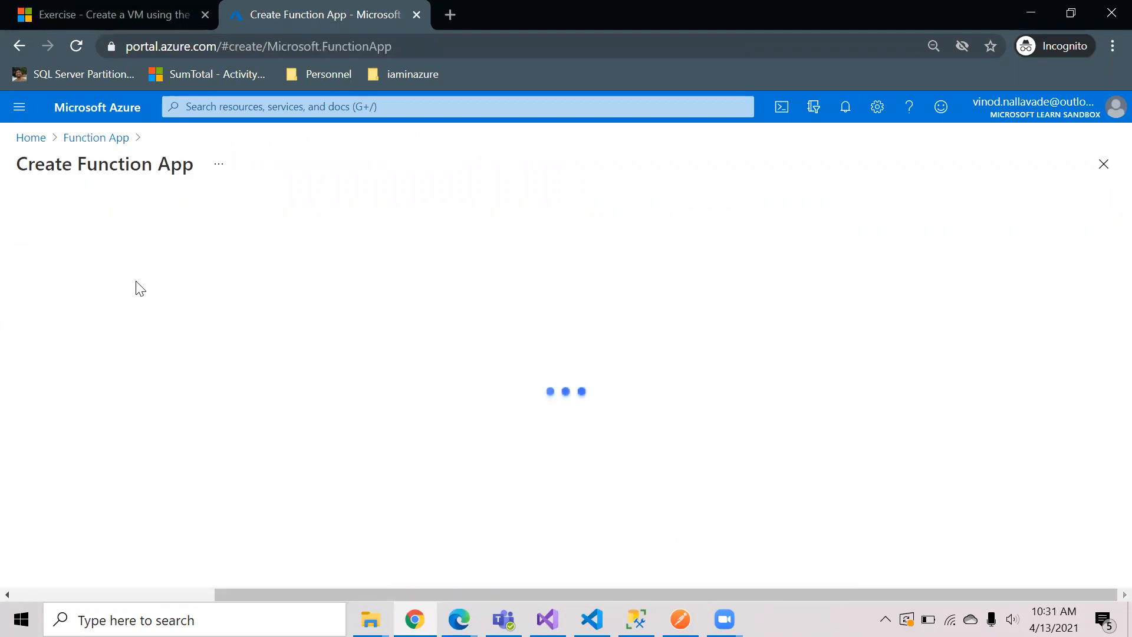
pyautogui.moveTo(210, 316)
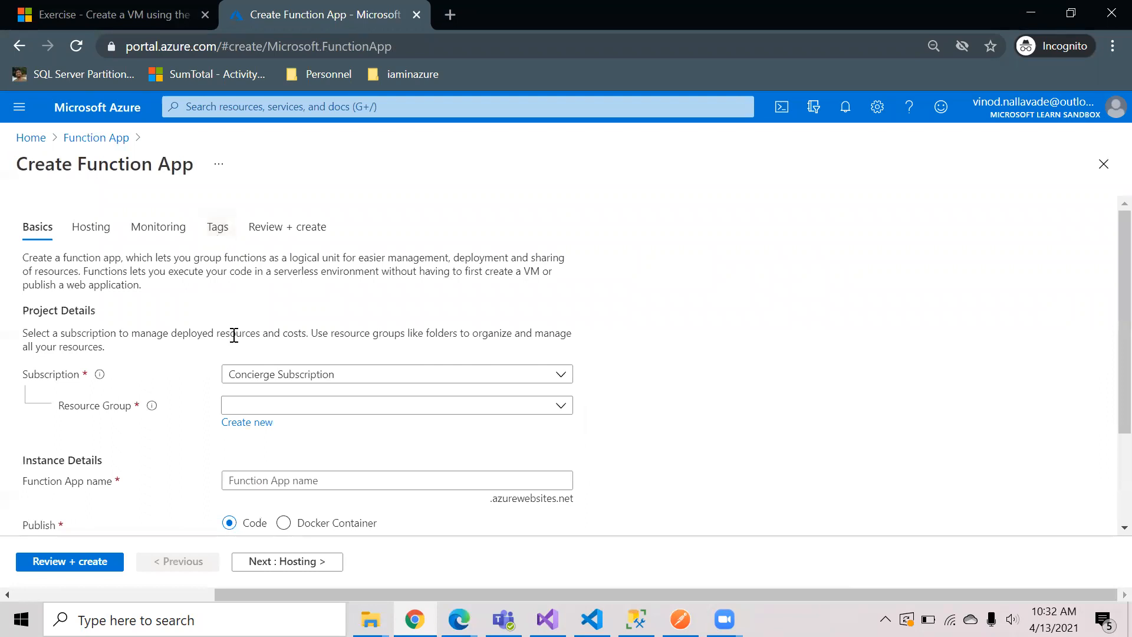
# Place the app in the learn resource group and name it testpowershellpoc.
pyautogui.click(397, 405)
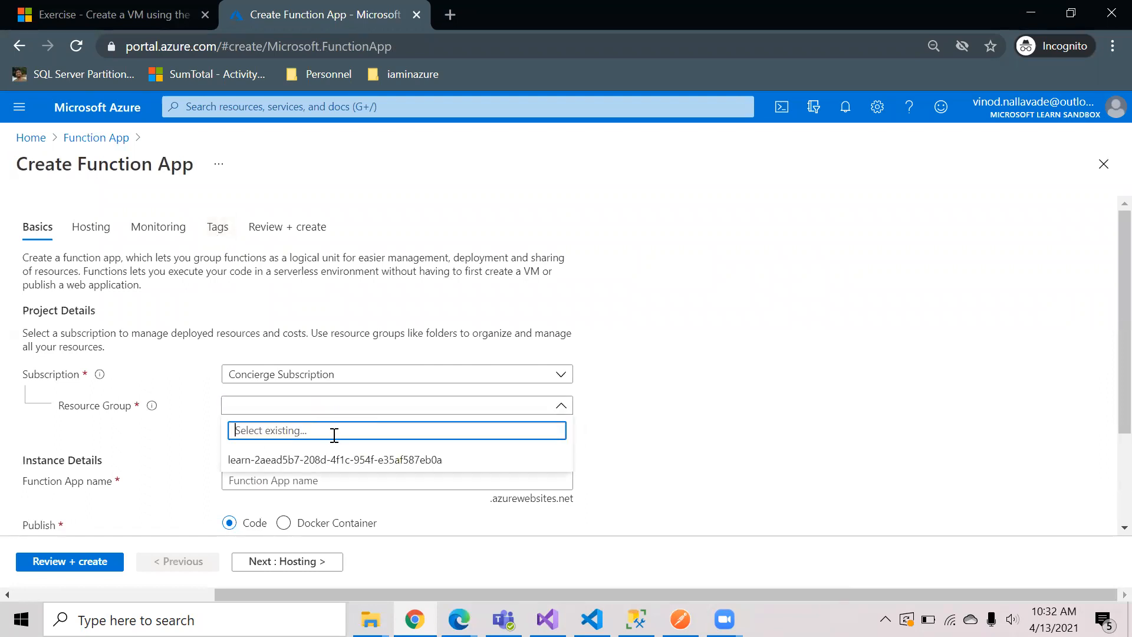
pyautogui.click(335, 459)
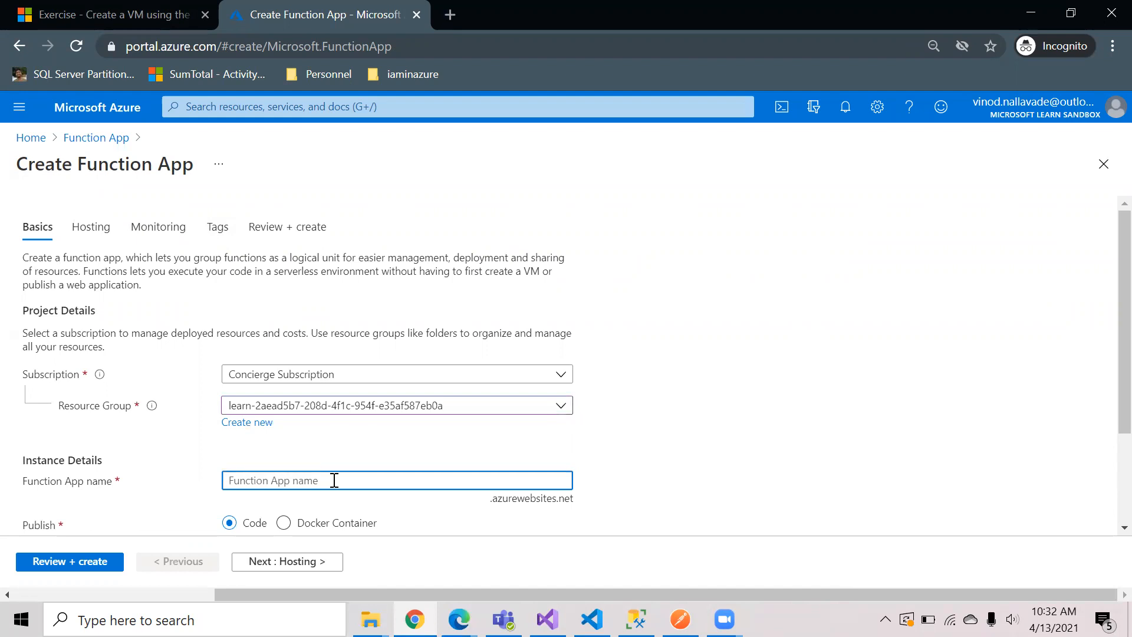
pyautogui.write('testpoc')
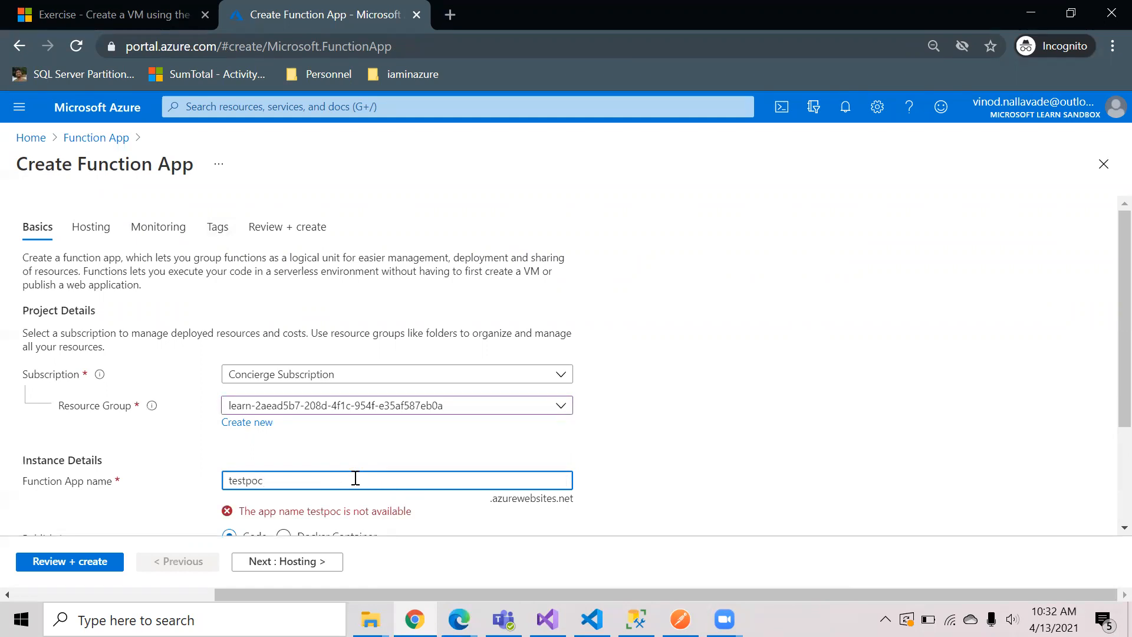
pyautogui.write('powershell')
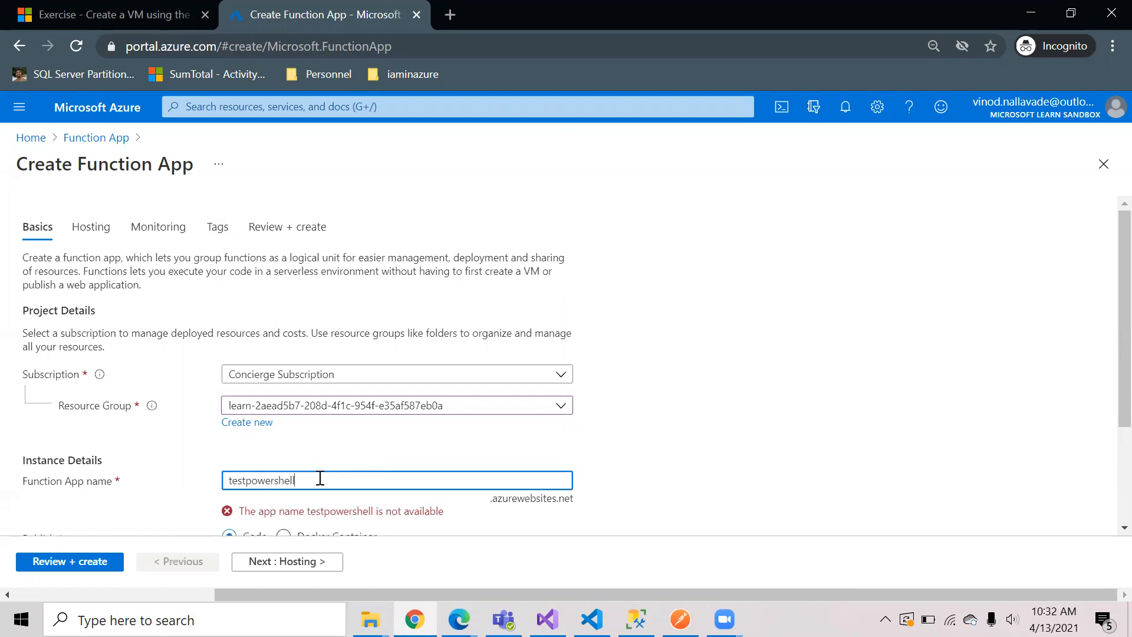
pyautogui.write('pod')
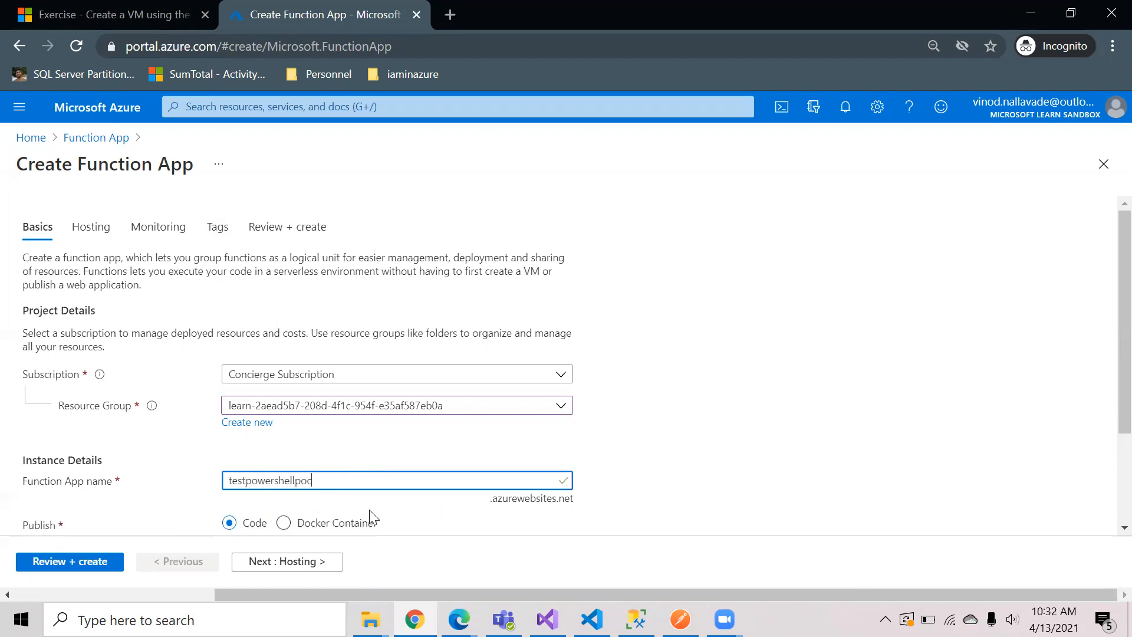
# Set the runtime to PowerShell Core 7.0 in Central US and continue to Hosting.
pyautogui.scroll(-3)
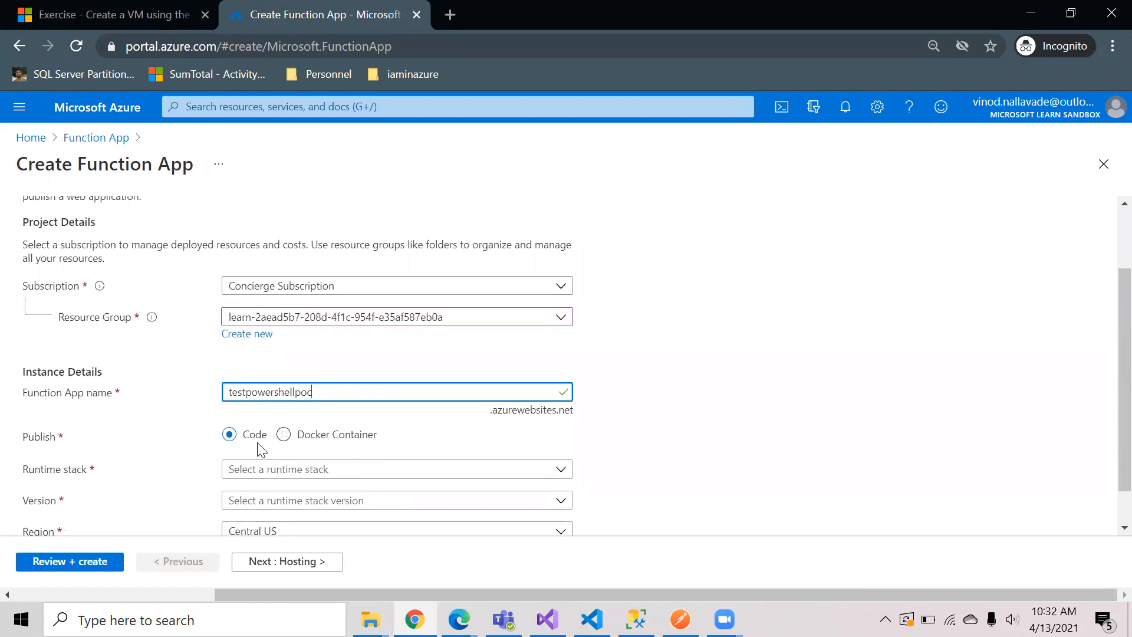
pyautogui.click(396, 468)
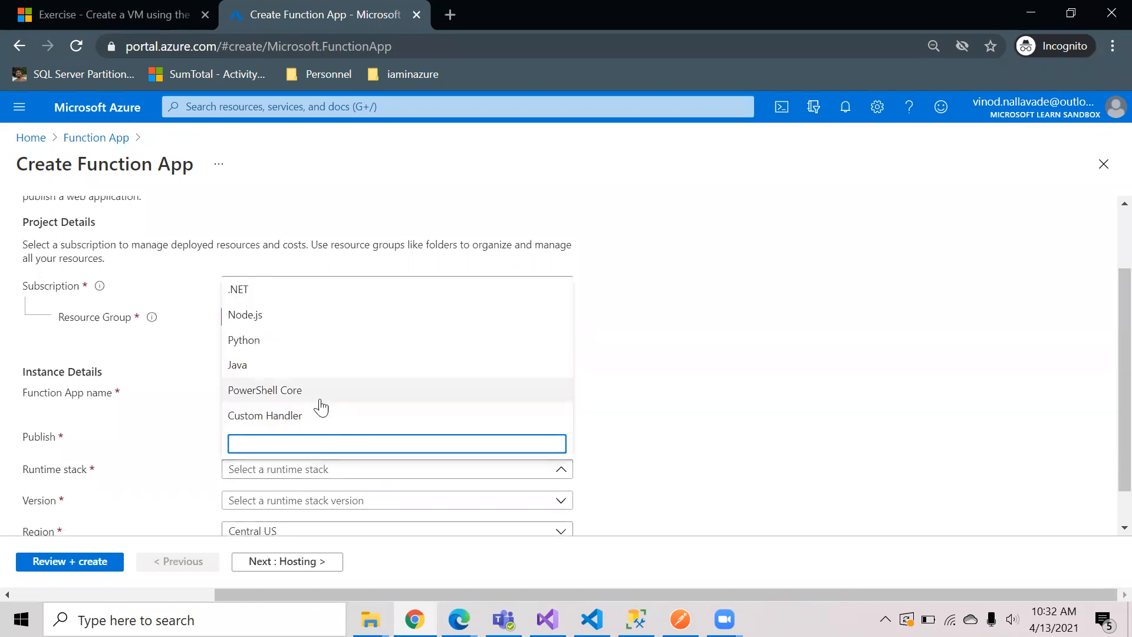
pyautogui.click(264, 391)
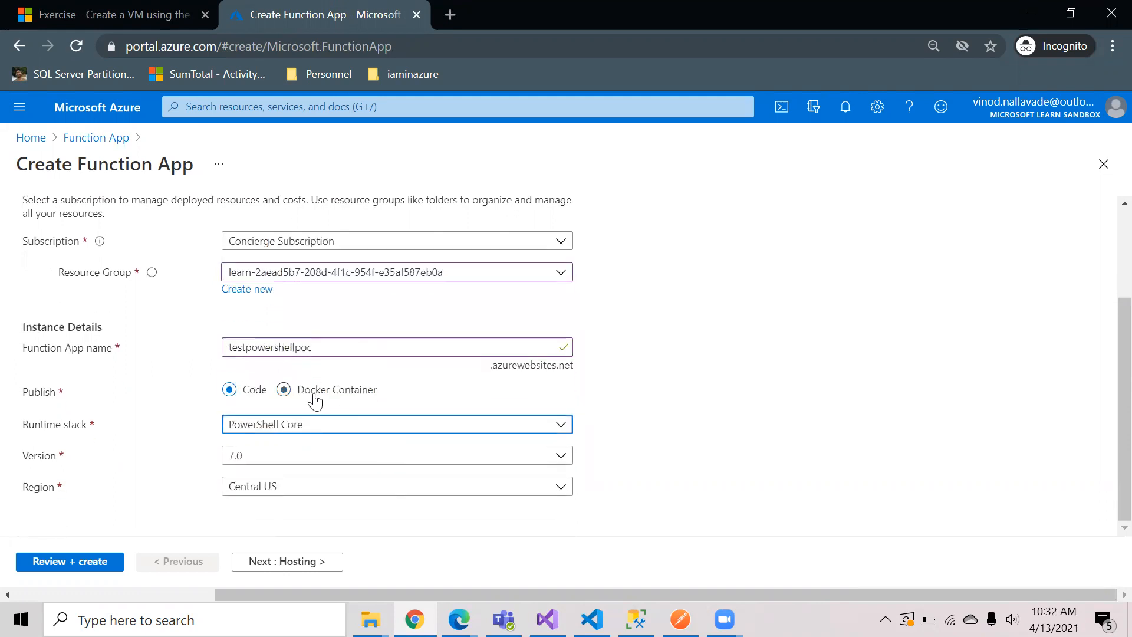
pyautogui.click(229, 389)
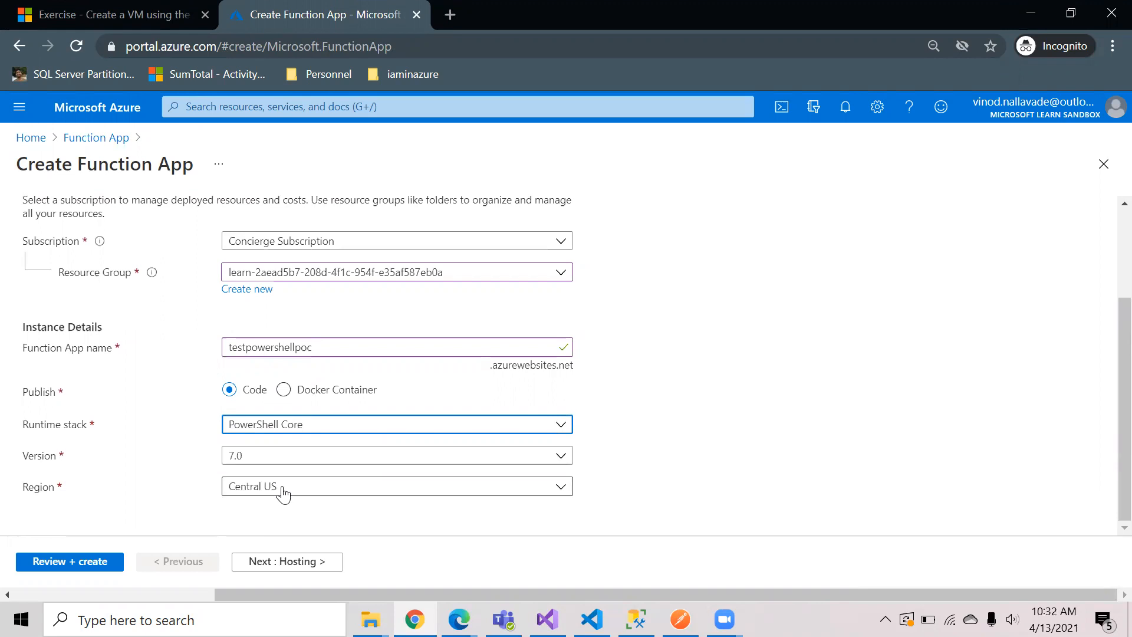
pyautogui.click(286, 562)
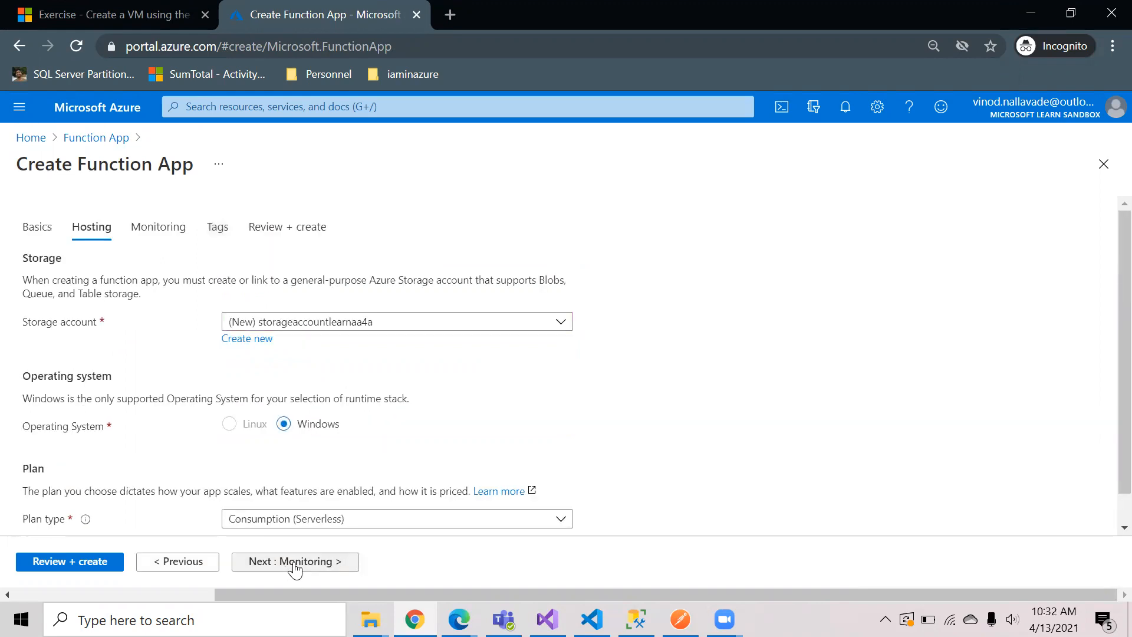
# Skip through Monitoring and Tags to the Review + create summary.
pyautogui.scroll(-3)
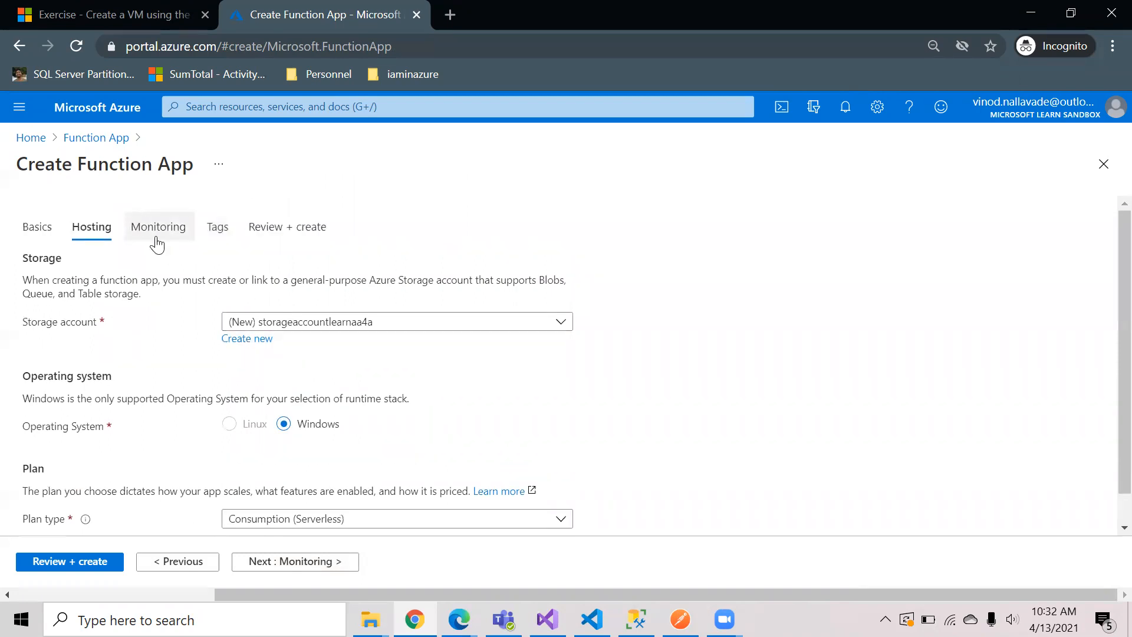
pyautogui.click(158, 227)
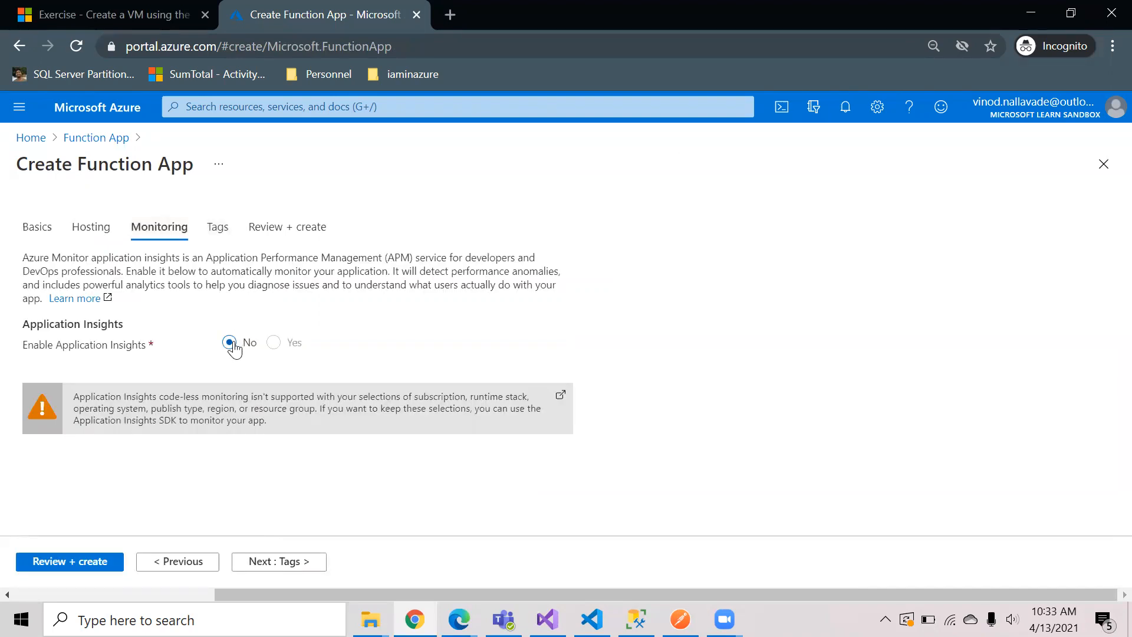
pyautogui.click(217, 227)
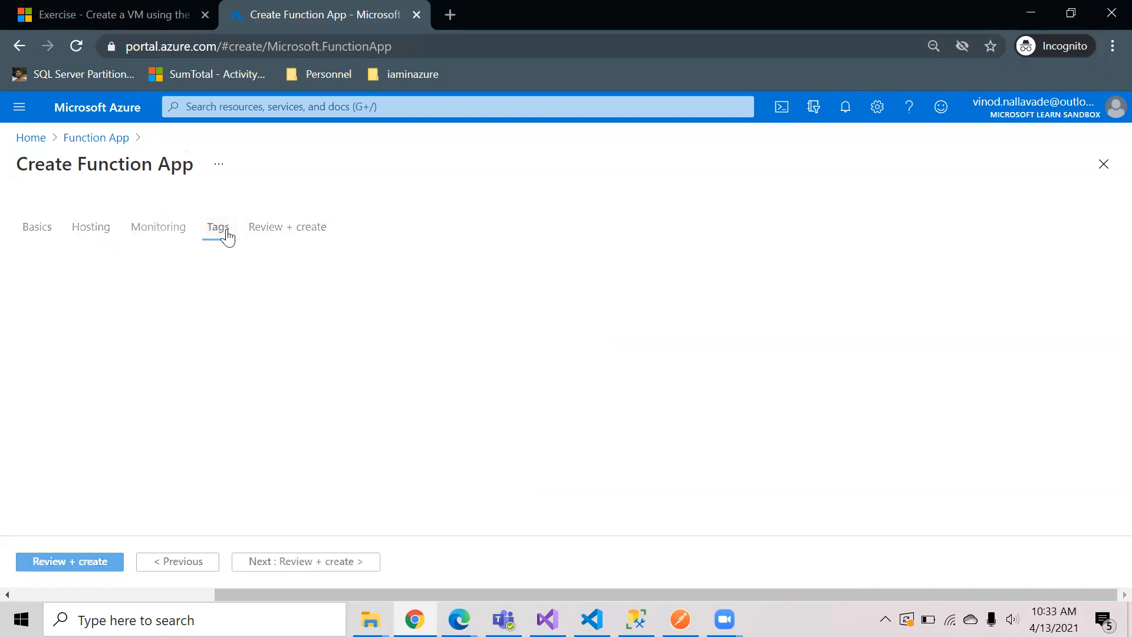
pyautogui.click(217, 226)
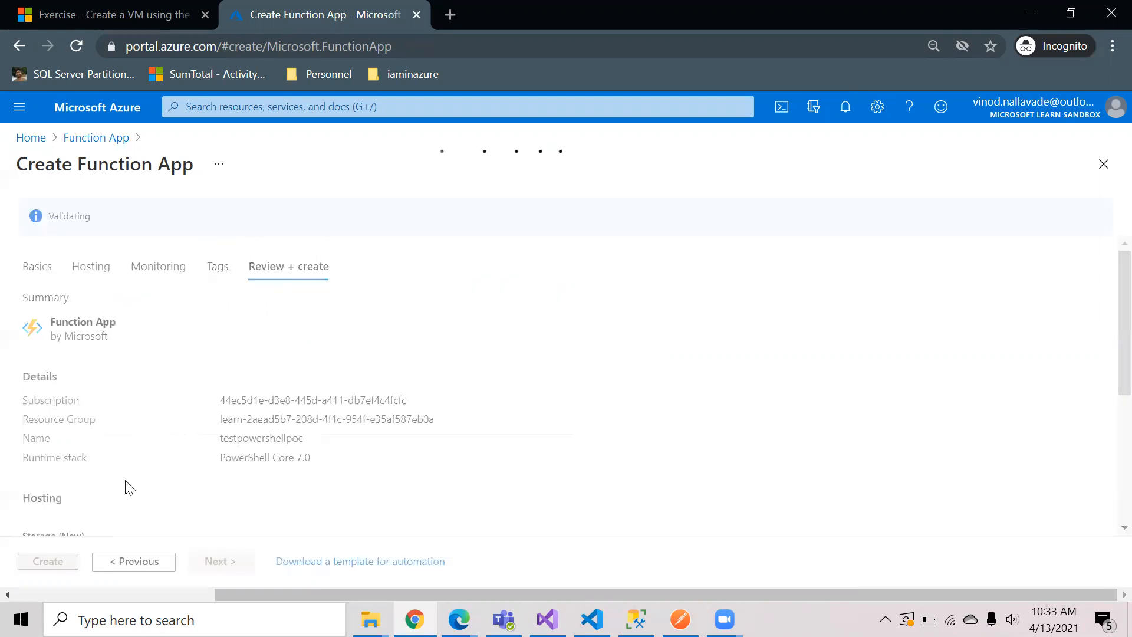
pyautogui.moveTo(268, 435)
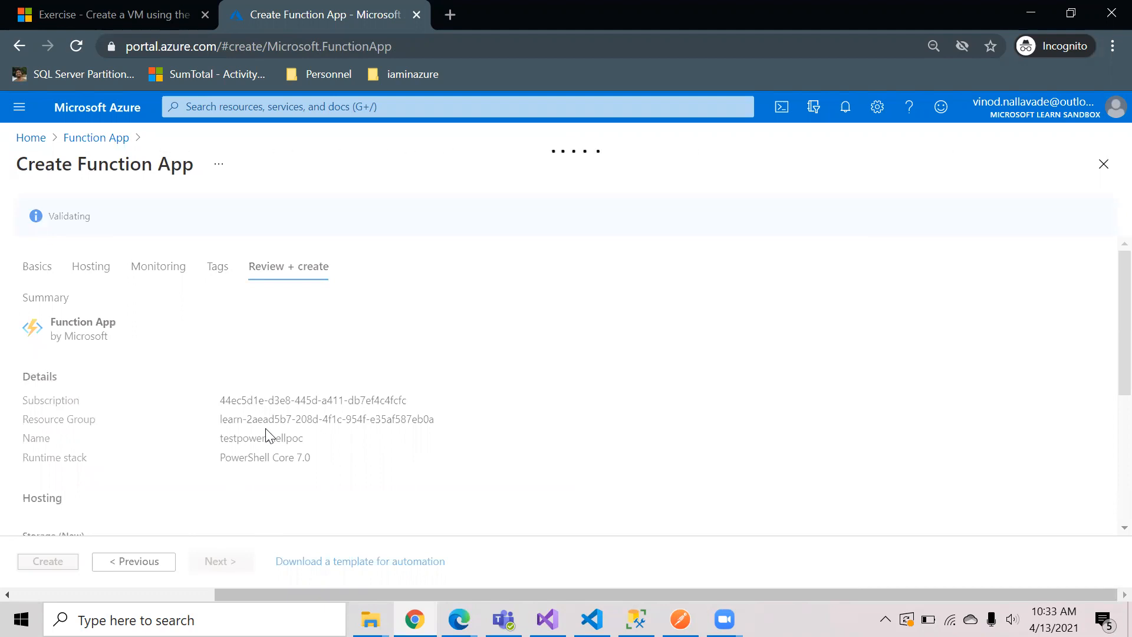
pyautogui.moveTo(258, 325)
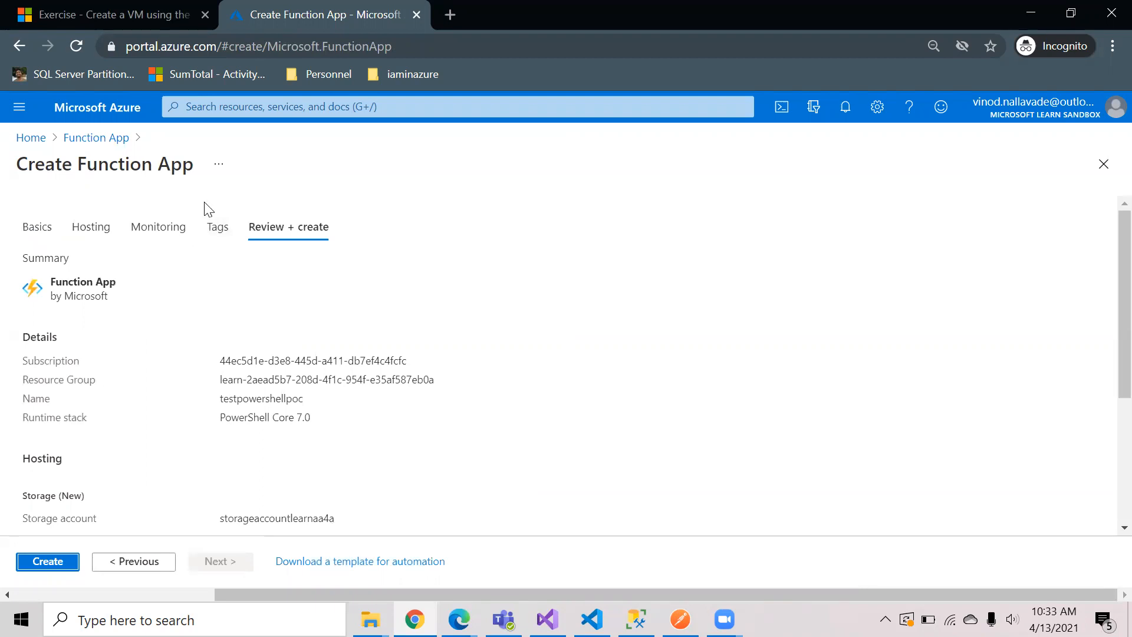
pyautogui.moveTo(274, 259)
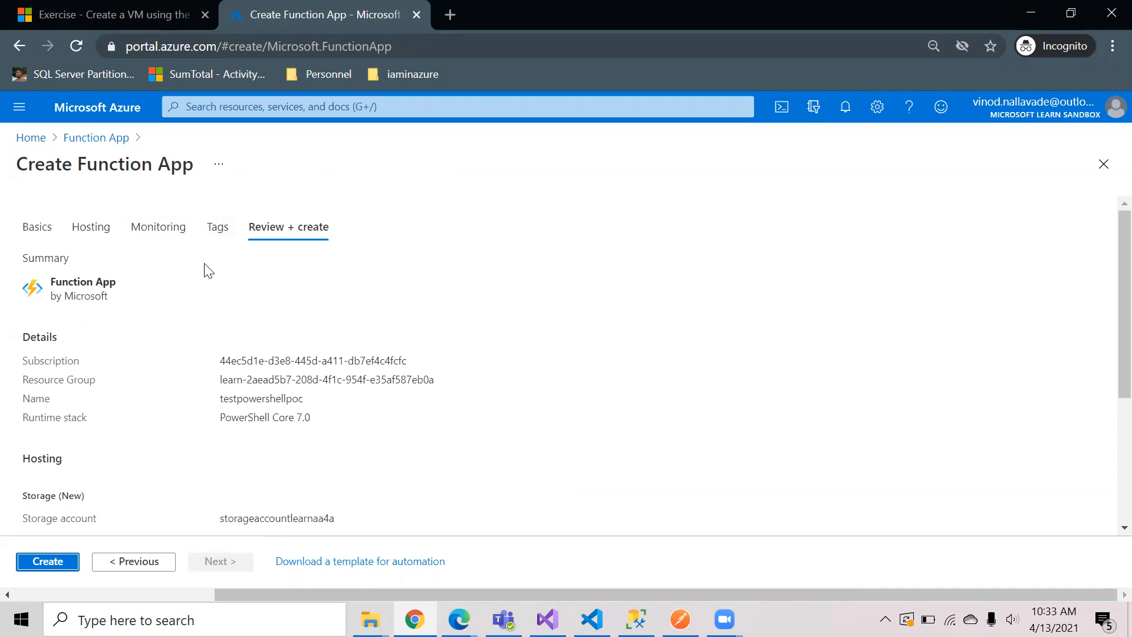
pyautogui.moveTo(166, 331)
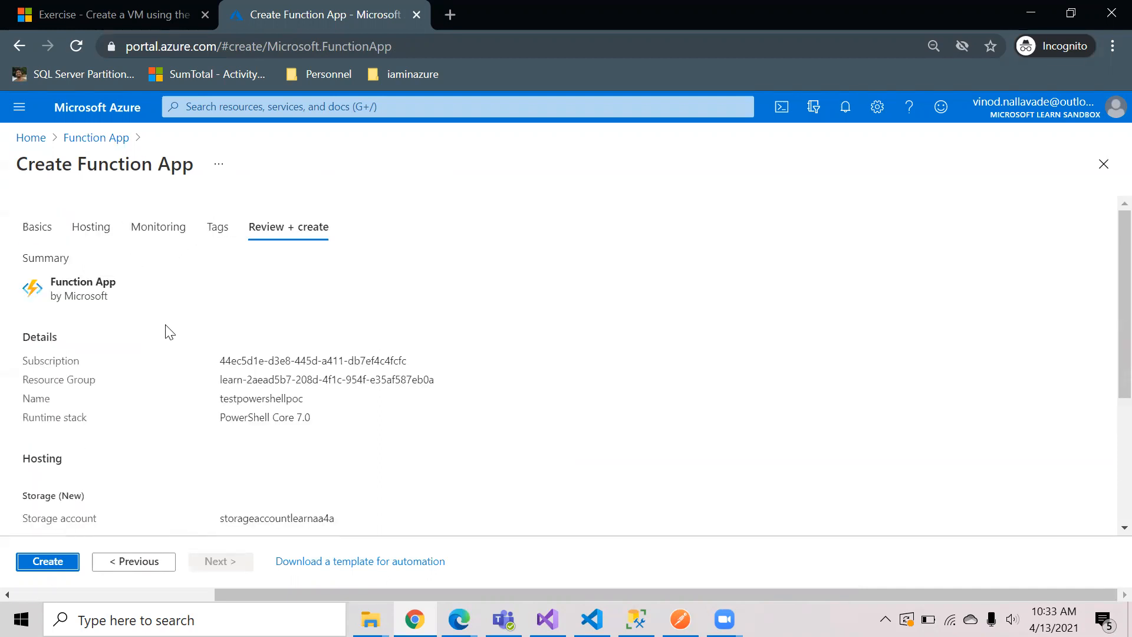
# Create the testpowershellpoc app and dismiss the deployment notification.
pyautogui.click(47, 562)
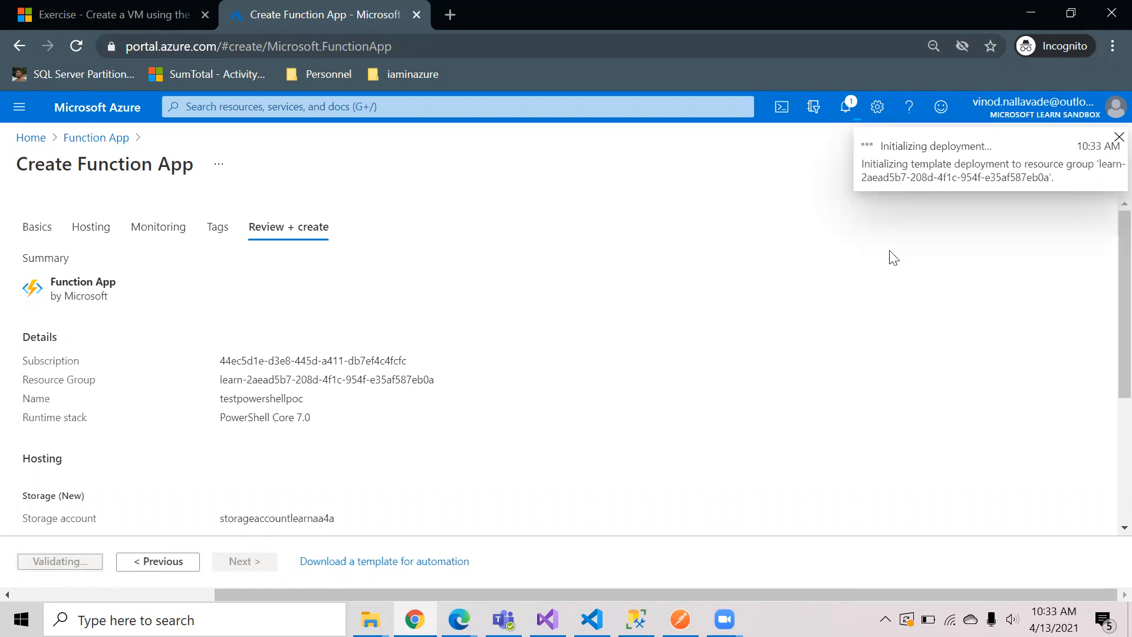
pyautogui.moveTo(903, 156)
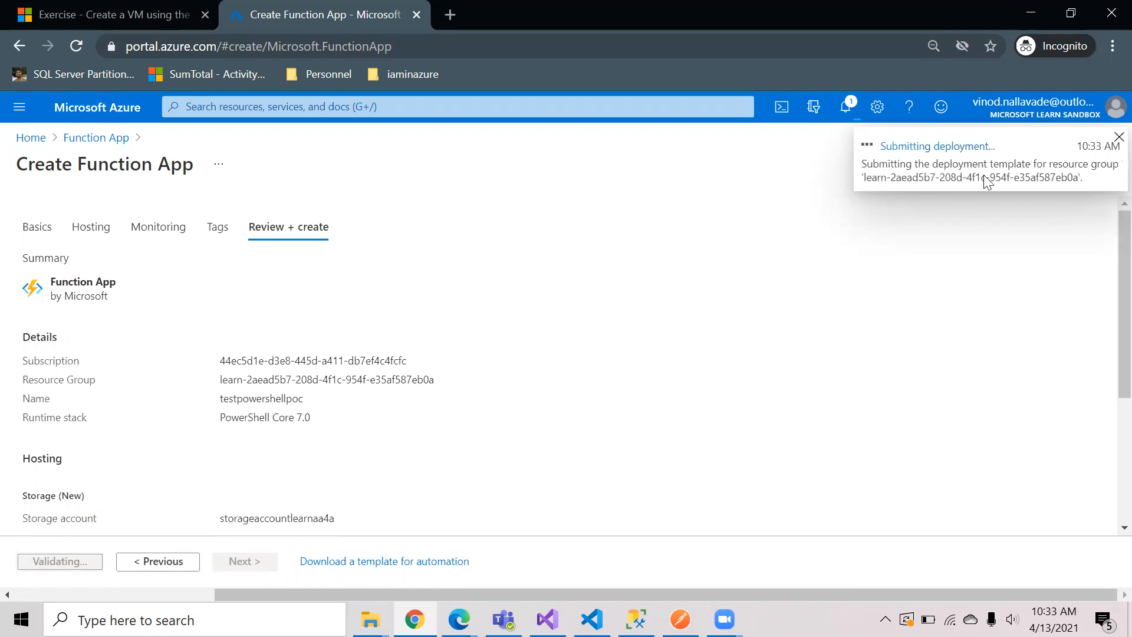
pyautogui.moveTo(895, 191)
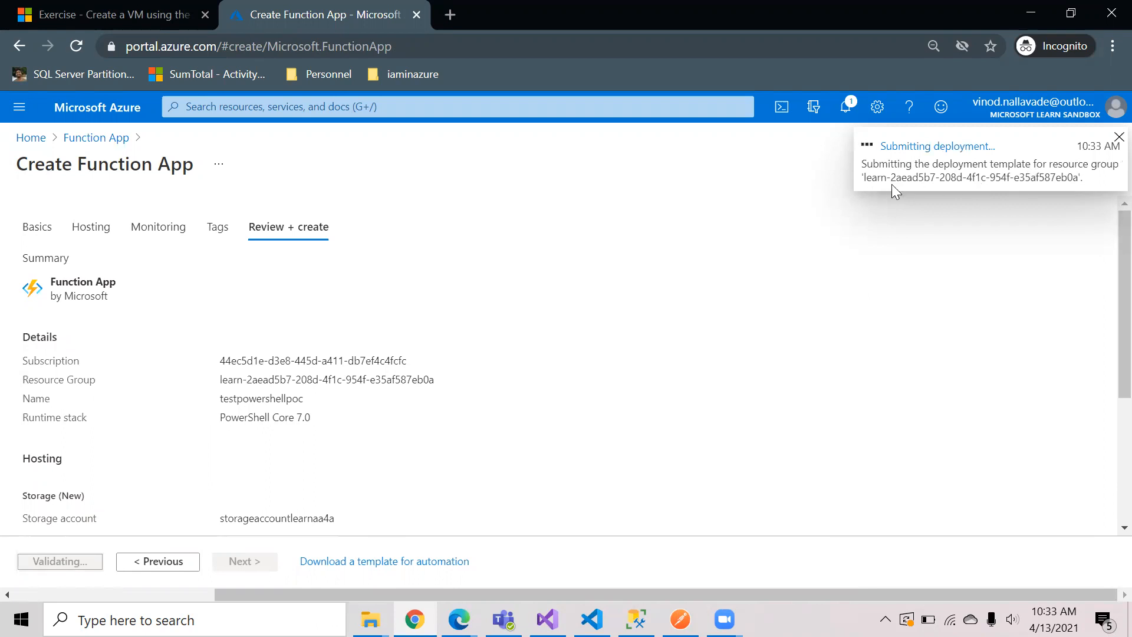
pyautogui.click(1119, 137)
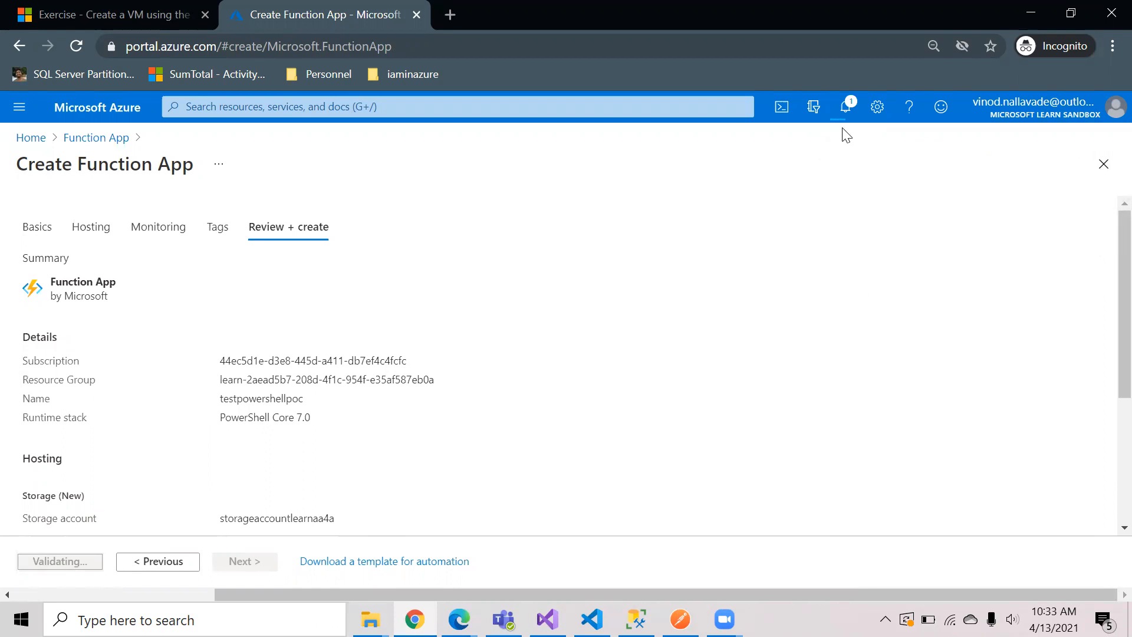
pyautogui.click(59, 561)
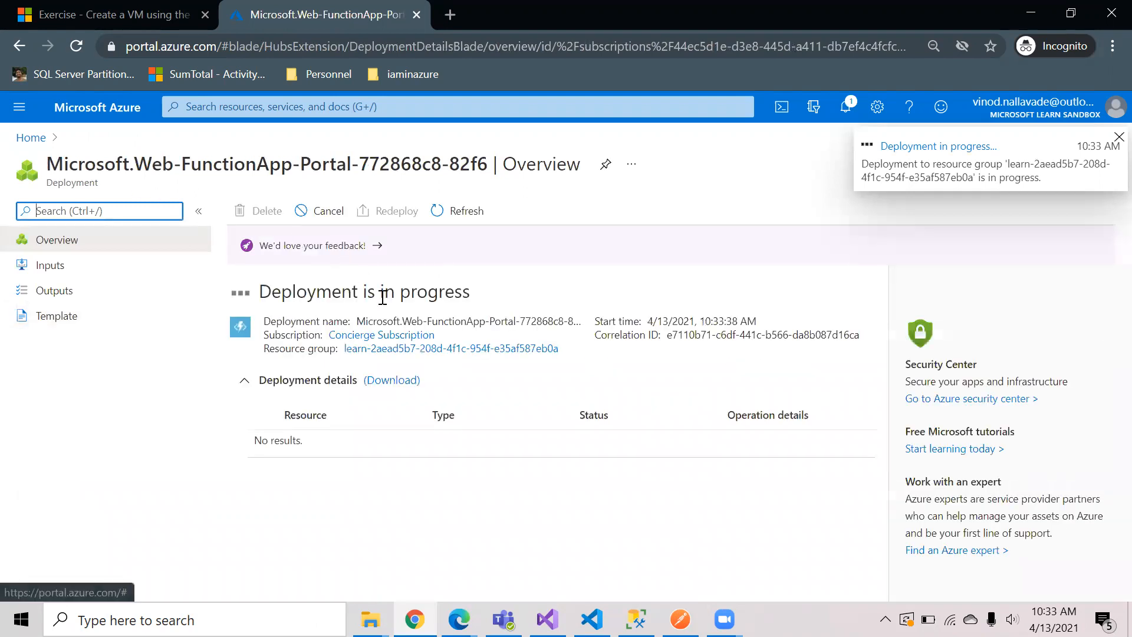
# Wait on the deployment overview, refreshing until the deployment completes.
pyautogui.click(1118, 137)
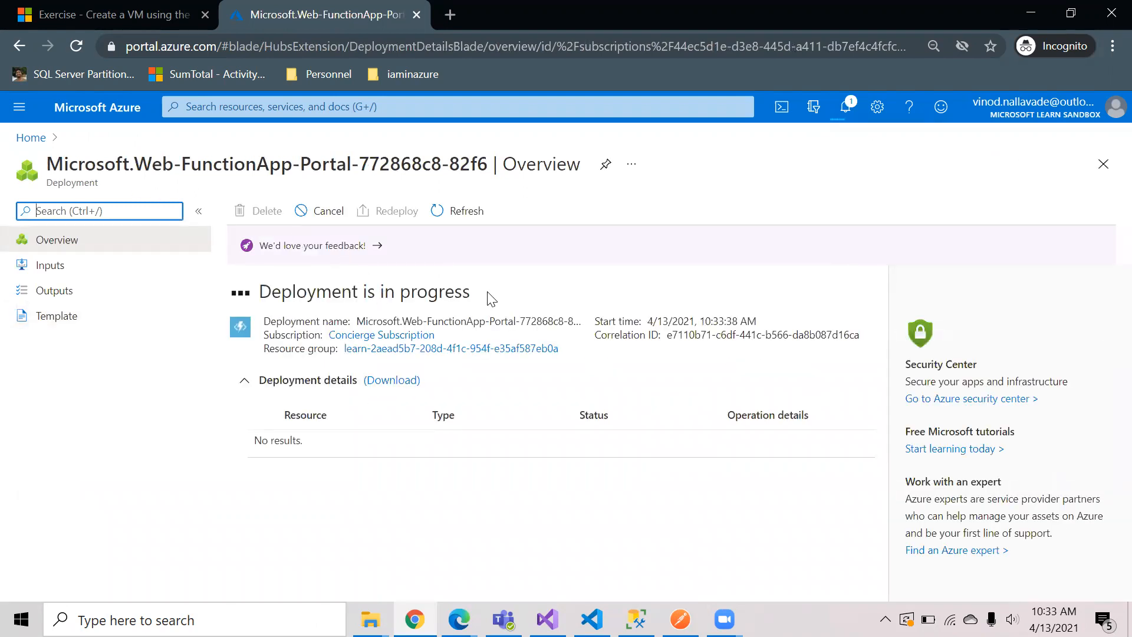
pyautogui.moveTo(370, 415)
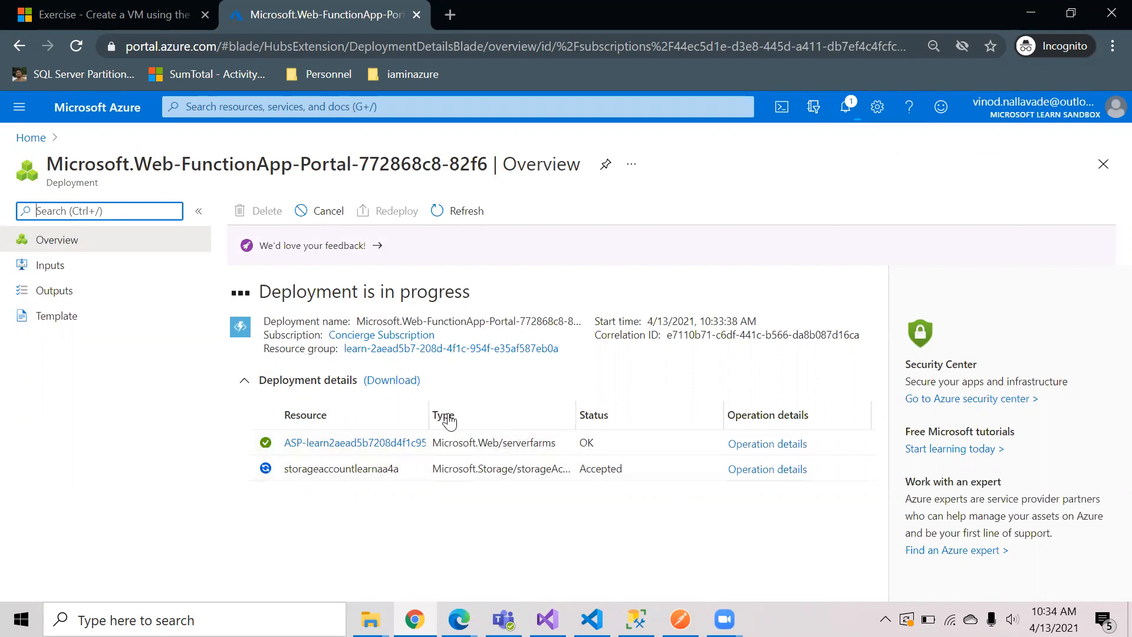
pyautogui.moveTo(490, 413)
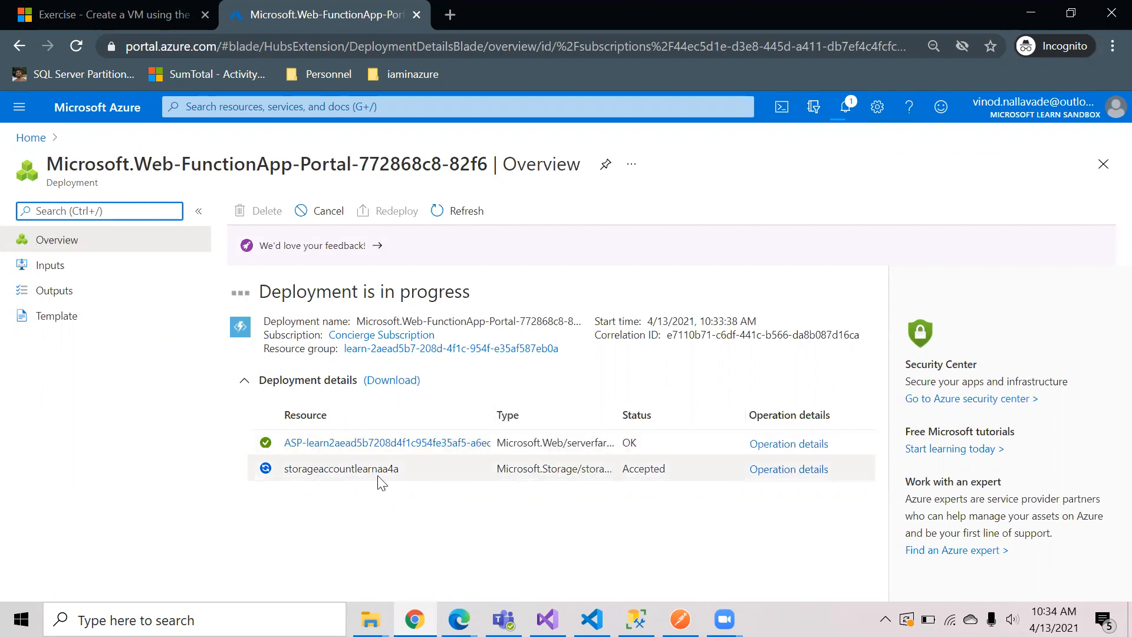
pyautogui.moveTo(431, 477)
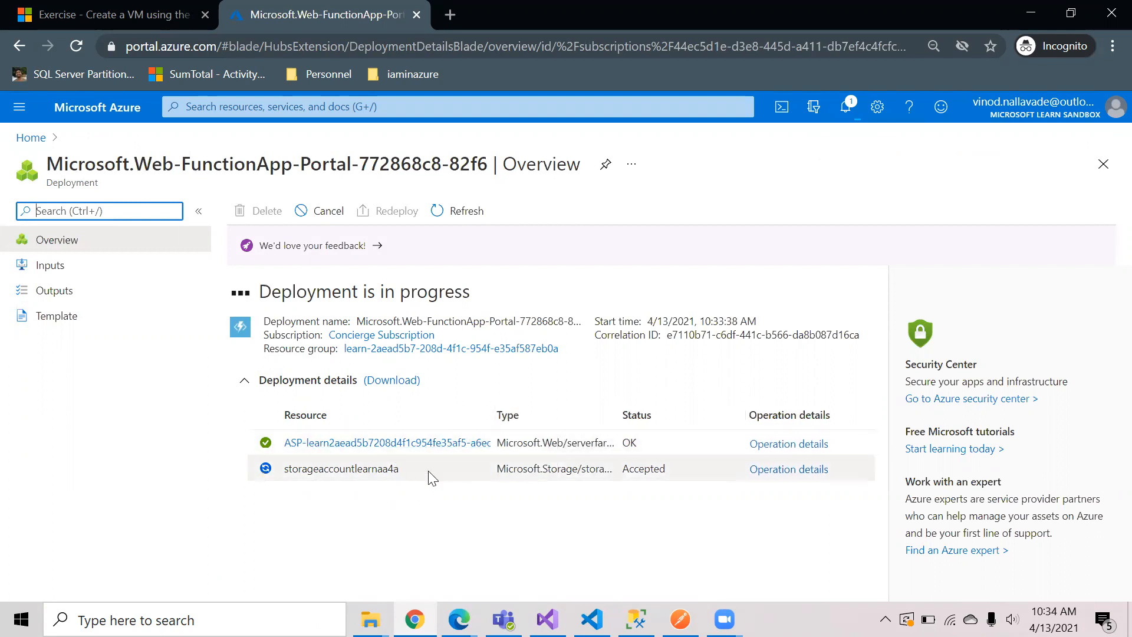
pyautogui.moveTo(630, 407)
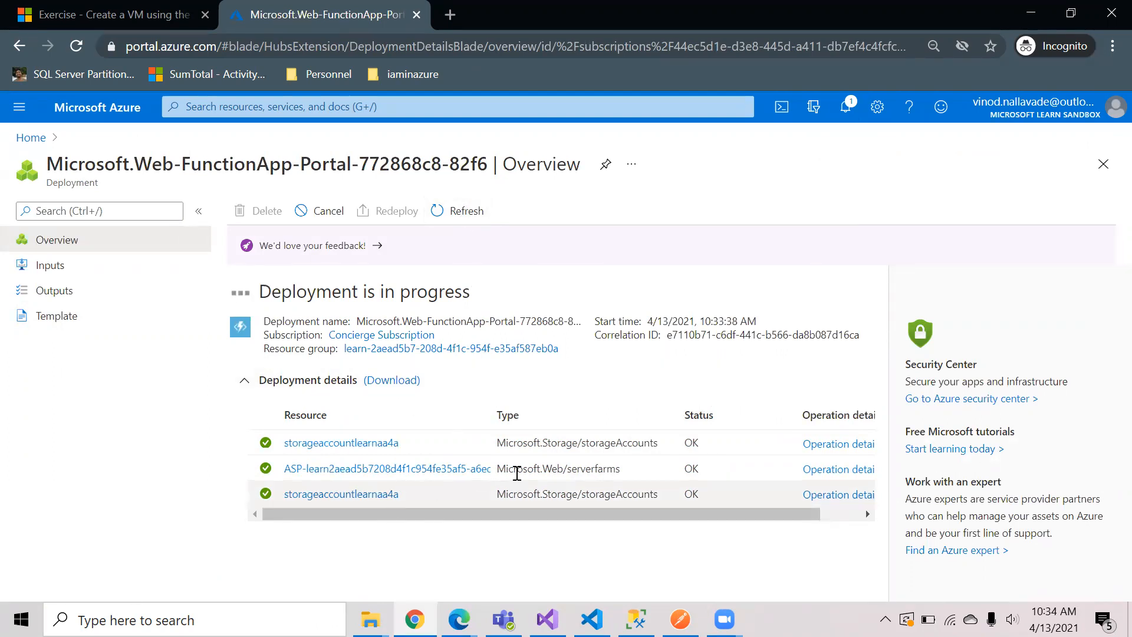
pyautogui.moveTo(336, 462)
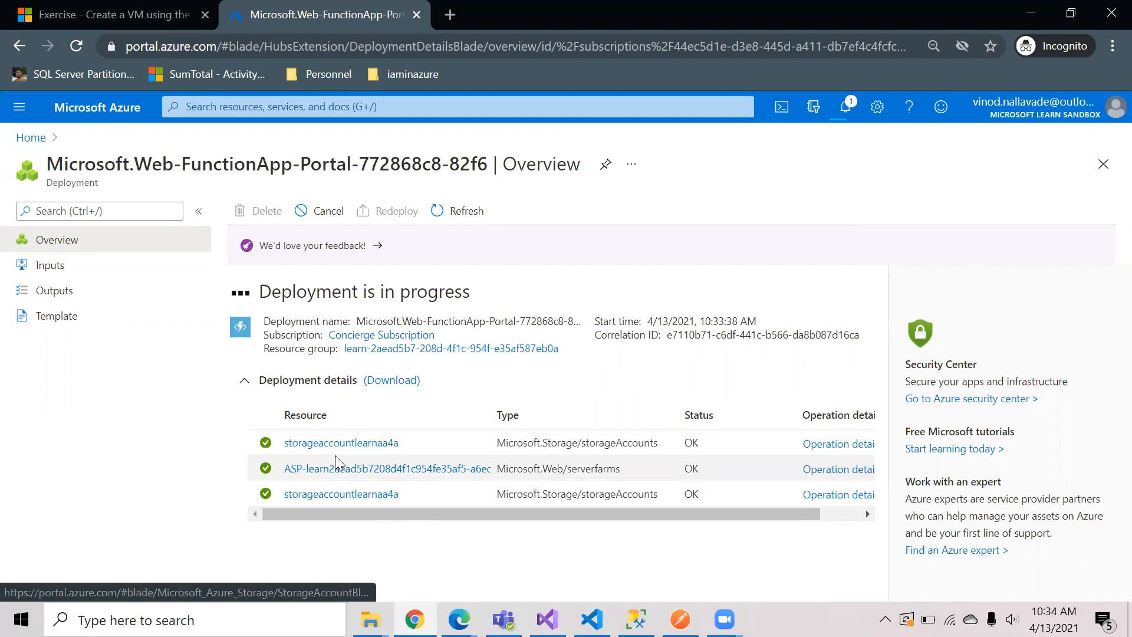
pyautogui.moveTo(415, 442)
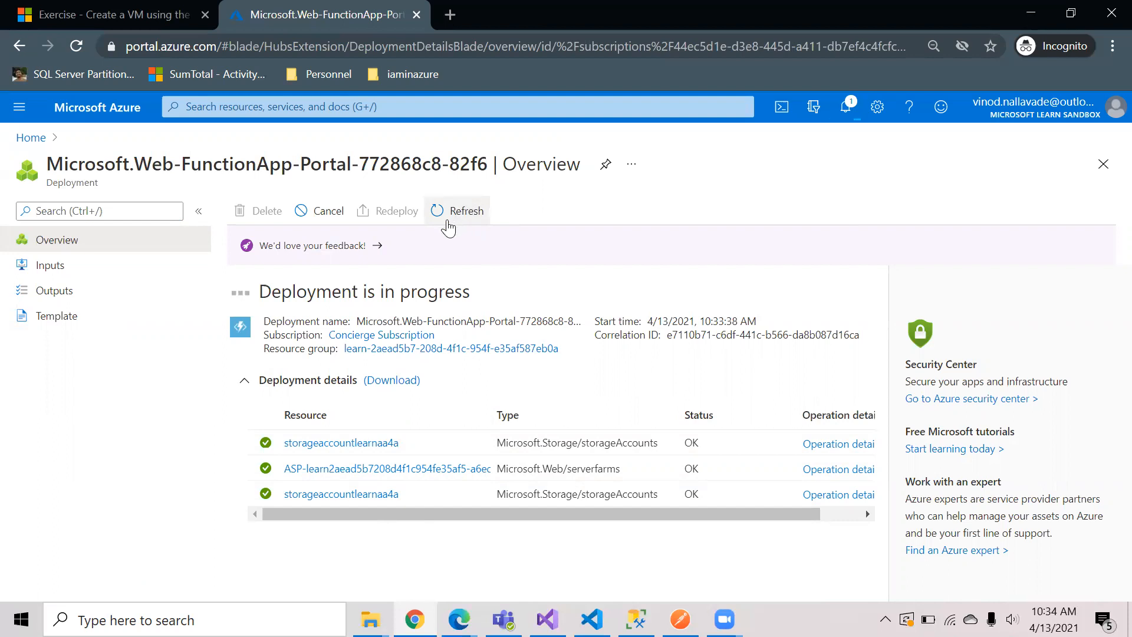
pyautogui.moveTo(465, 217)
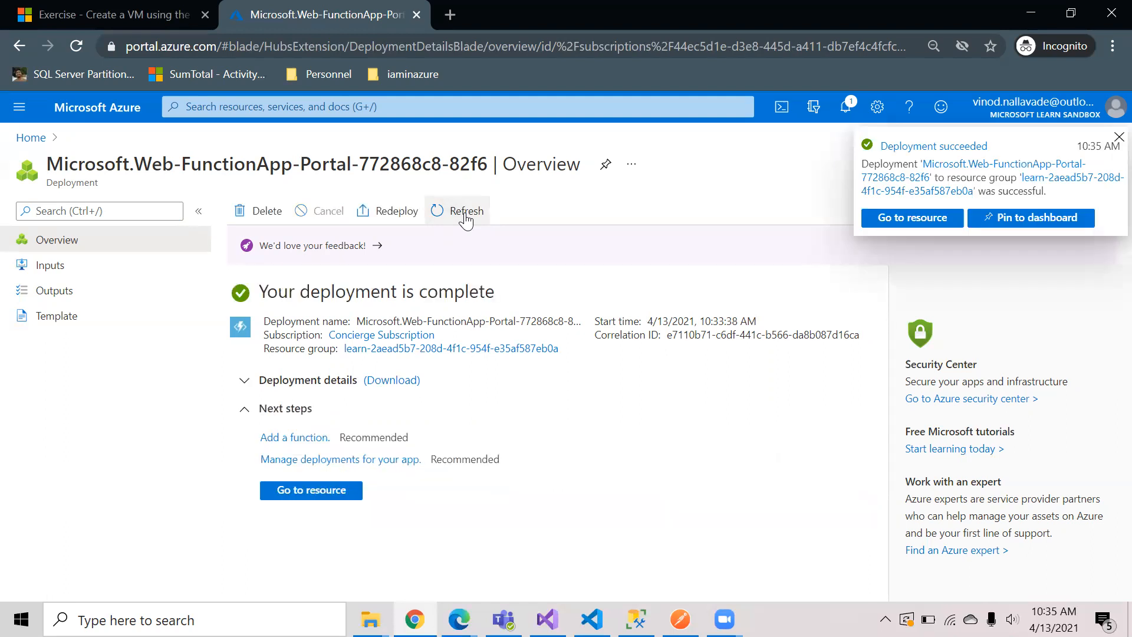
pyautogui.click(1119, 137)
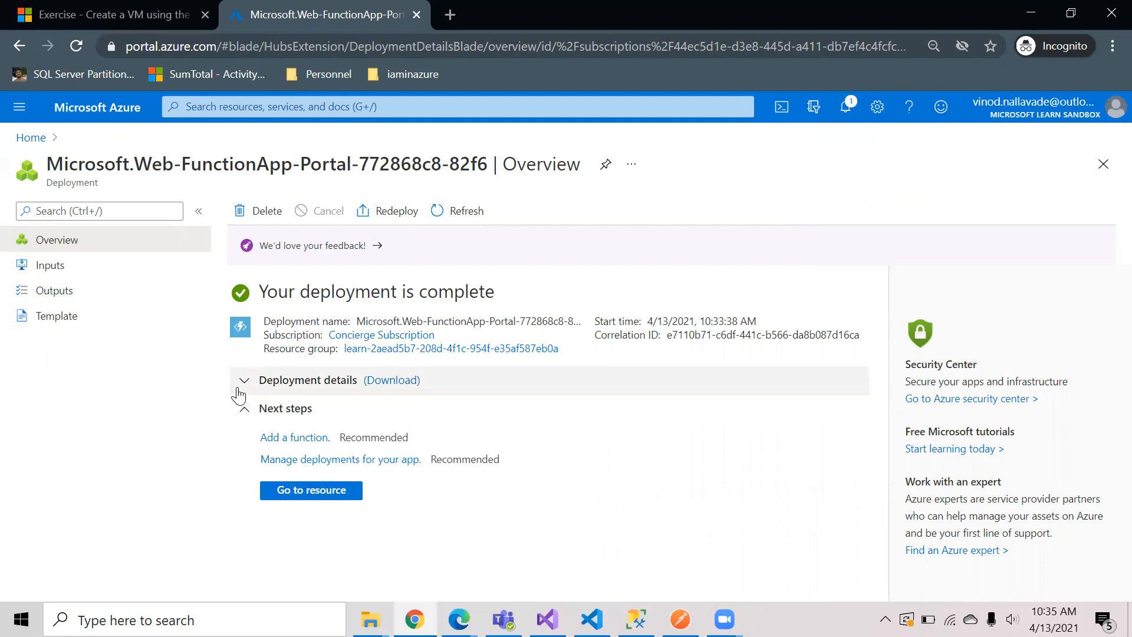
# Expand Deployment details to list testpowershellpoc, the storage accounts and plan.
pyautogui.click(244, 380)
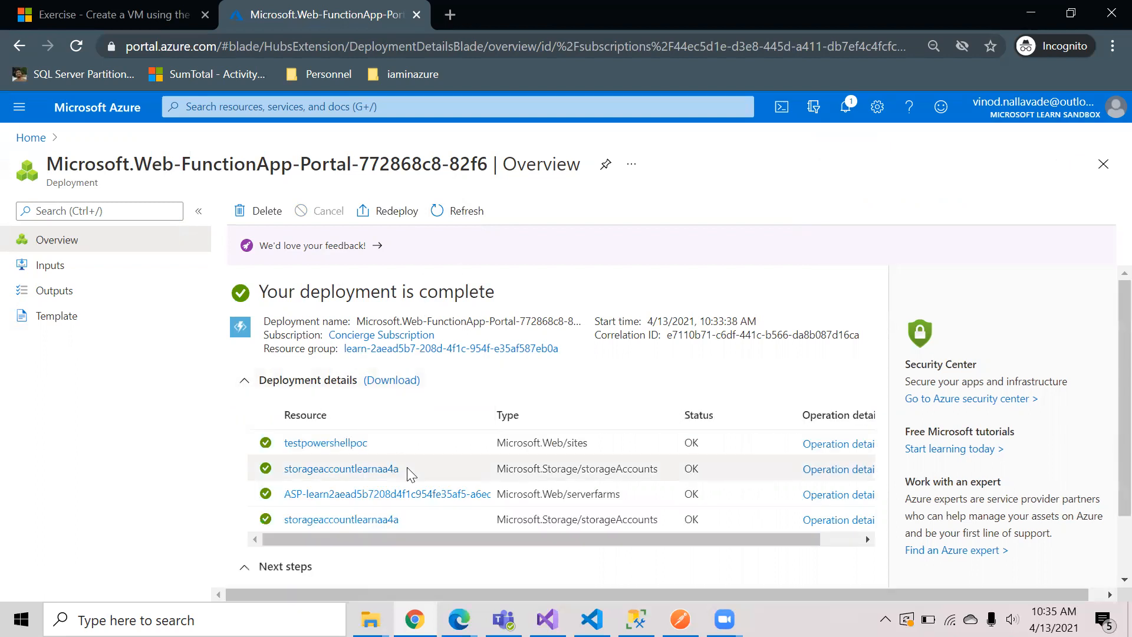
pyautogui.scroll(-3)
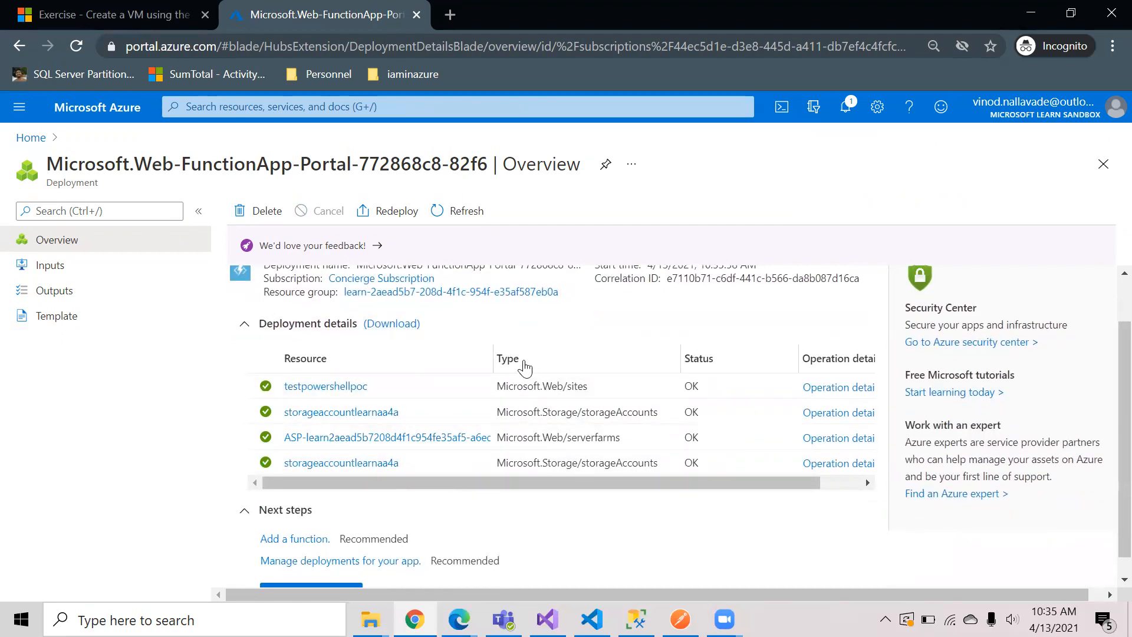
pyautogui.doubleClick(508, 358)
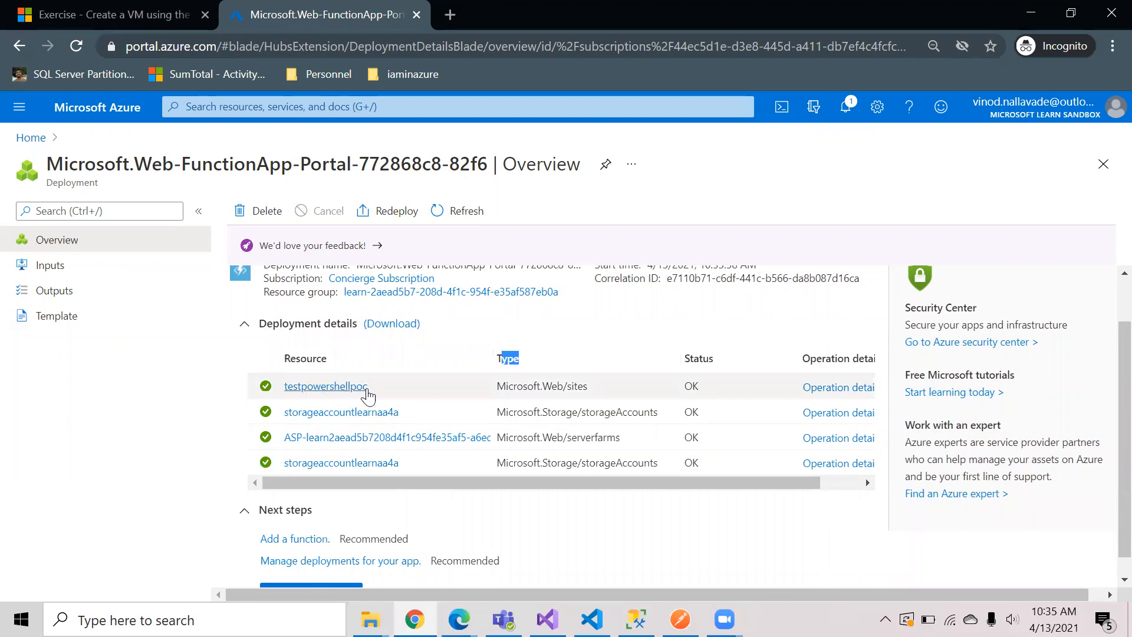
pyautogui.scroll(-3)
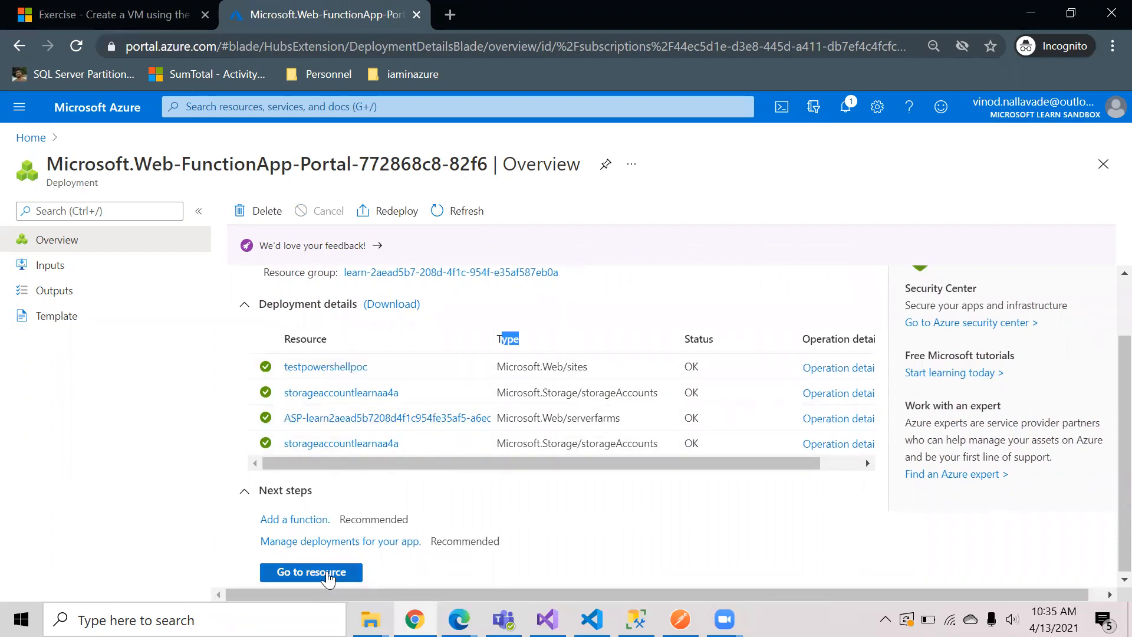
# Go to the newly created testpowershellpoc function app resource.
pyautogui.click(310, 571)
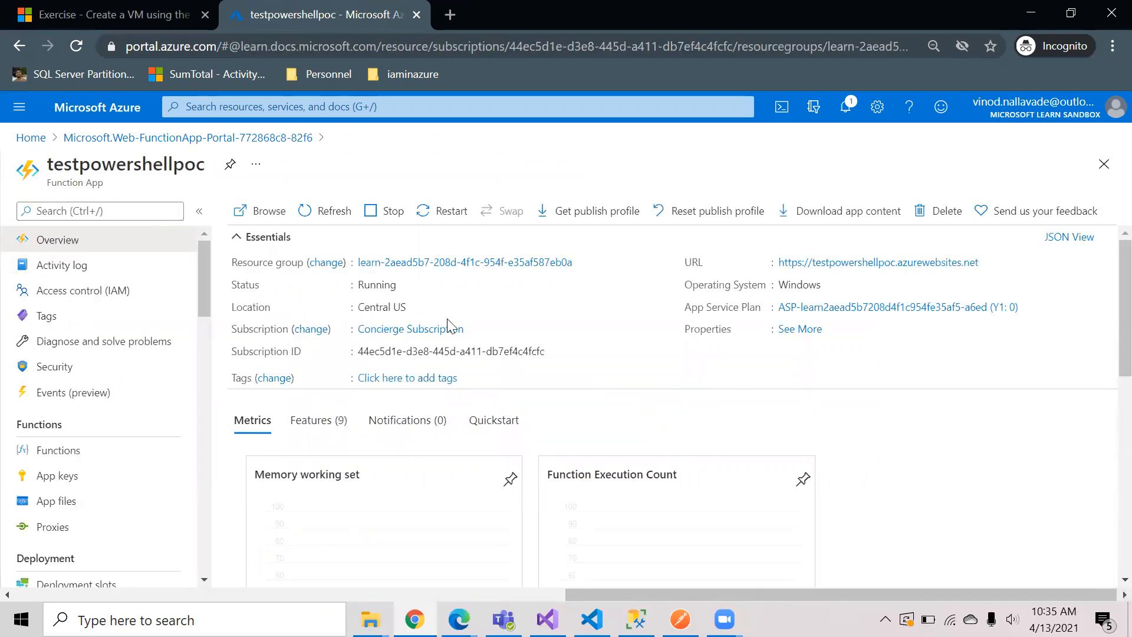
pyautogui.moveTo(415, 306)
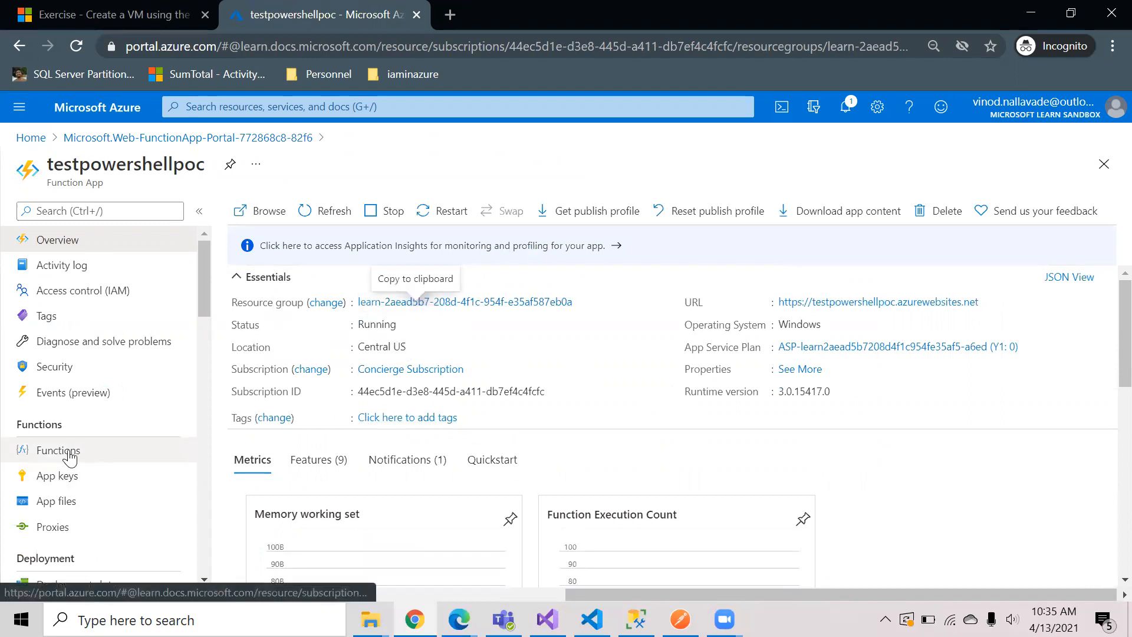
# Show the app's Functions list and start adding a new function.
pyautogui.click(56, 449)
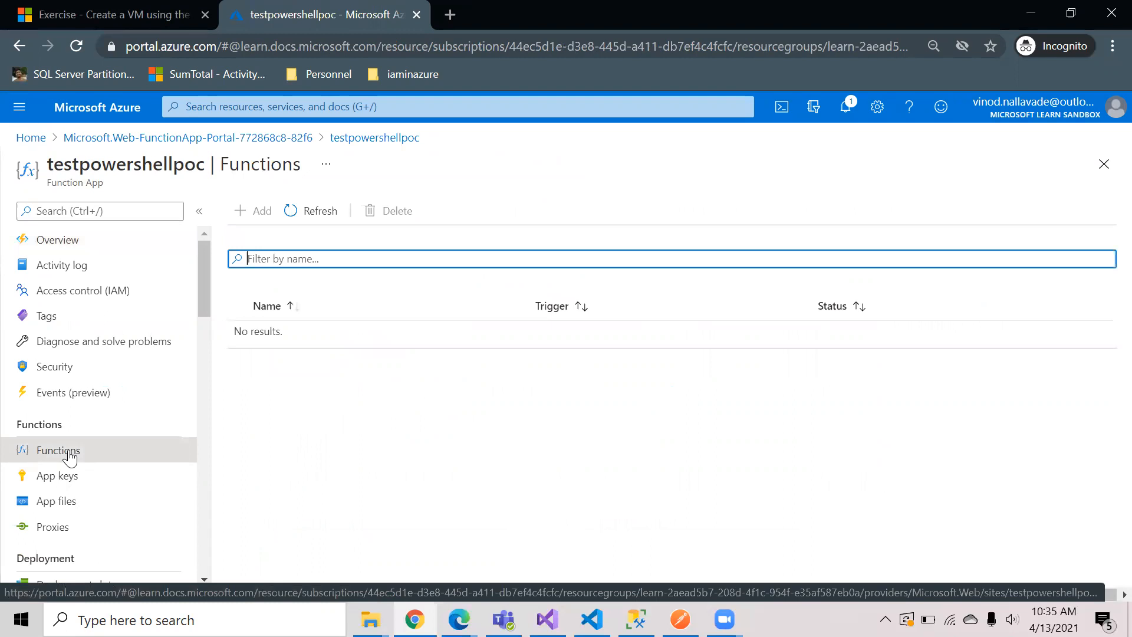
pyautogui.moveTo(82, 404)
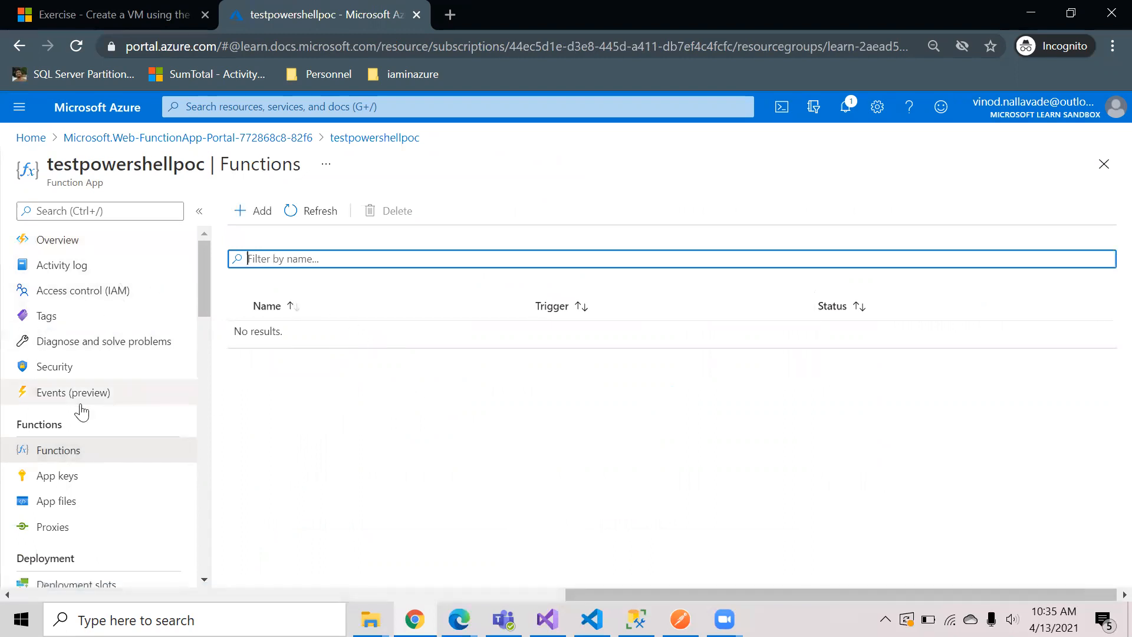
pyautogui.moveTo(58, 449)
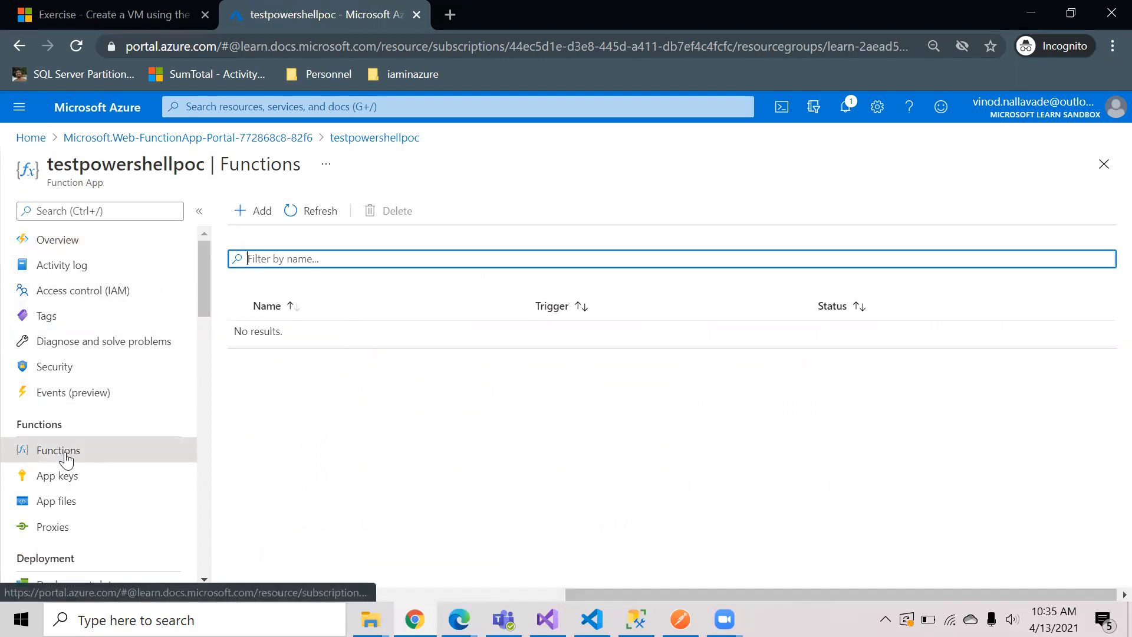
pyautogui.click(252, 210)
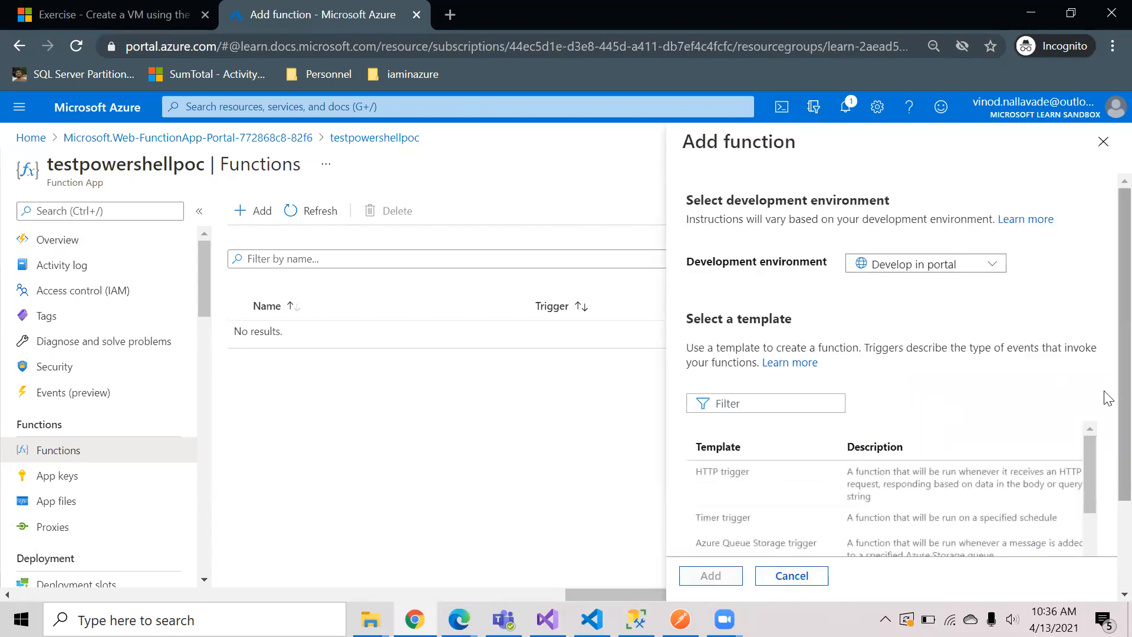
# Choose the HTTP trigger template and name the new function powershellfunc.
pyautogui.scroll(-3)
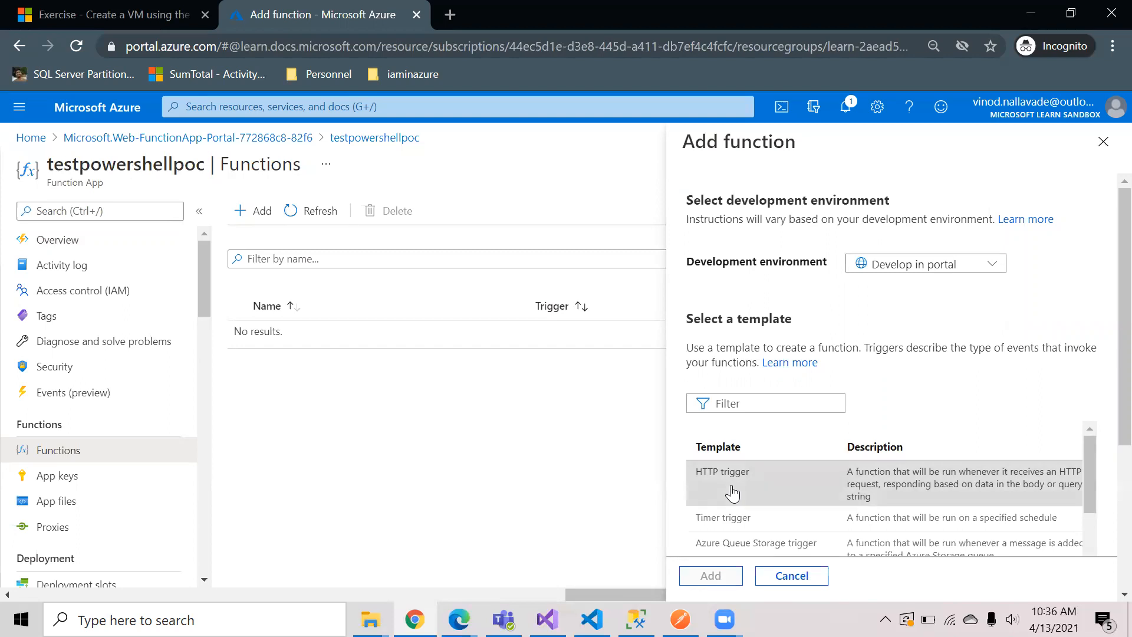
pyautogui.click(732, 484)
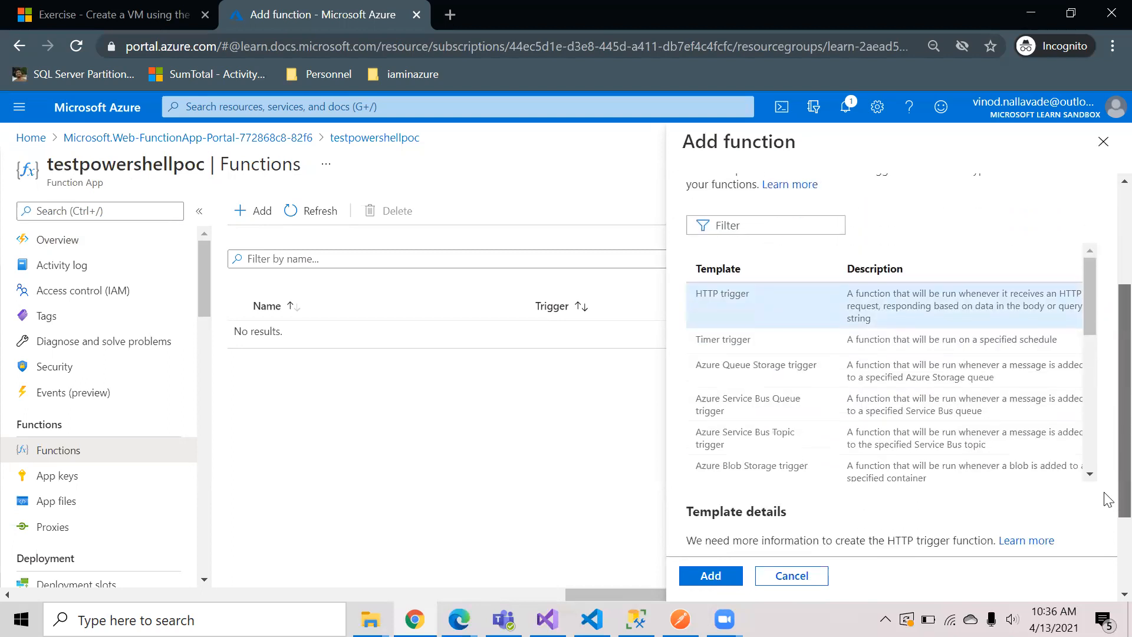
pyautogui.scroll(-3)
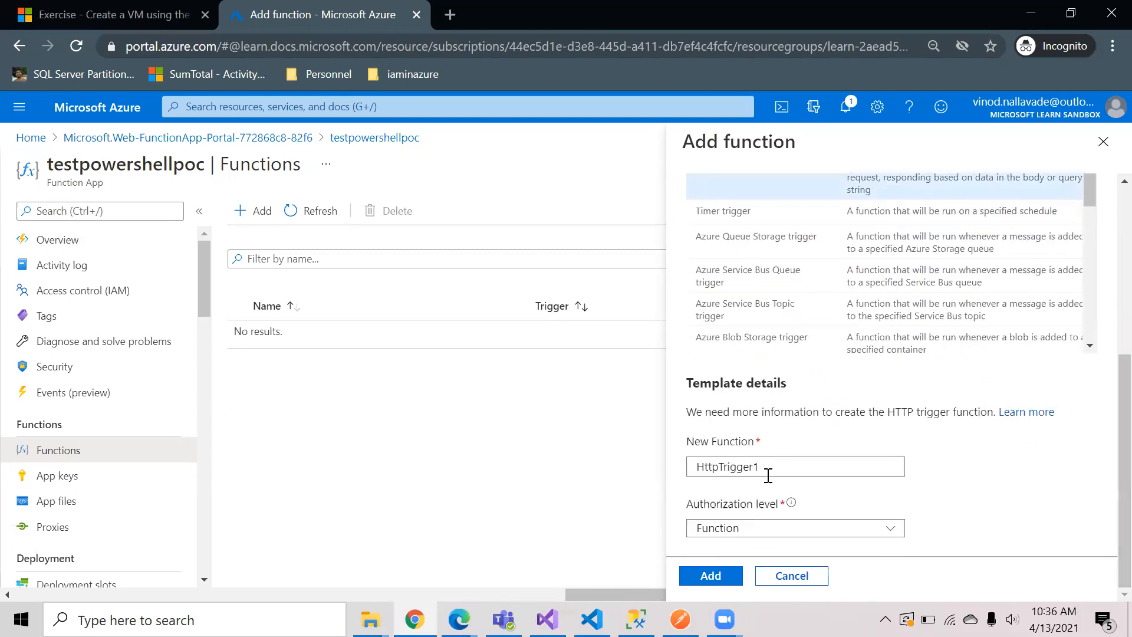
pyautogui.write('p')
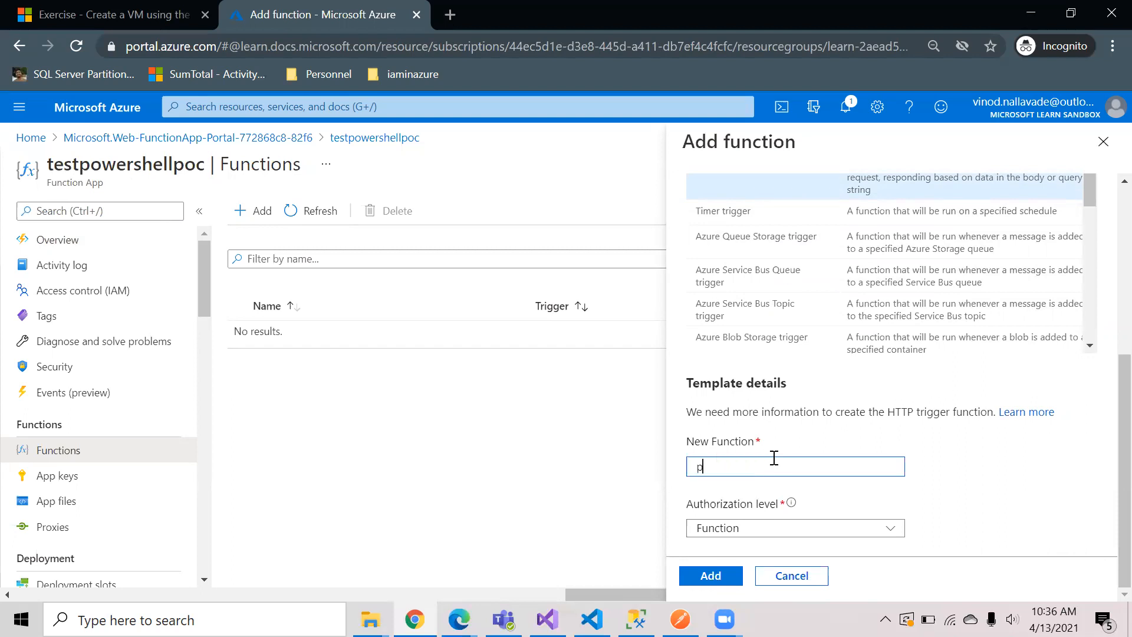
pyautogui.write('owershell')
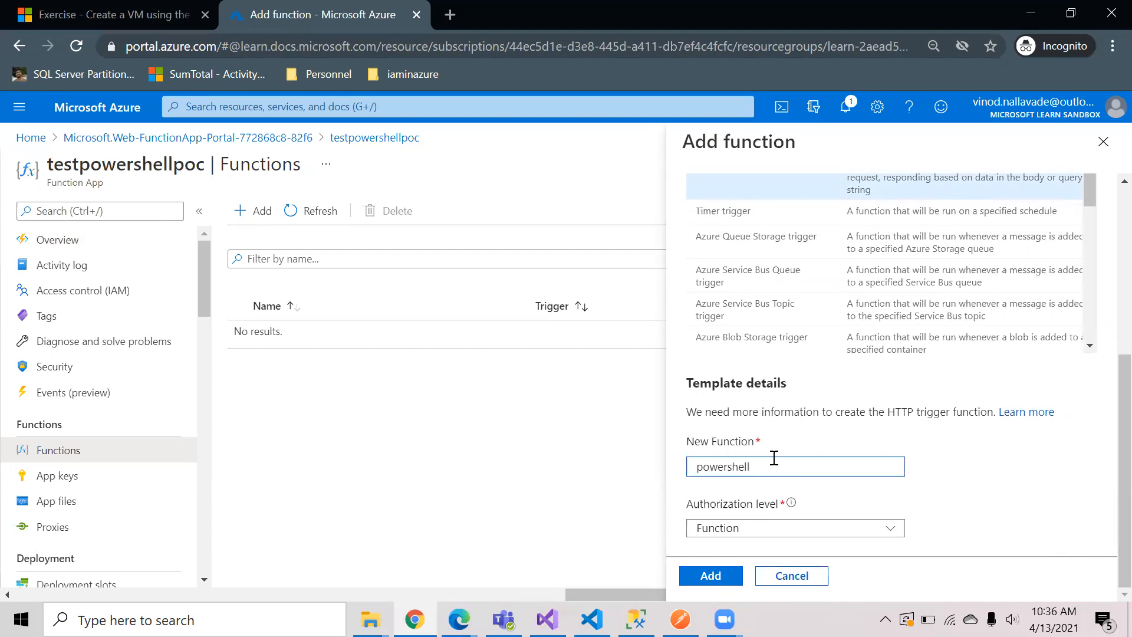
pyautogui.write('func1')
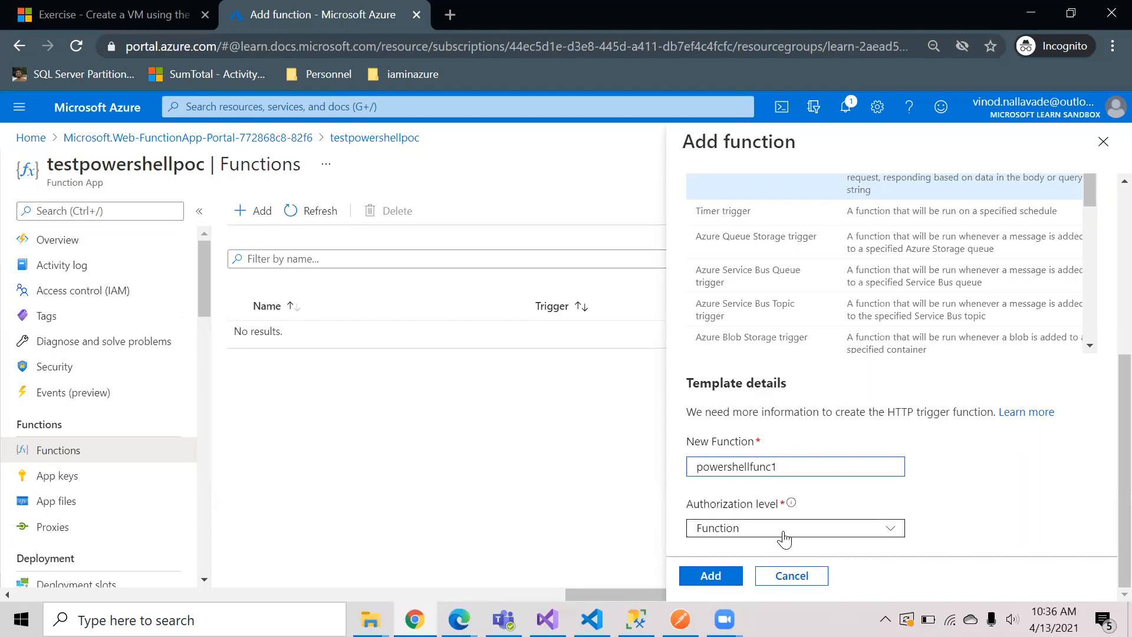
# Keep Authorization level Function and add the function.
pyautogui.click(794, 527)
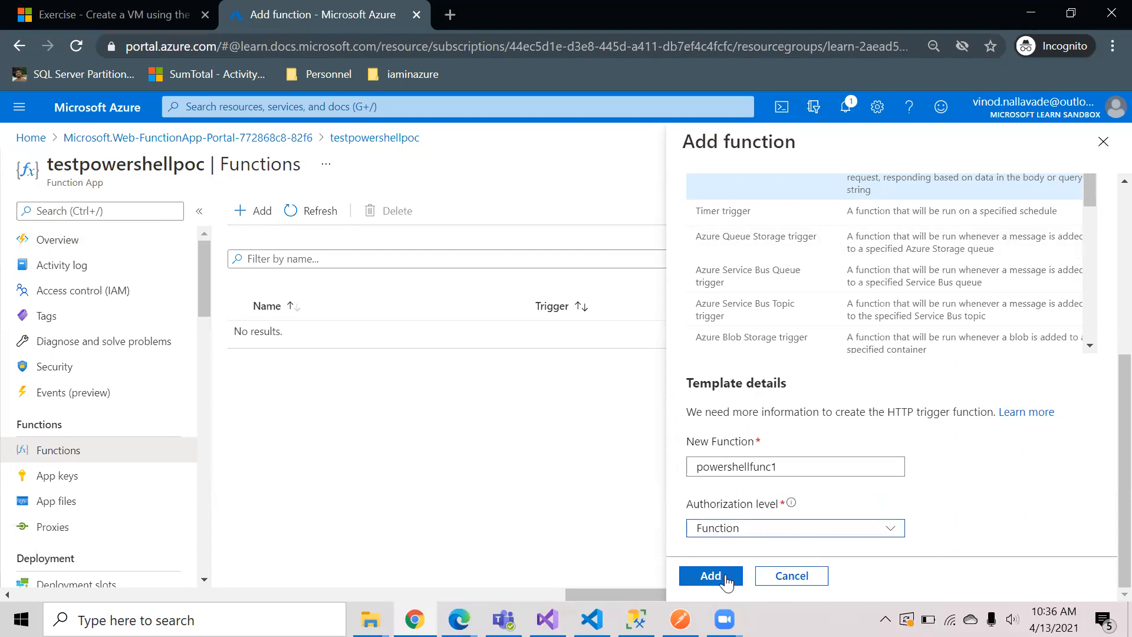
pyautogui.click(710, 575)
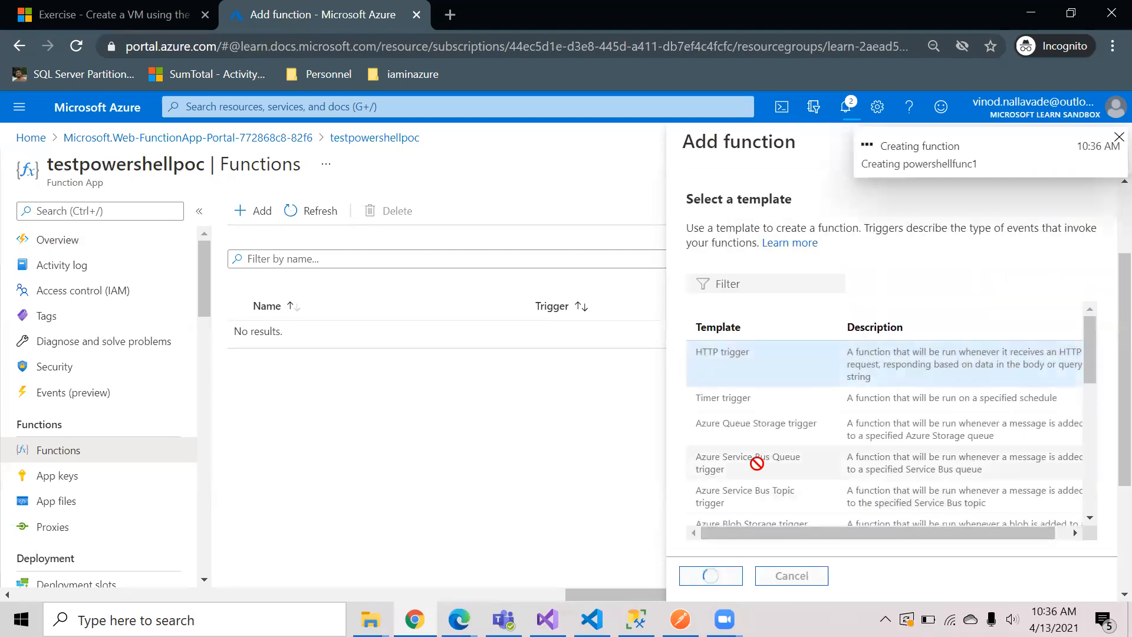
pyautogui.click(710, 576)
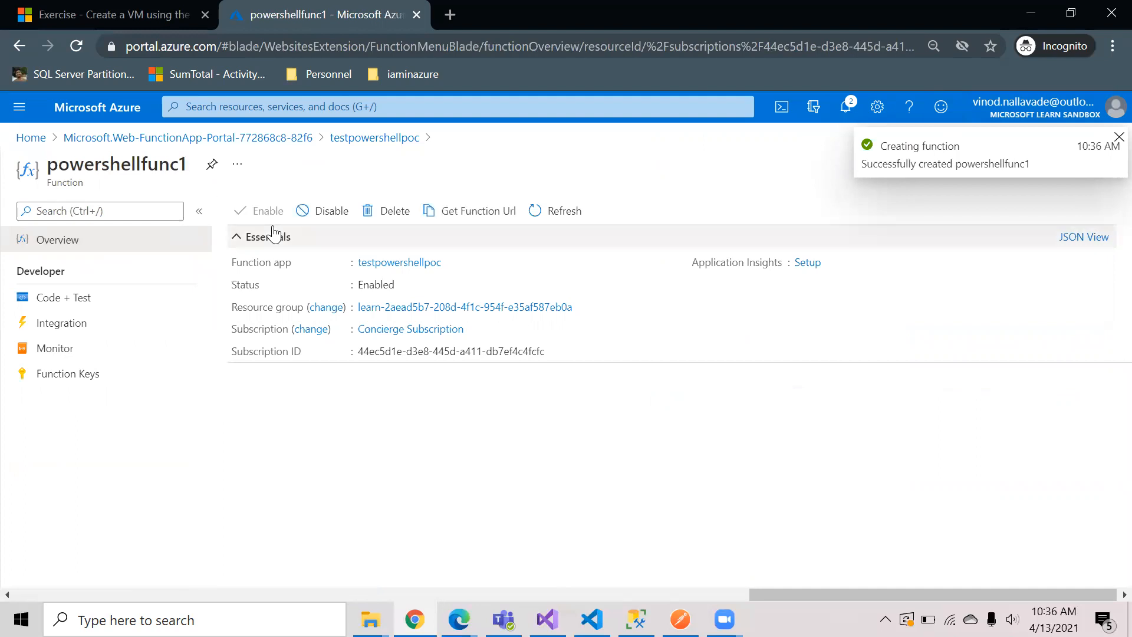
pyautogui.moveTo(410, 231)
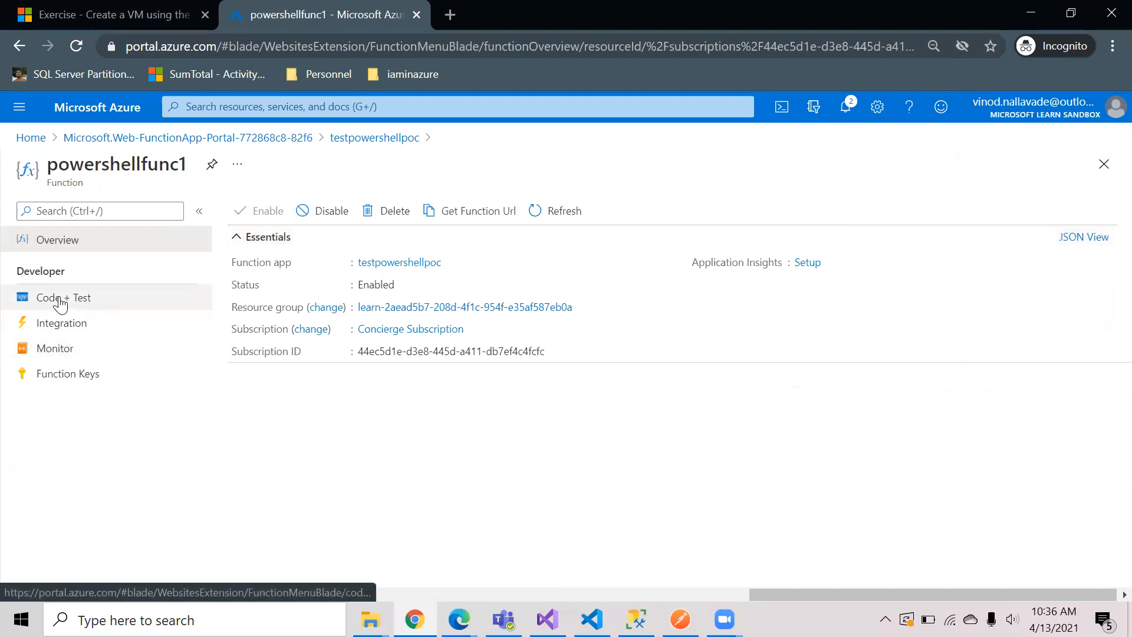
# Show the Code + Test editor with run.ps1 selected.
pyautogui.click(63, 298)
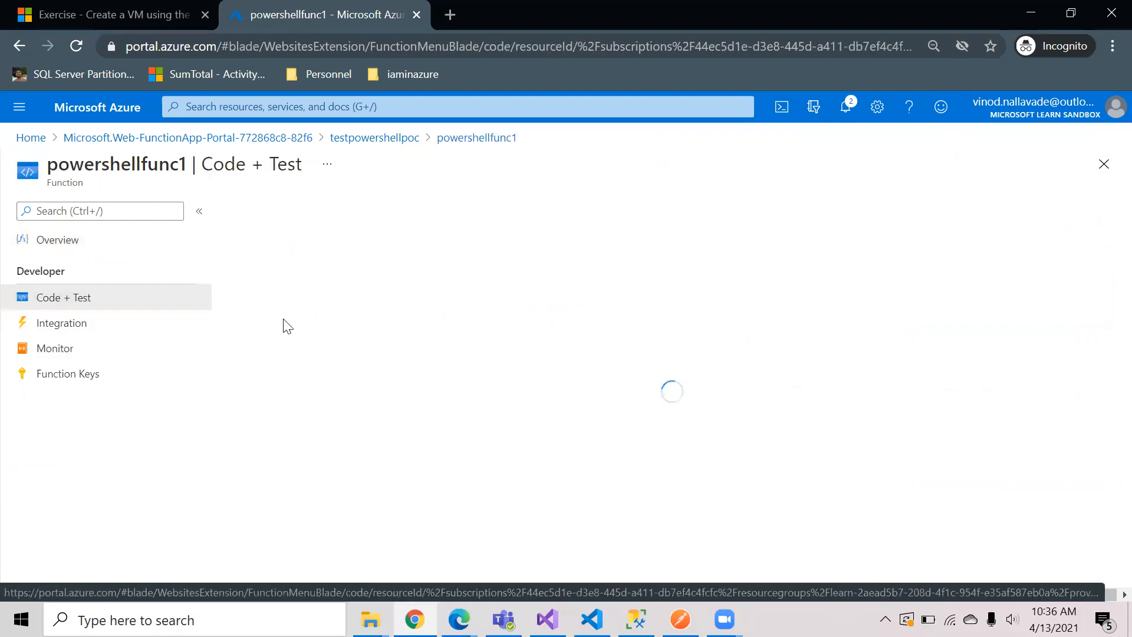
pyautogui.moveTo(468, 344)
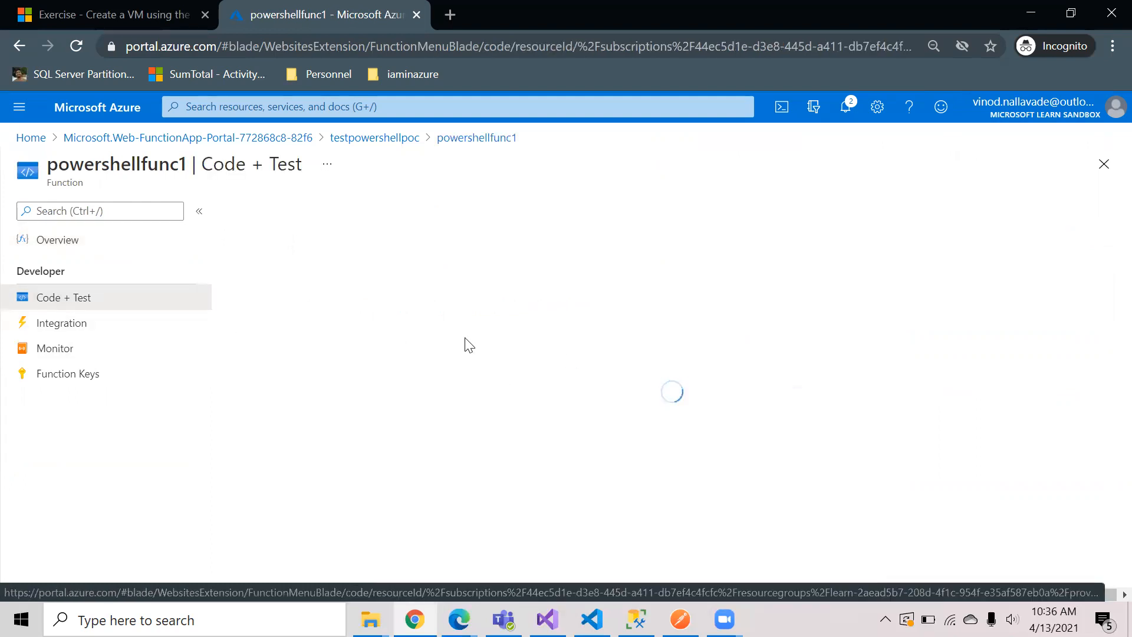
pyautogui.moveTo(573, 324)
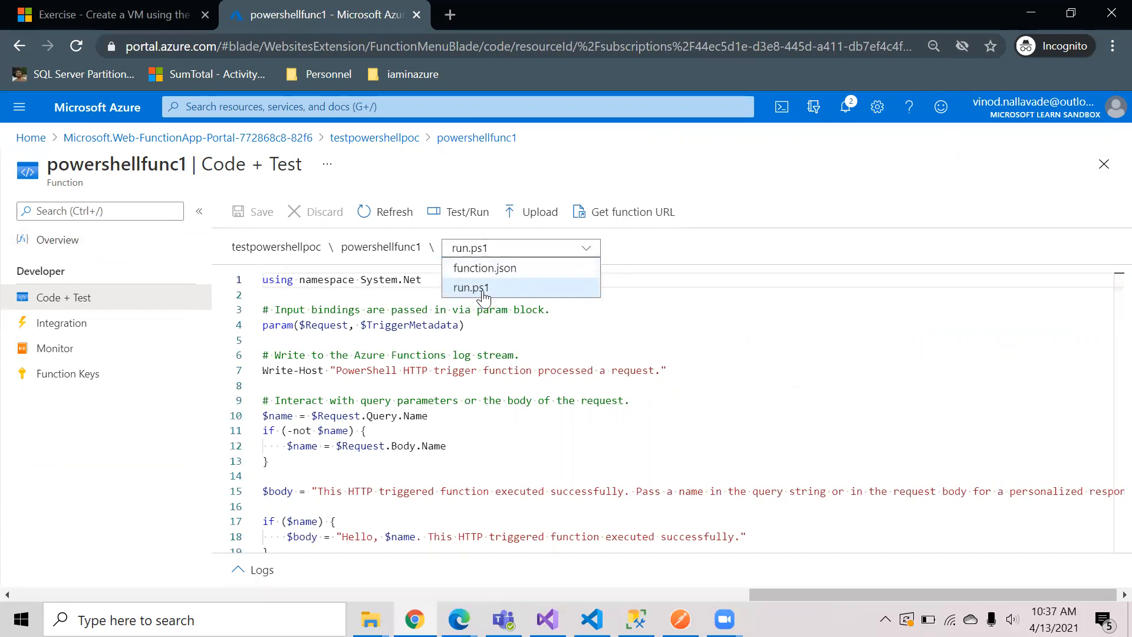
pyautogui.moveTo(484, 267)
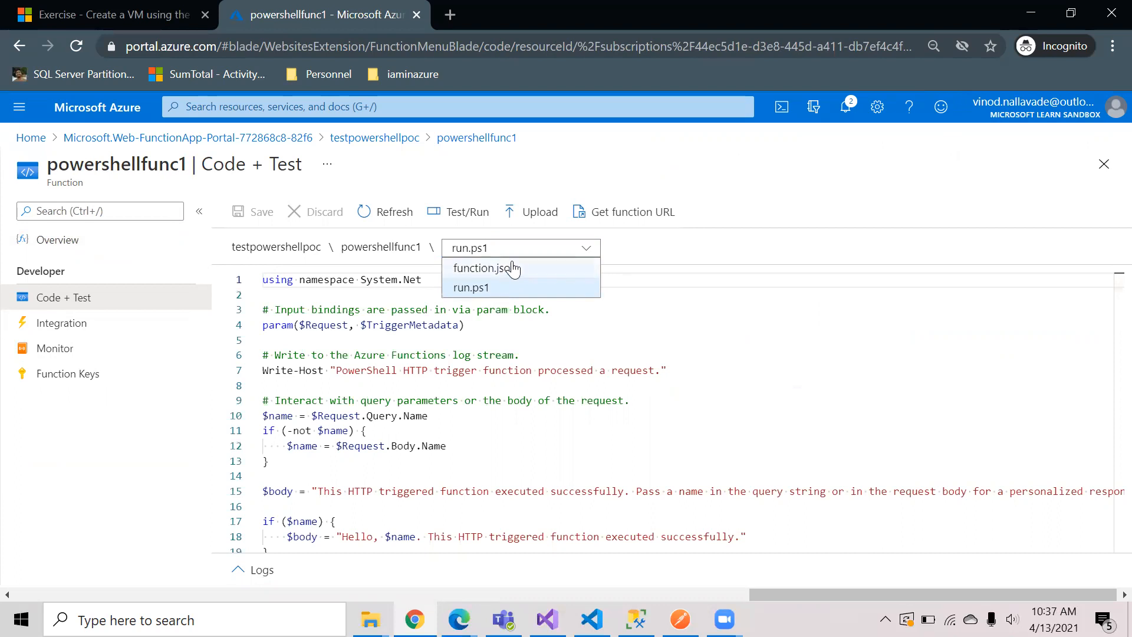
pyautogui.moveTo(470, 288)
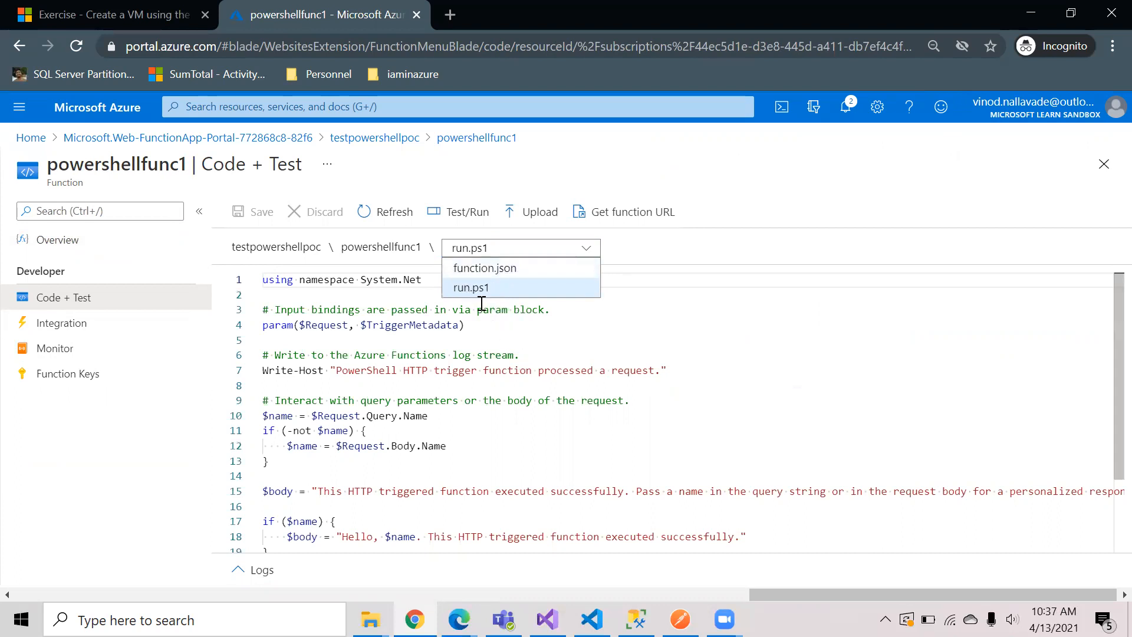
pyautogui.click(471, 287)
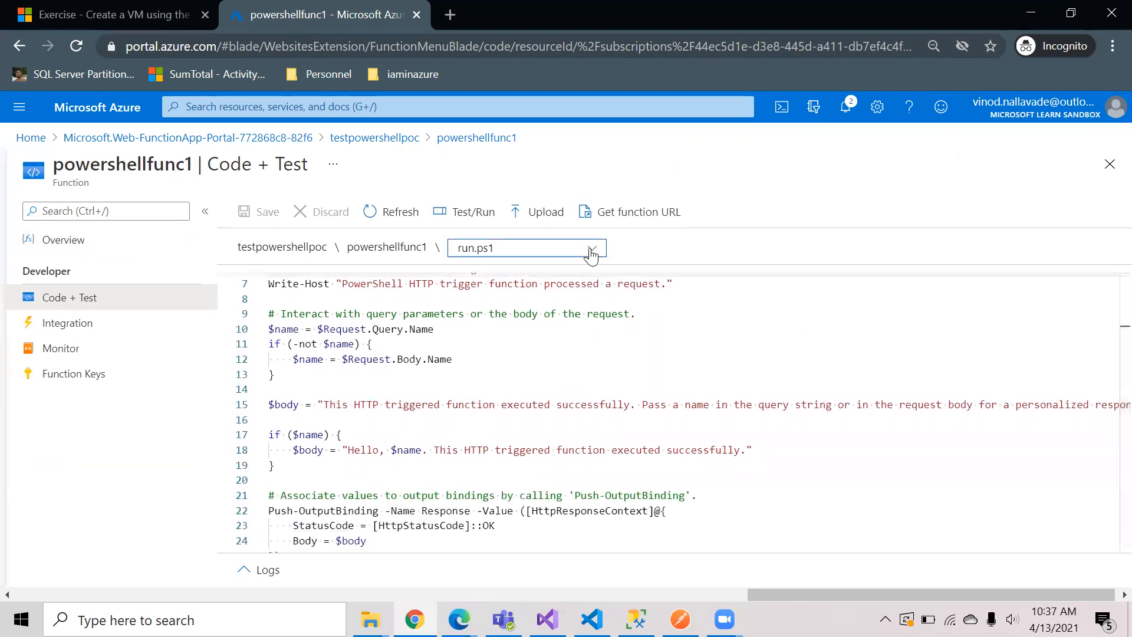
# Display function.json and point out its httpTrigger binding type.
pyautogui.click(526, 248)
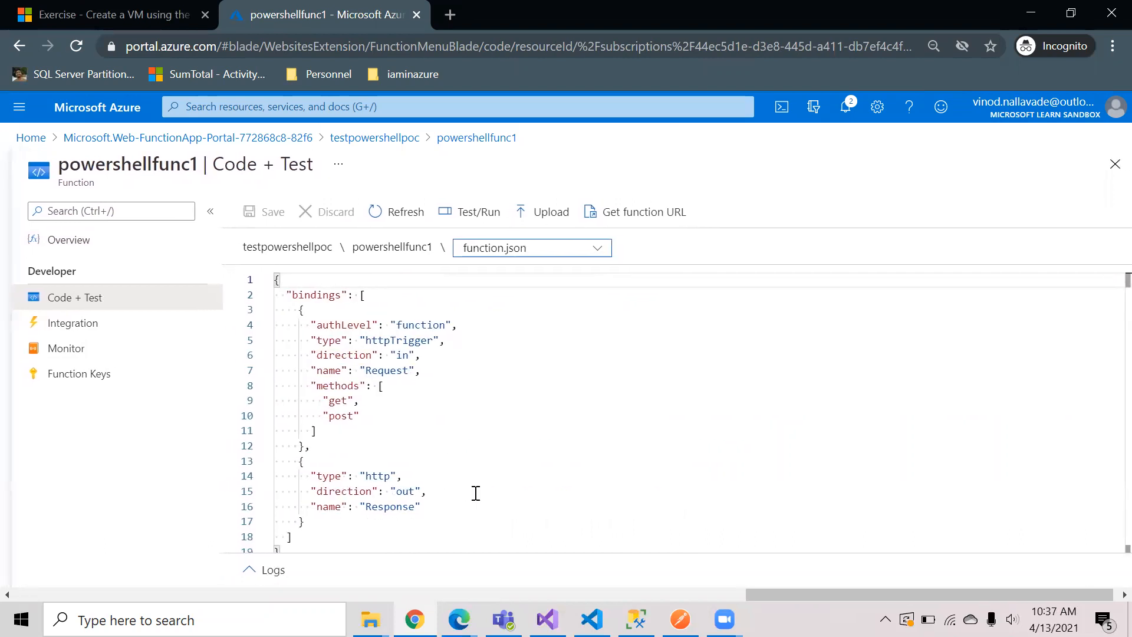
pyautogui.moveTo(500, 426)
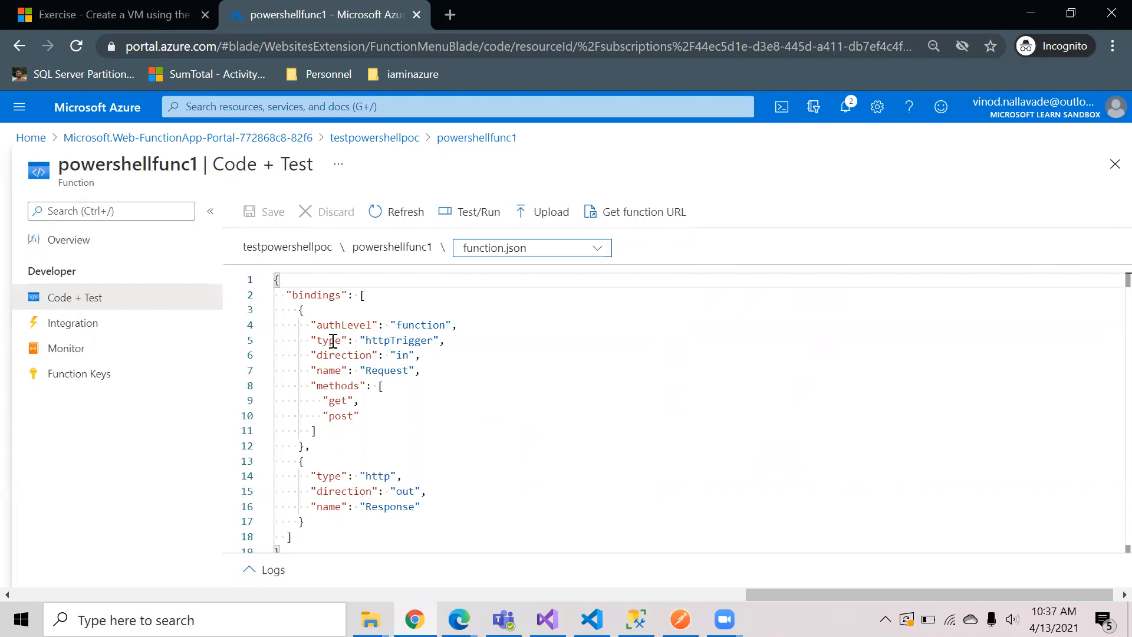
pyautogui.doubleClick(398, 340)
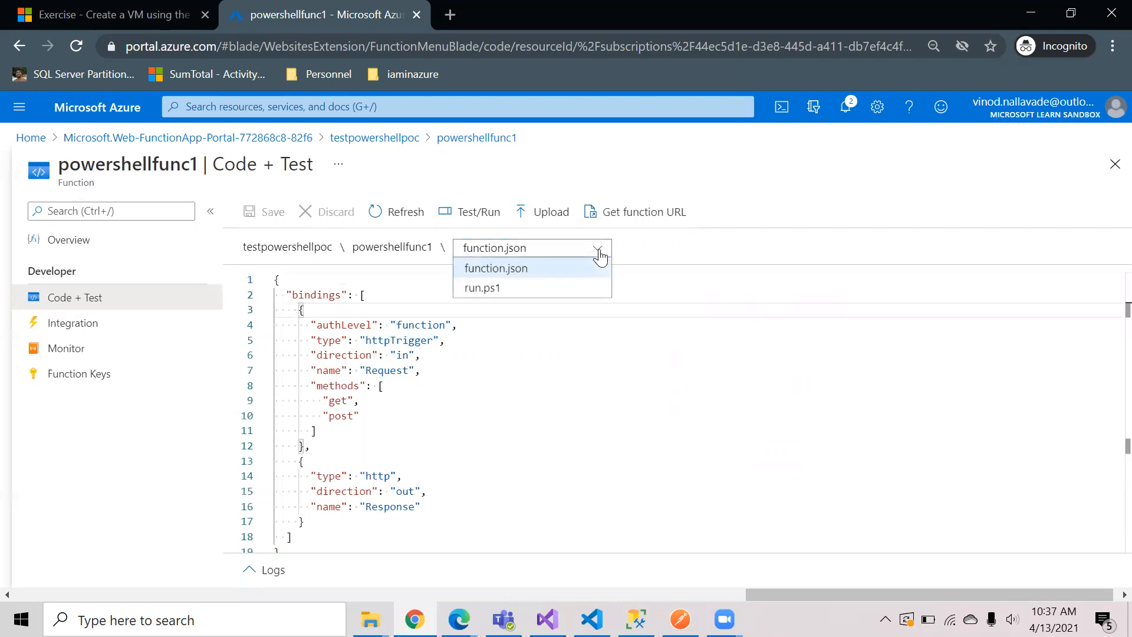
pyautogui.click(481, 287)
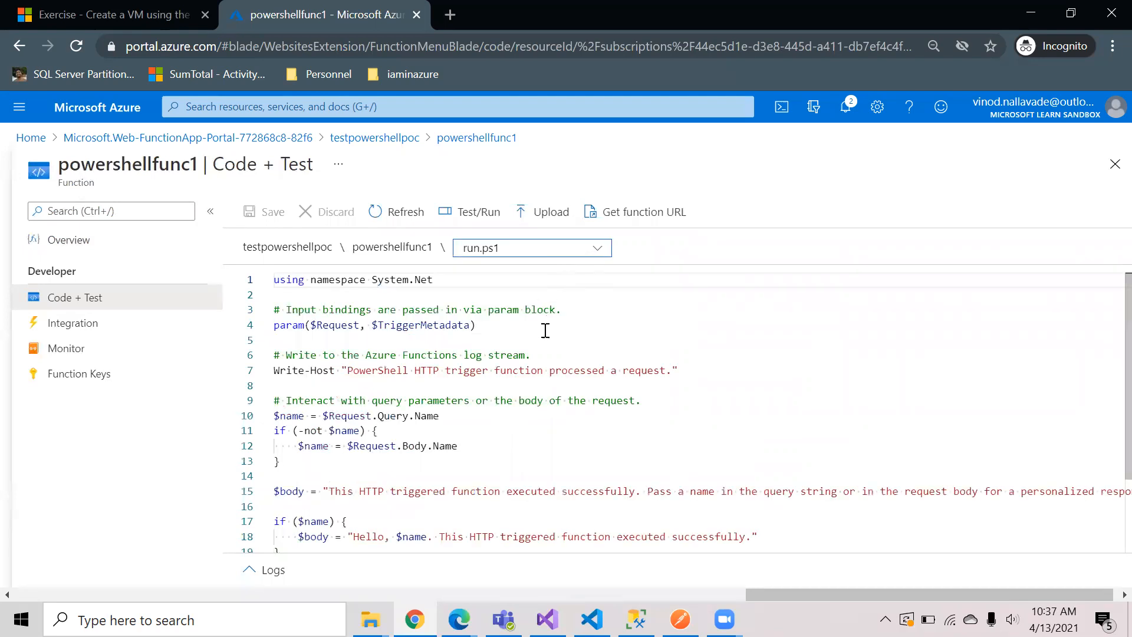
pyautogui.scroll(-3)
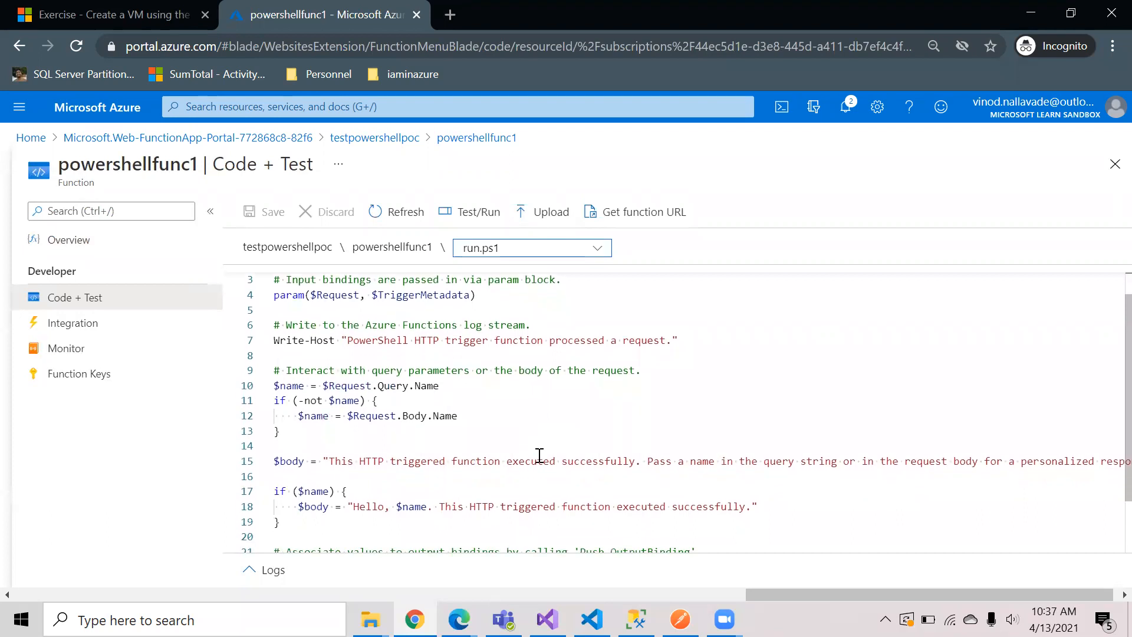
pyautogui.scroll(-3)
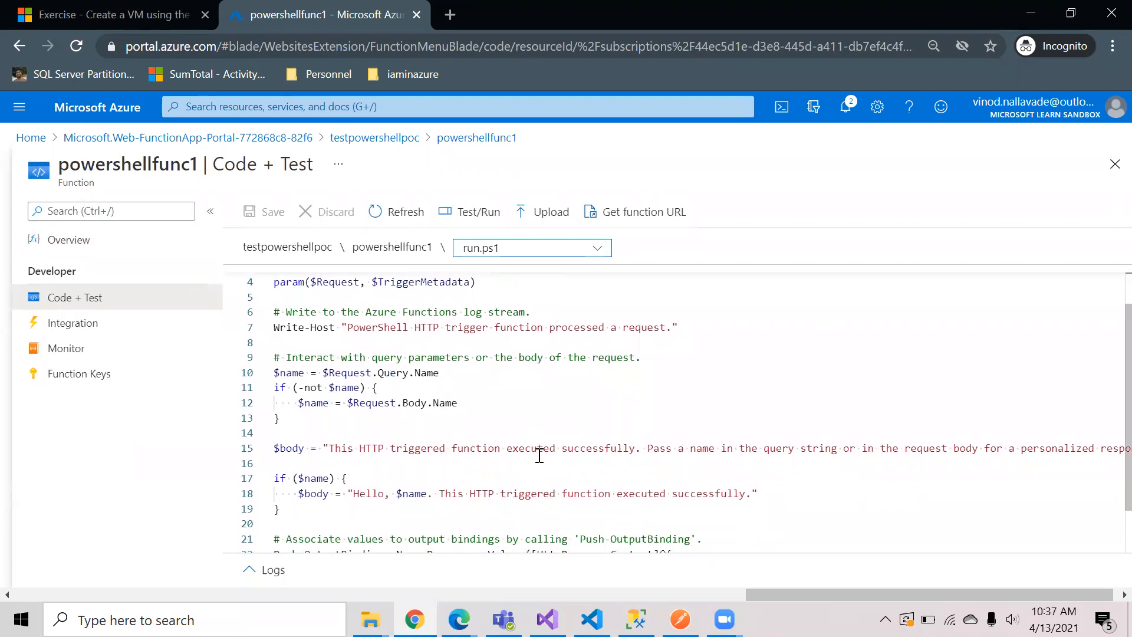
pyautogui.moveTo(503, 384)
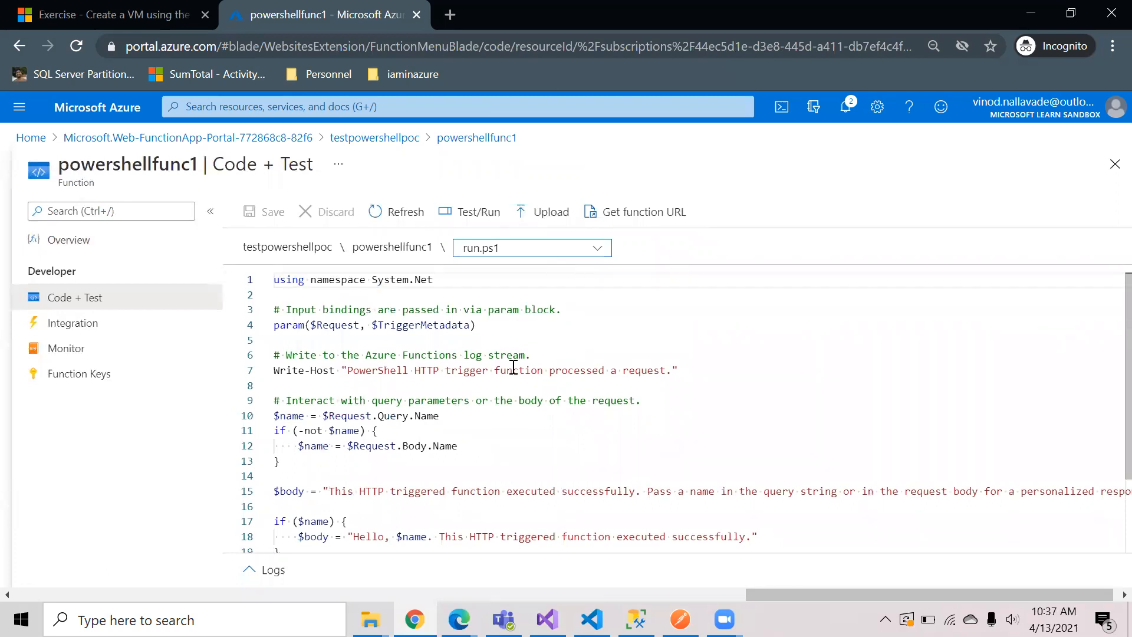
pyautogui.moveTo(426, 426)
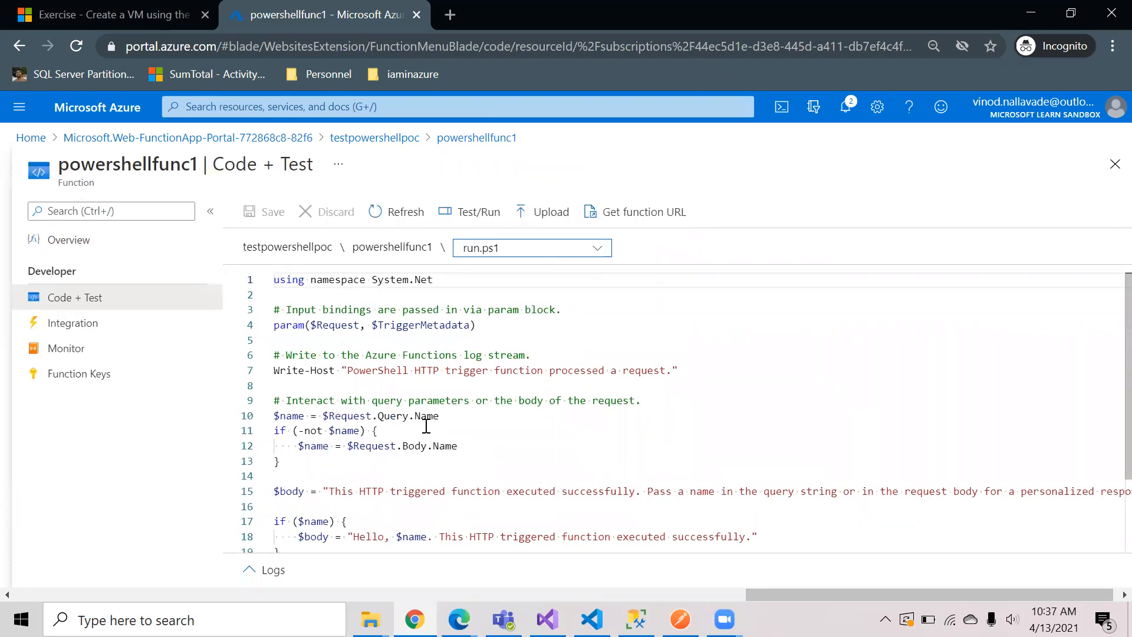
pyautogui.doubleClick(439, 400)
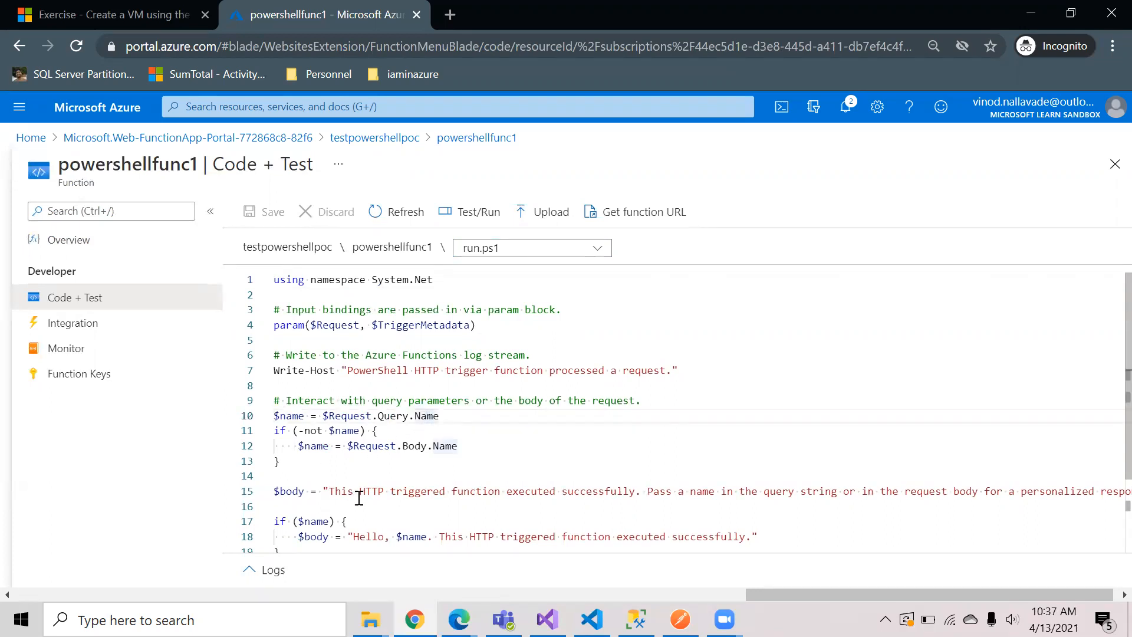
pyautogui.scroll(-3)
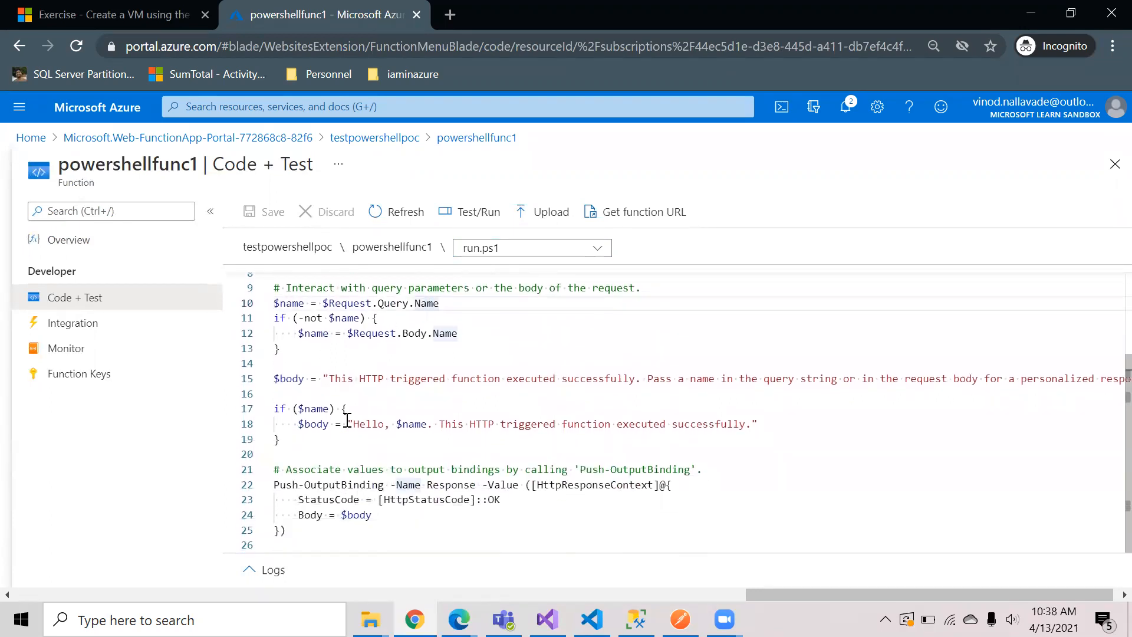
pyautogui.moveTo(350, 384)
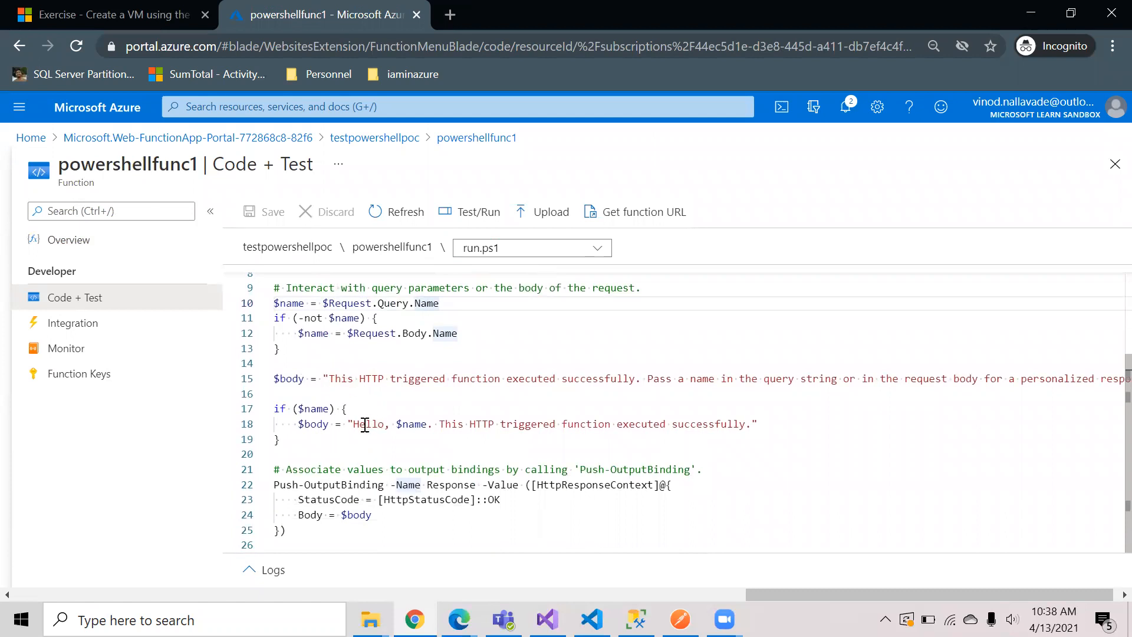
pyautogui.doubleClick(368, 424)
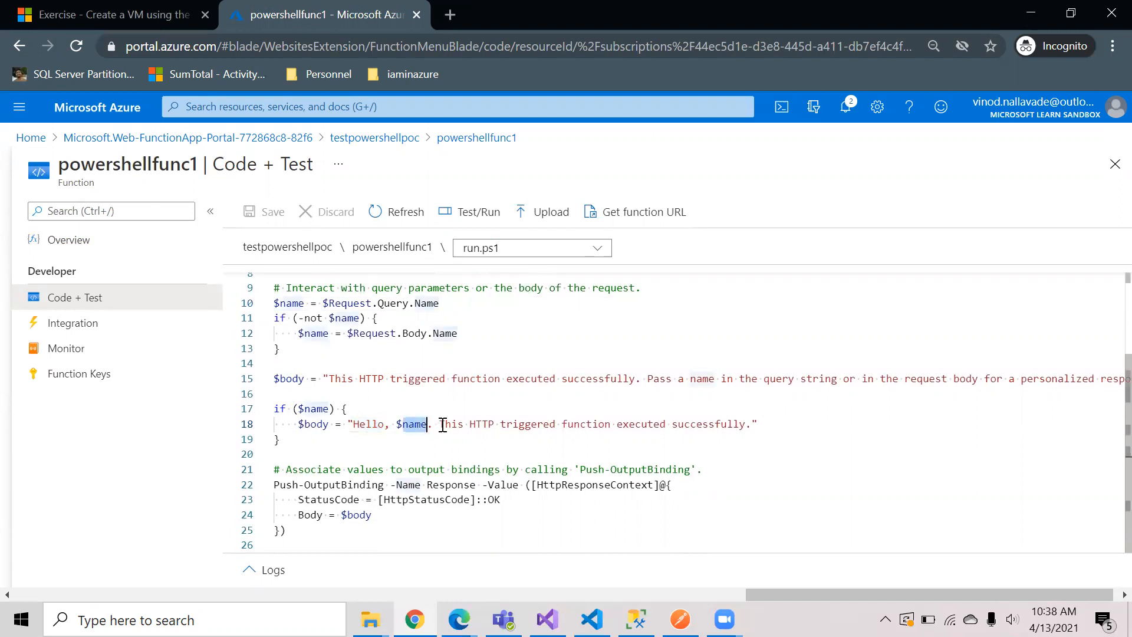
pyautogui.moveTo(427, 423); pyautogui.dragTo(630, 423)
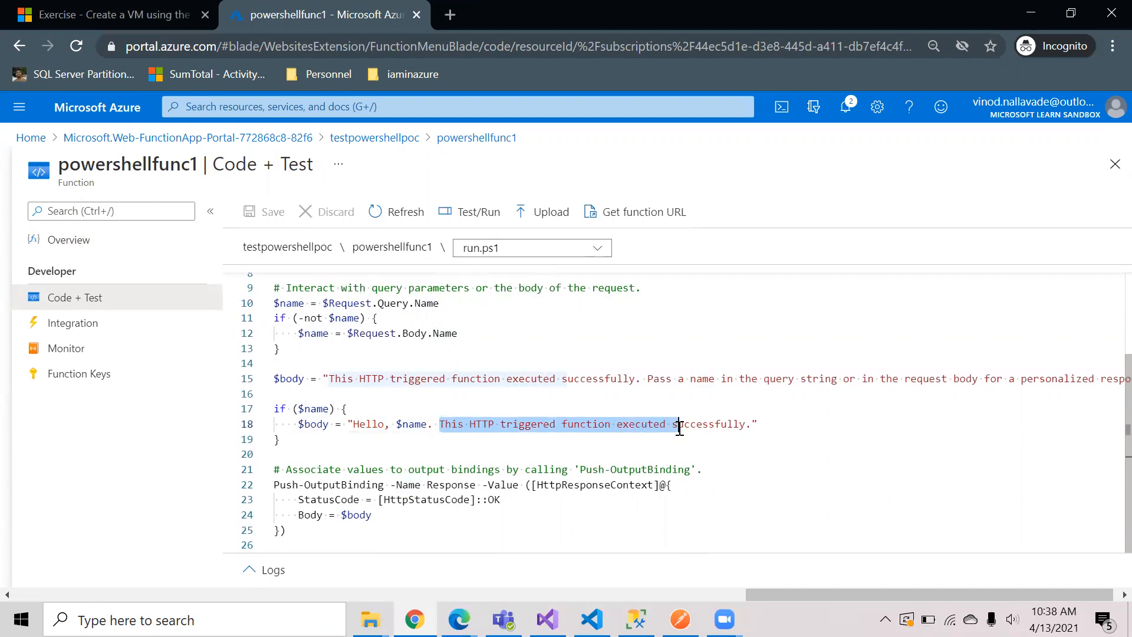
pyautogui.moveTo(638, 326)
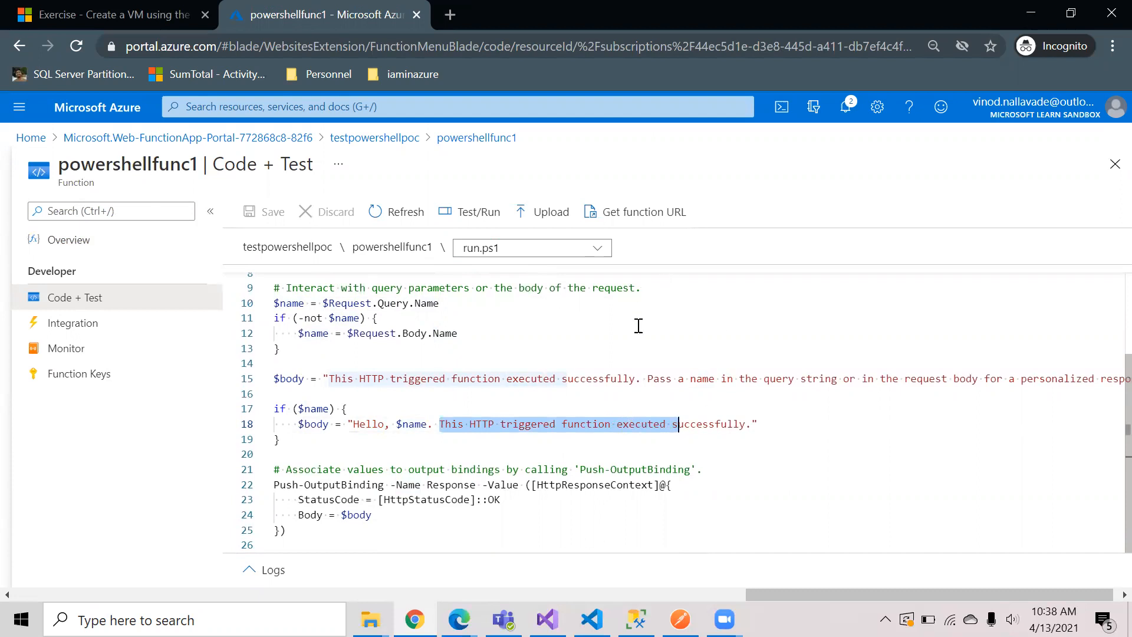
pyautogui.click(644, 212)
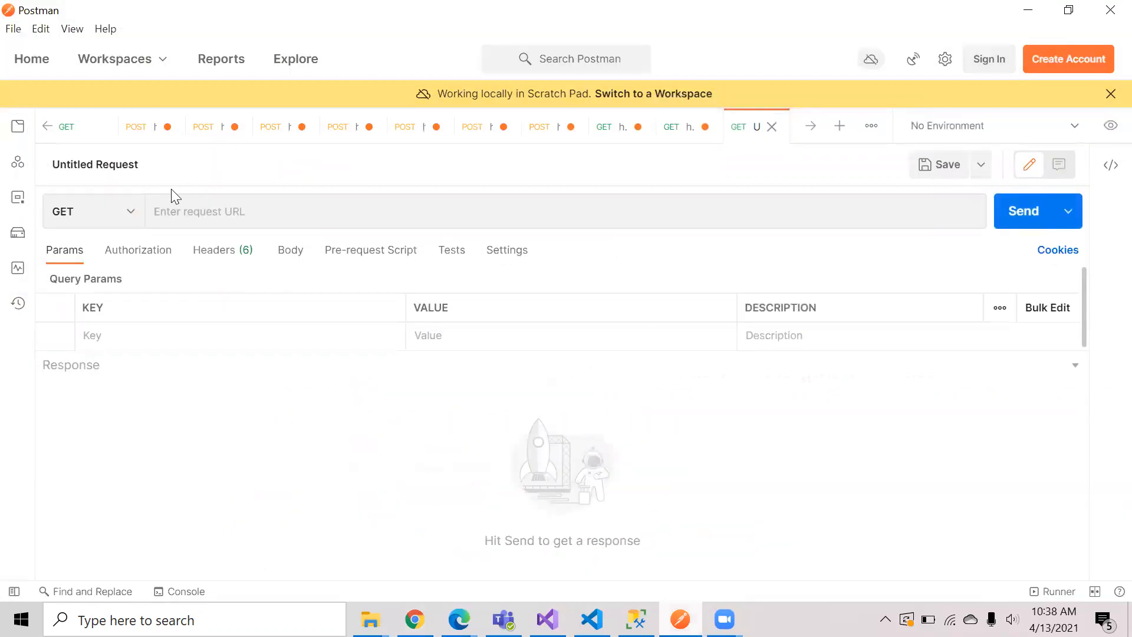
# Make the request a POST to the powershellfunc1 URL with its code key.
pyautogui.click(92, 211)
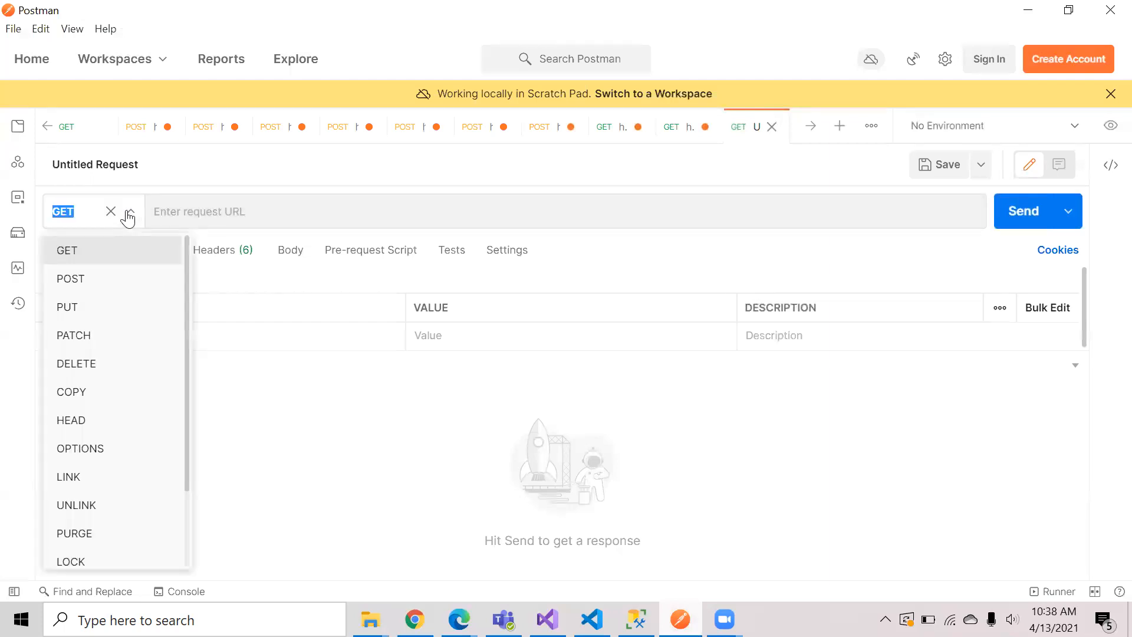
pyautogui.moveTo(98, 281)
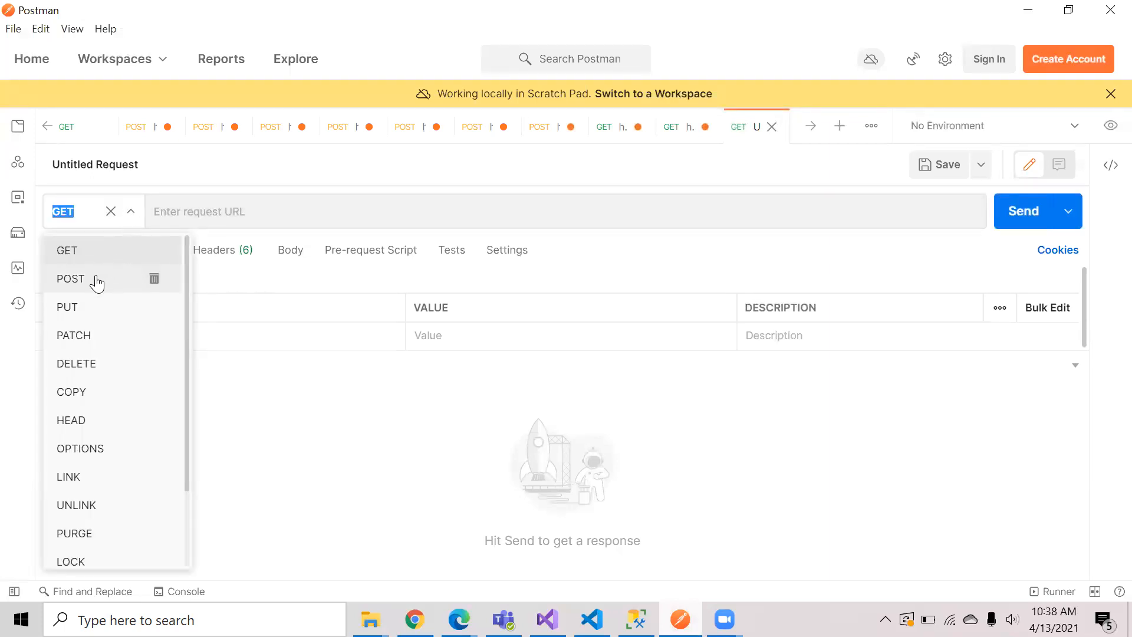
pyautogui.click(70, 278)
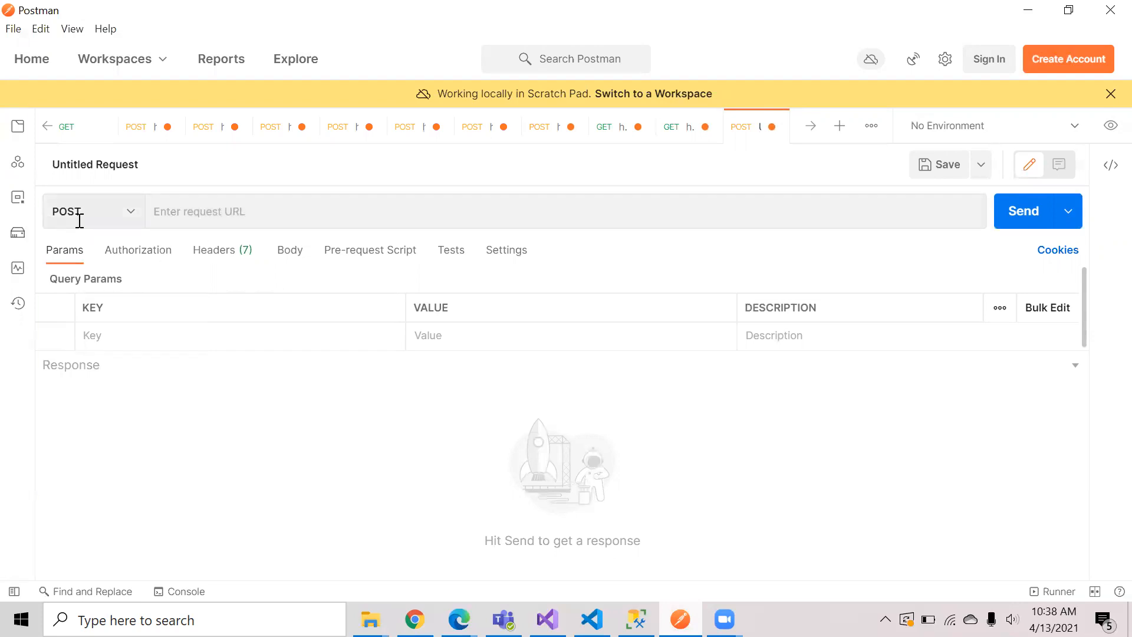
pyautogui.write('https://testpowershellpoc.azurewebsites.net/api/powershellfunc1?code=JtVeUg0dZndhI5a0uHcOYm45a1qbZWhwmeObh7CIvYMDc6kB1nl1bg==')
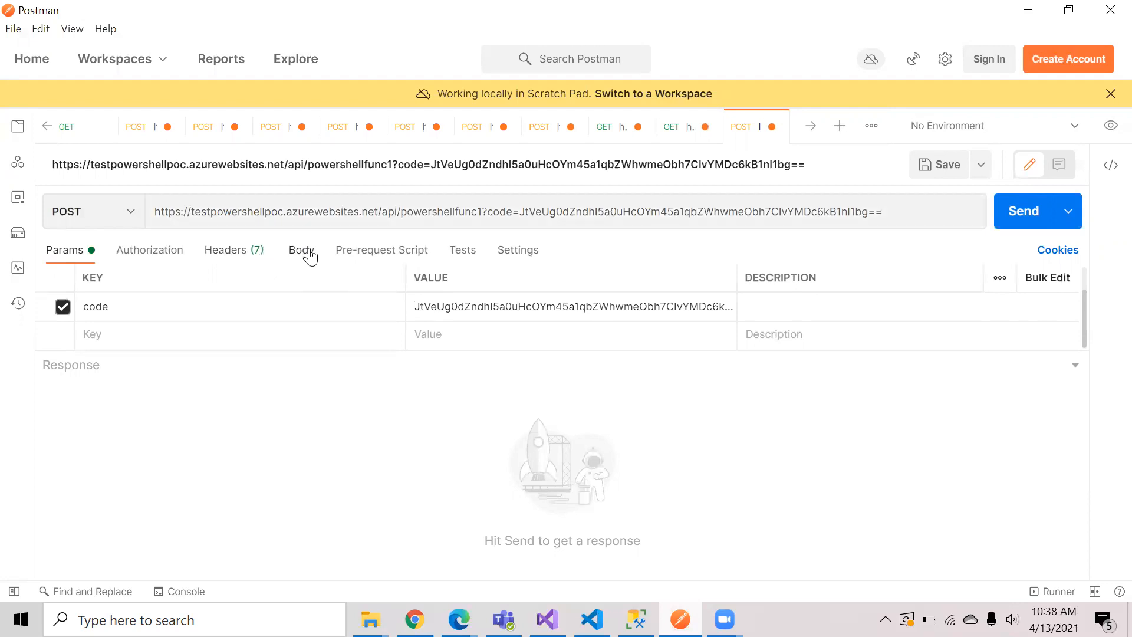
# Set the request body to raw JSON and enlarge the body editor.
pyautogui.click(301, 249)
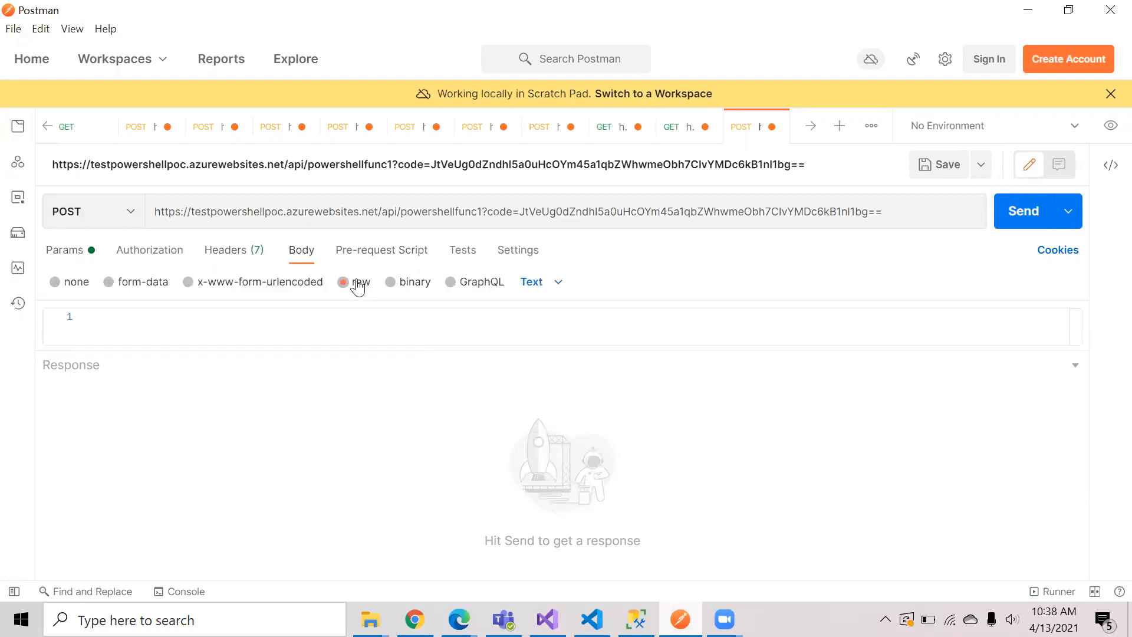
pyautogui.click(531, 281)
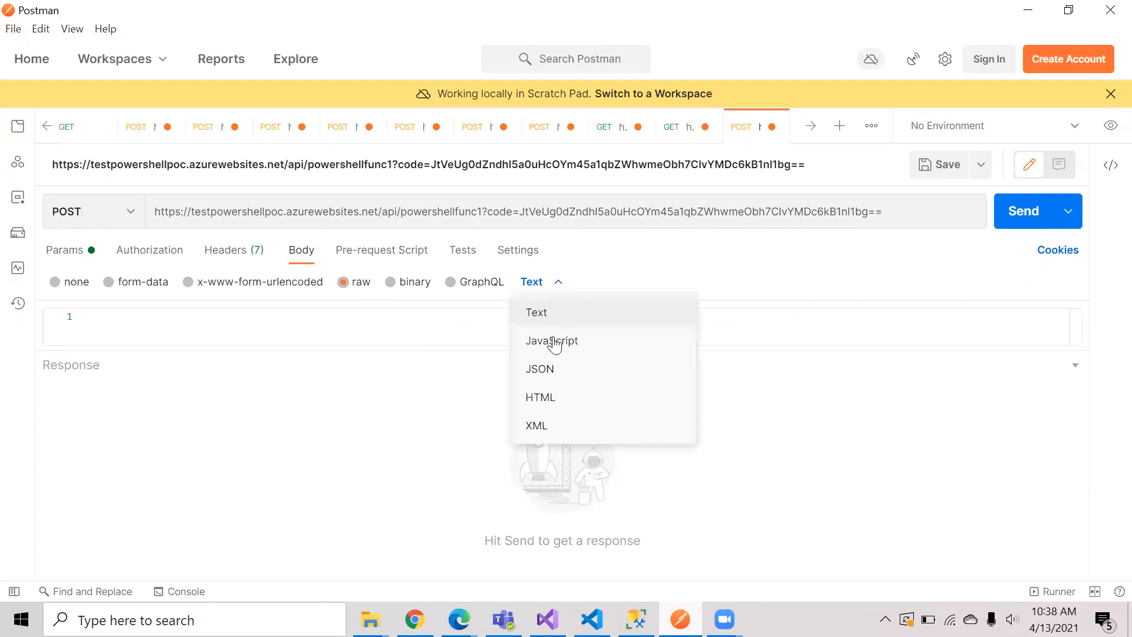
pyautogui.click(539, 368)
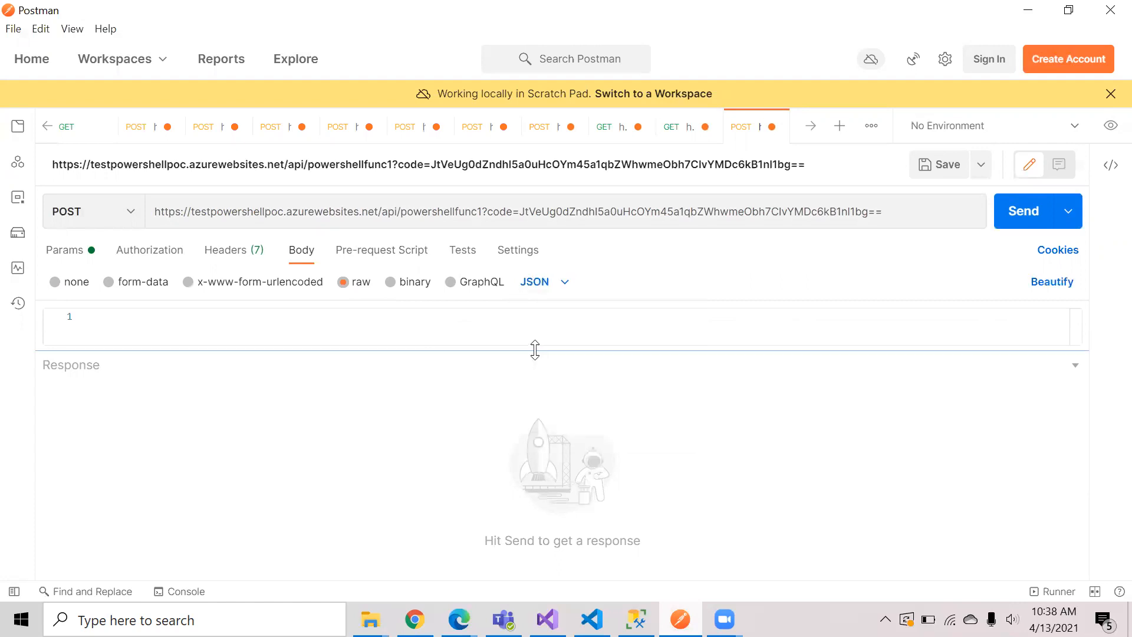
pyautogui.moveTo(534, 350); pyautogui.dragTo(534, 449)
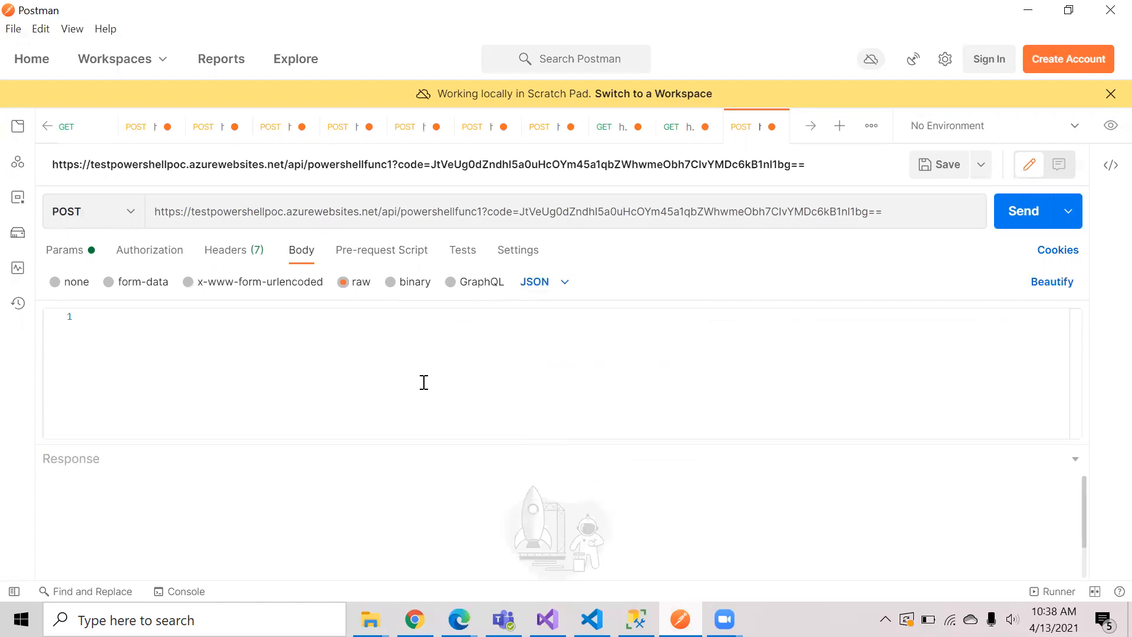
# Enter the JSON body {"name" : "iaminazure"}.
pyautogui.write('{')
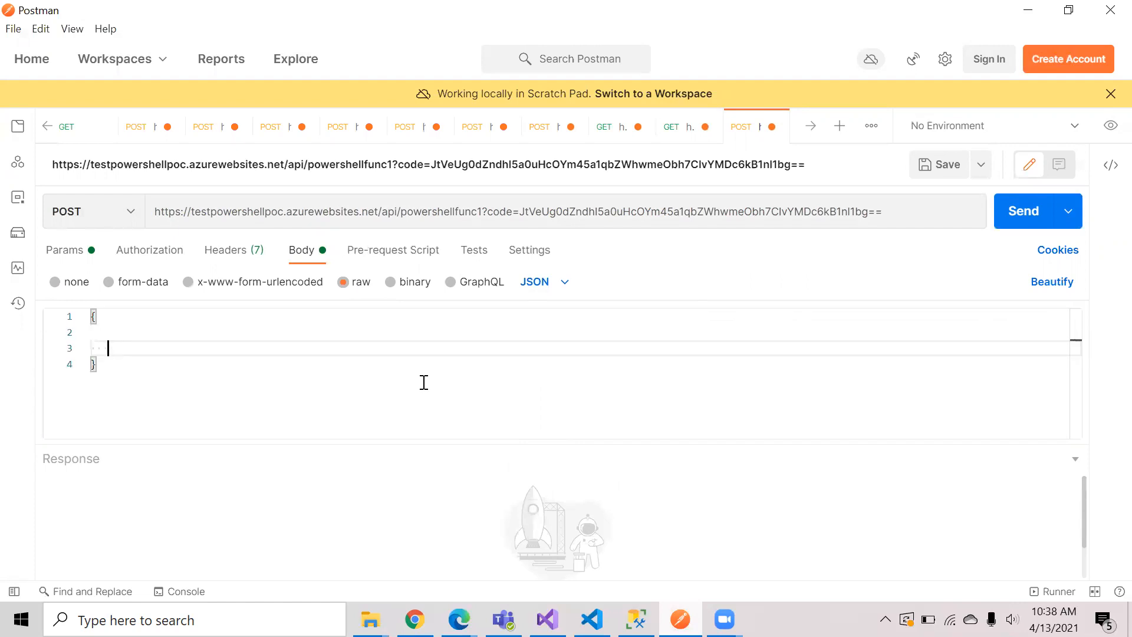
pyautogui.write('""')
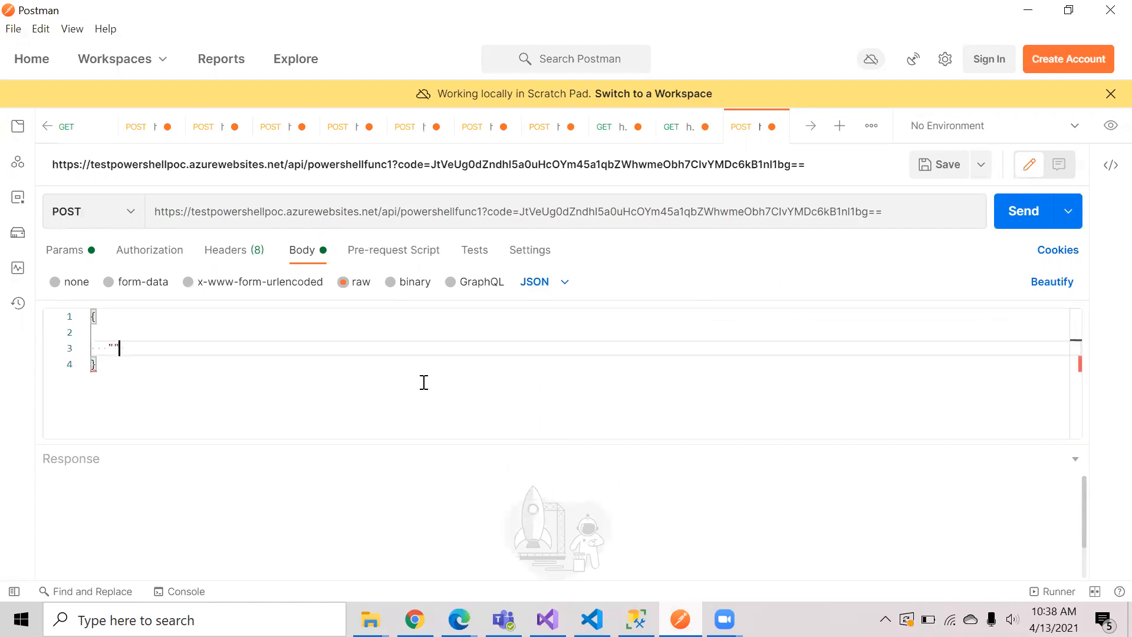
pyautogui.write('"name"')
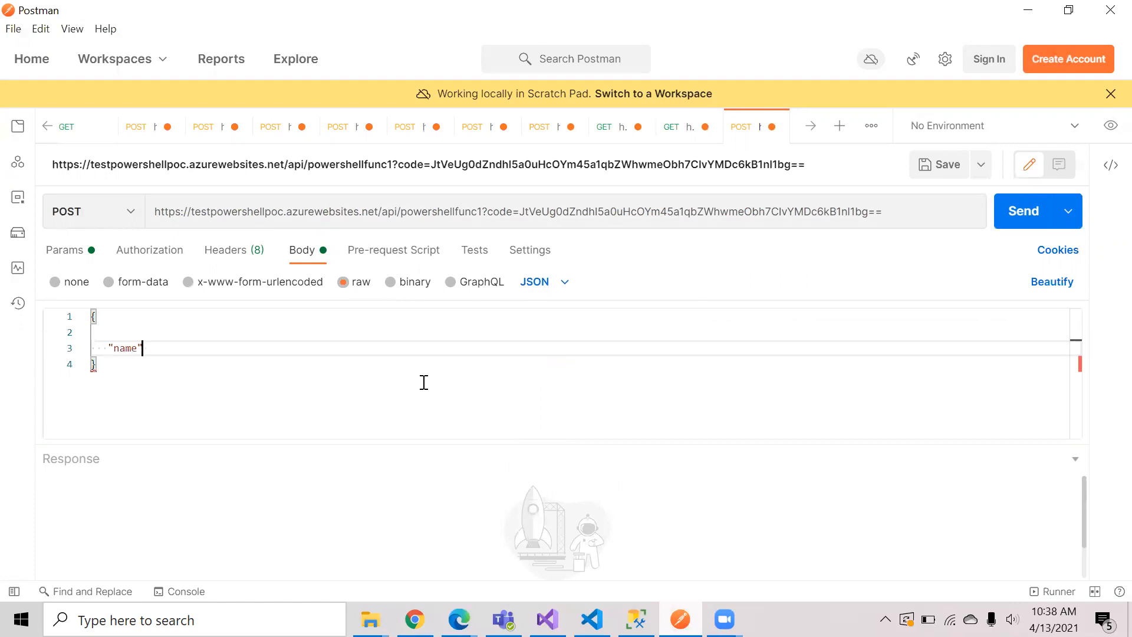
pyautogui.write(':')
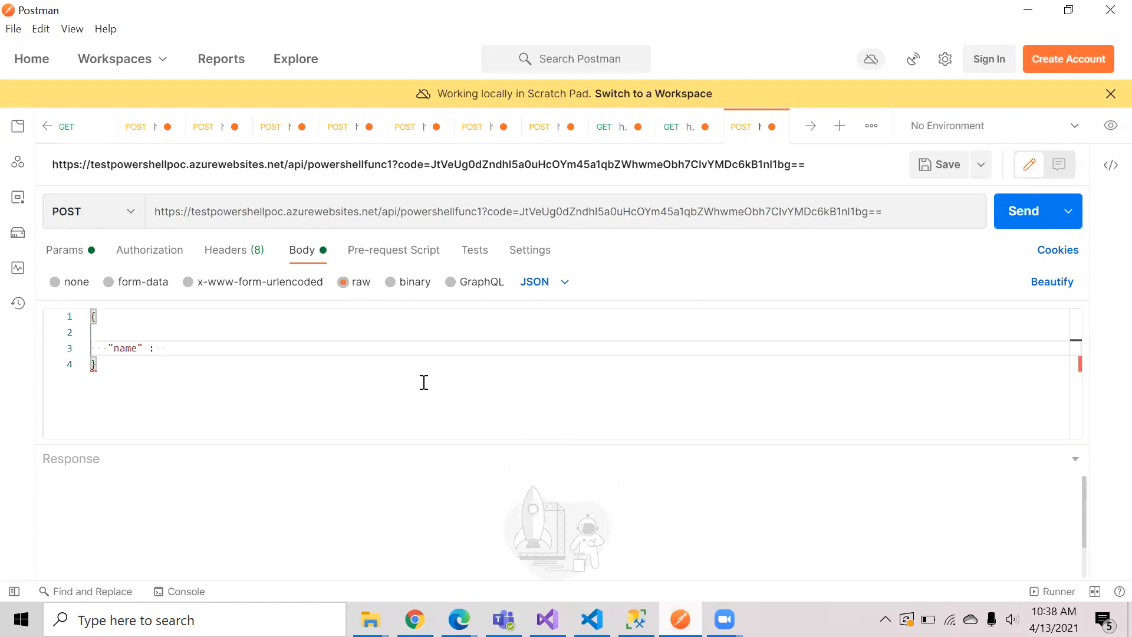
pyautogui.write('""')
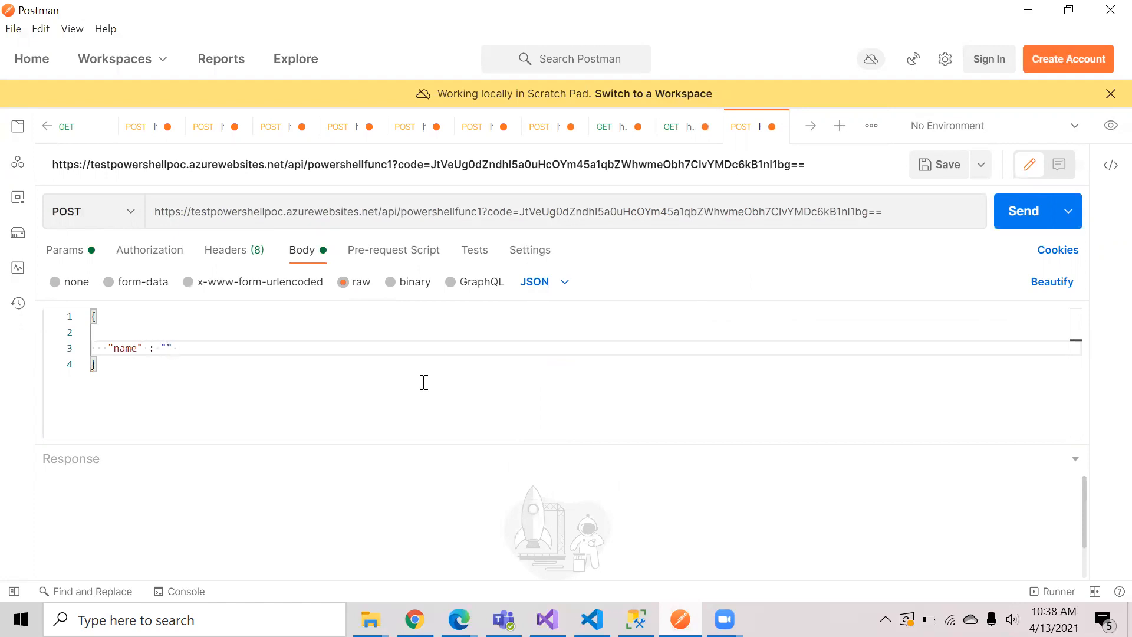
pyautogui.write('iaminazur')
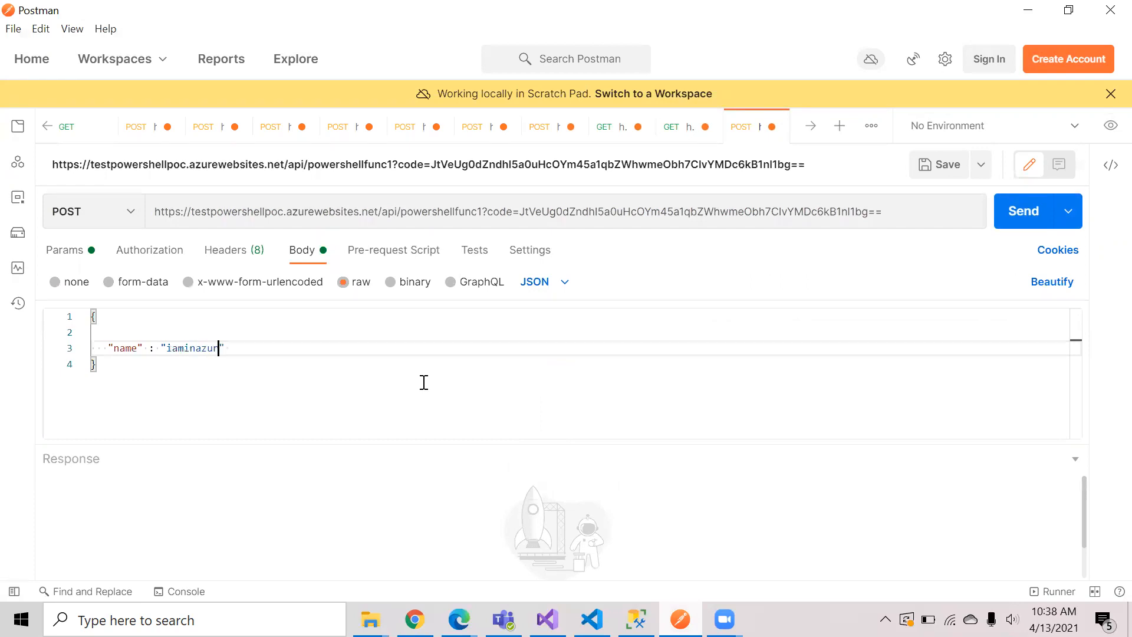
pyautogui.write('e')
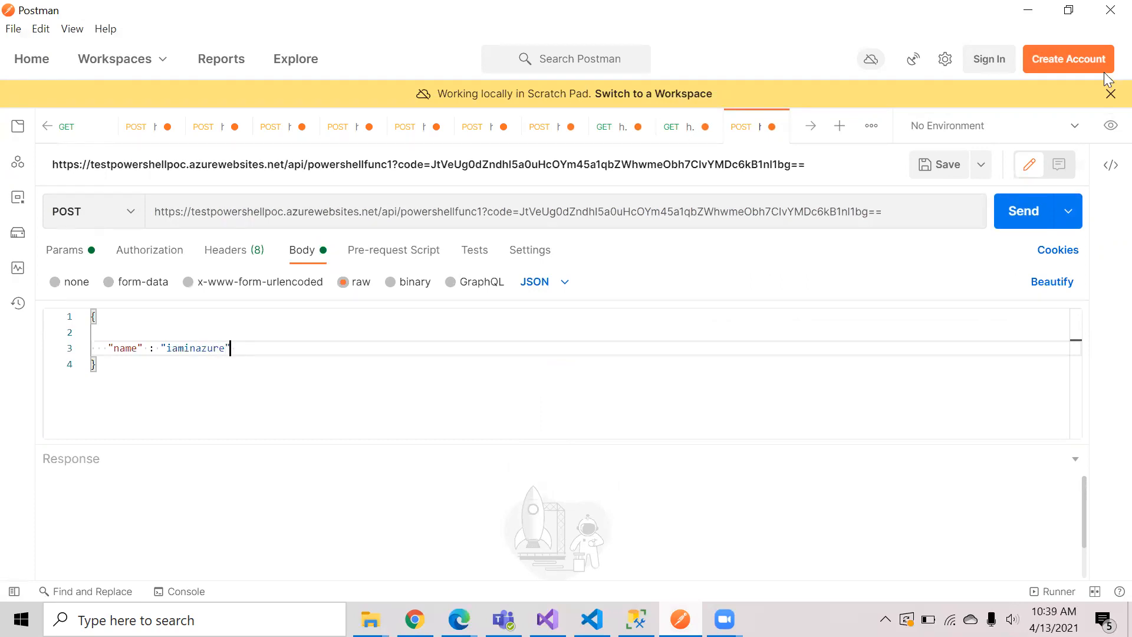
# Send the request and highlight the 200 OK Hello greeting in the response.
pyautogui.click(1023, 211)
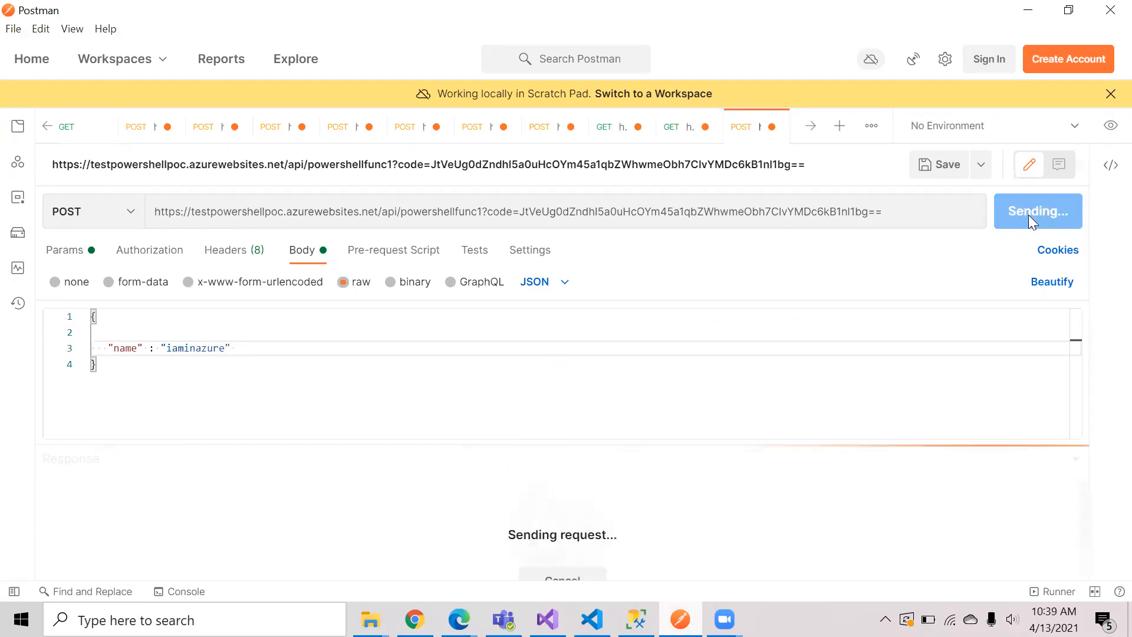
pyautogui.moveTo(588, 447)
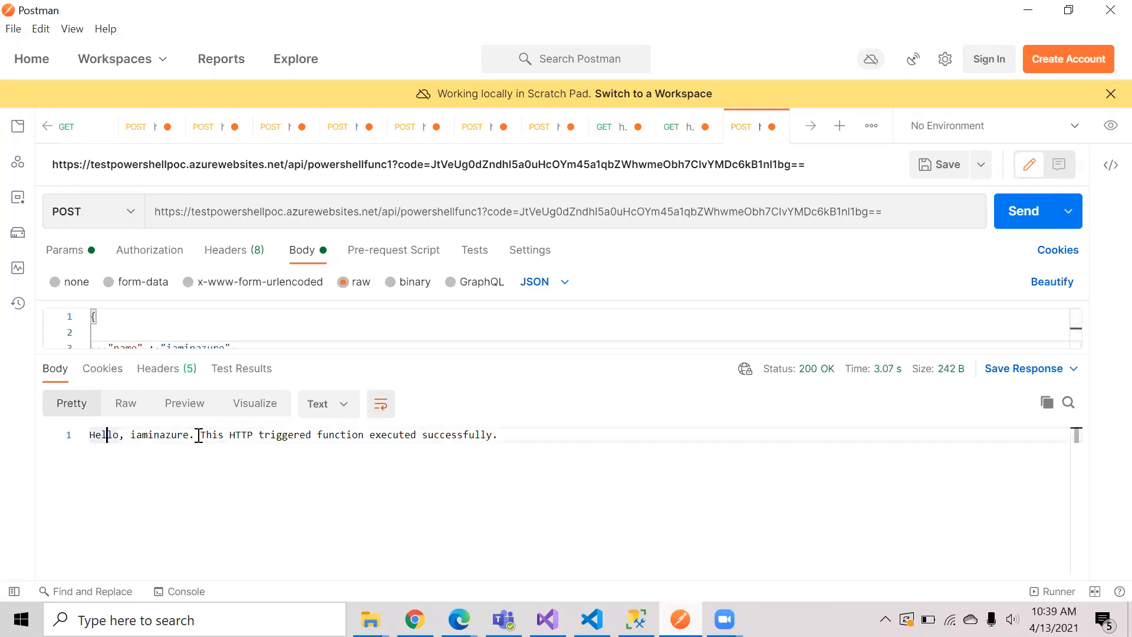
pyautogui.moveTo(197, 435); pyautogui.dragTo(496, 435)
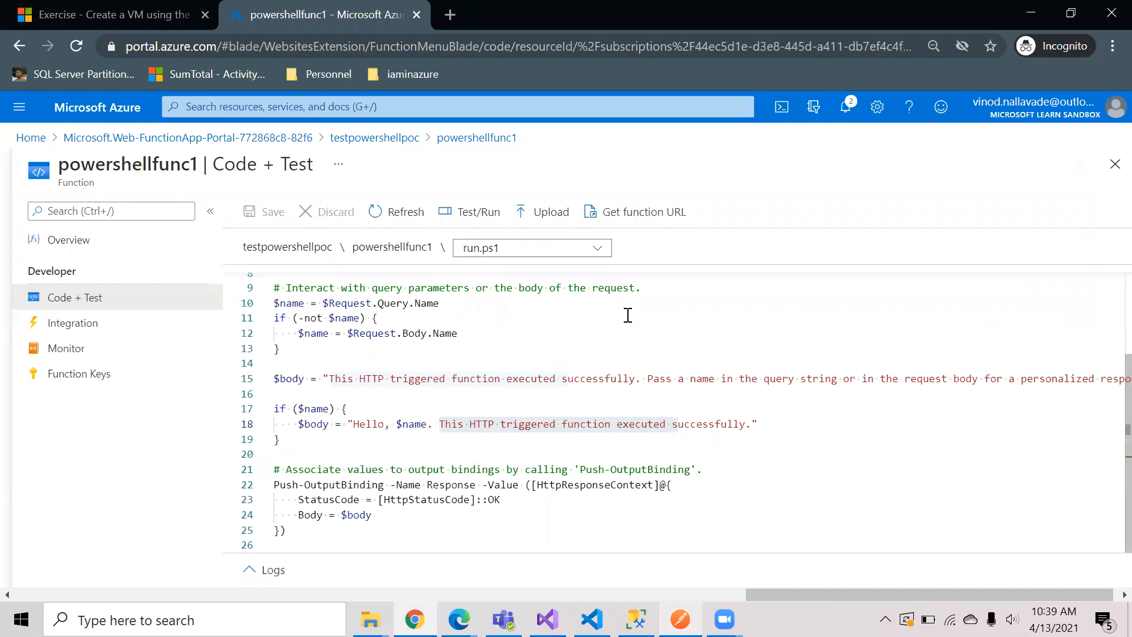
pyautogui.moveTo(471, 211)
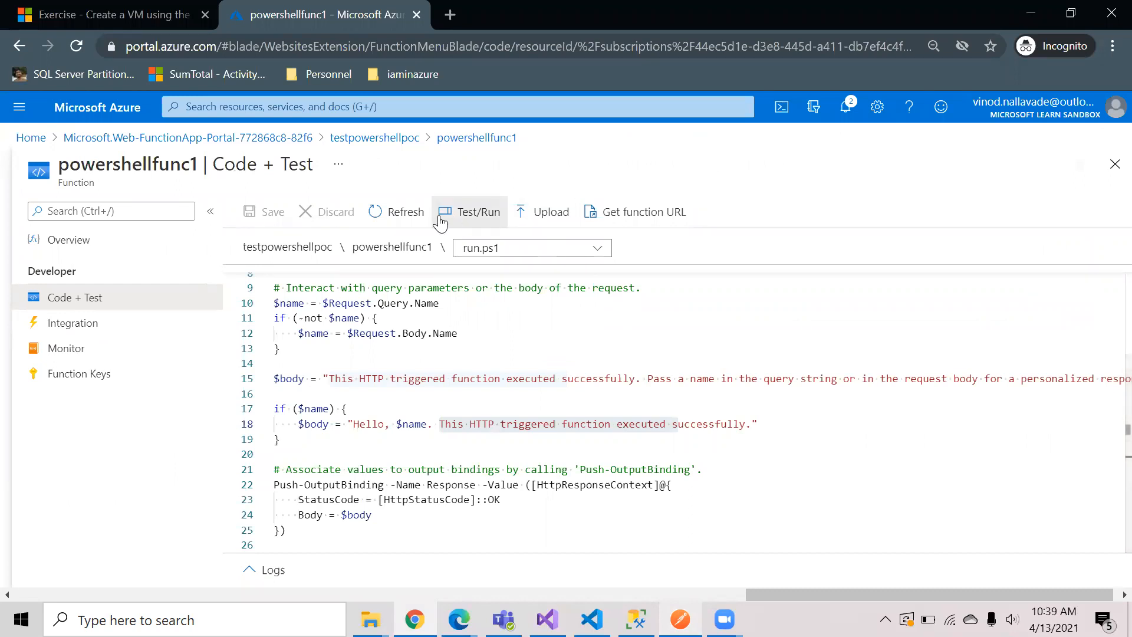
# Test/Run with body {"name": "Azure"}, view the Hello, Azure output, then close the panel.
pyautogui.click(471, 211)
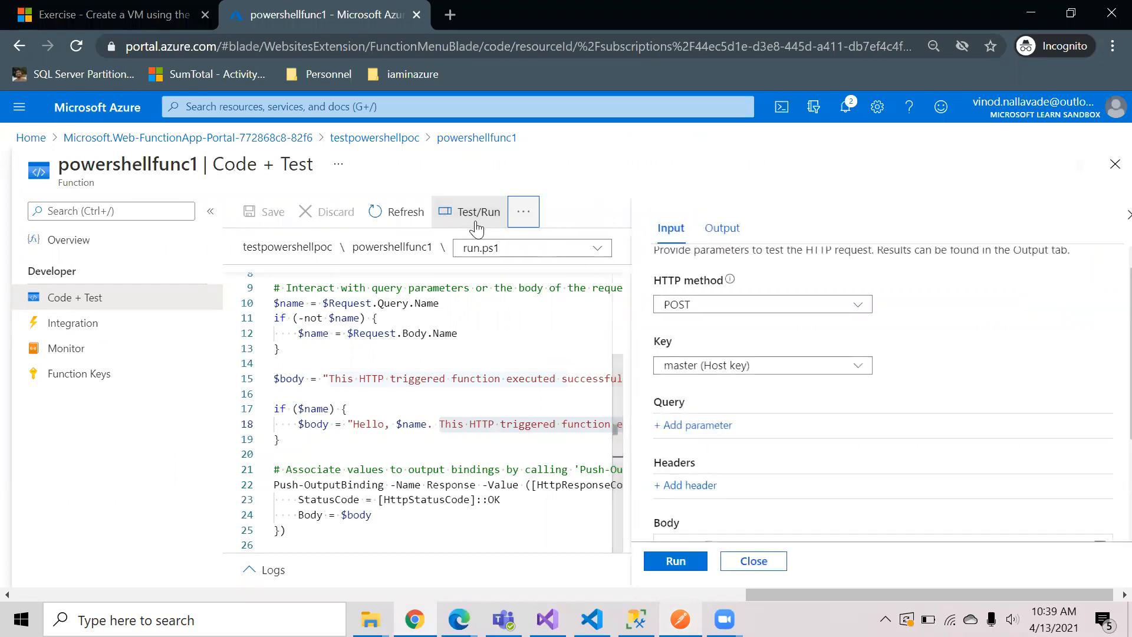
pyautogui.moveTo(828, 475)
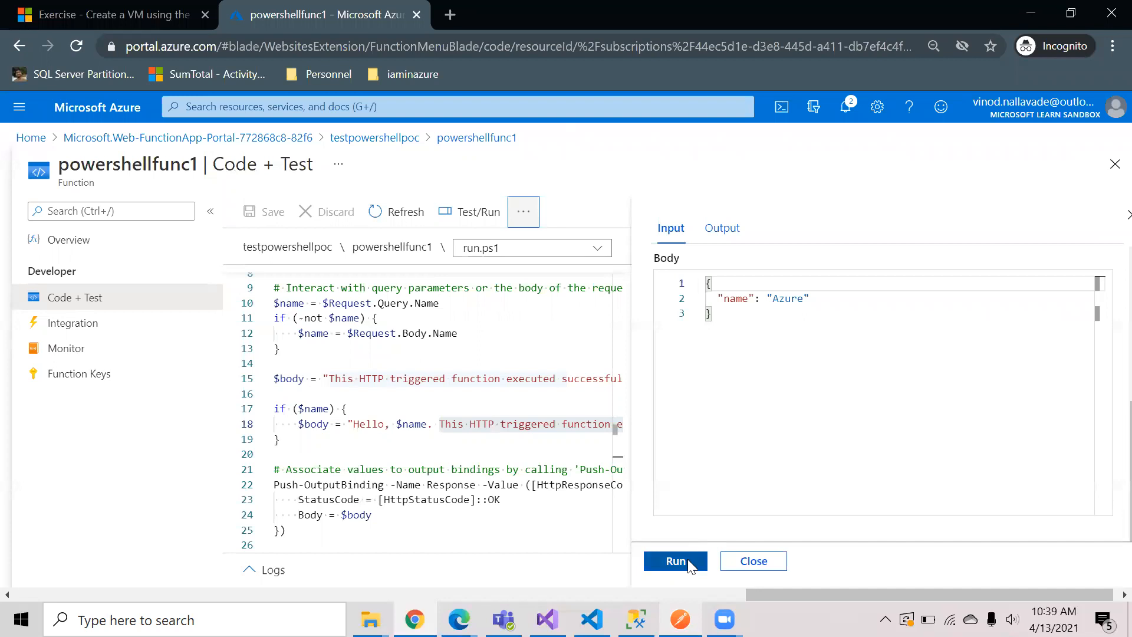
pyautogui.click(674, 561)
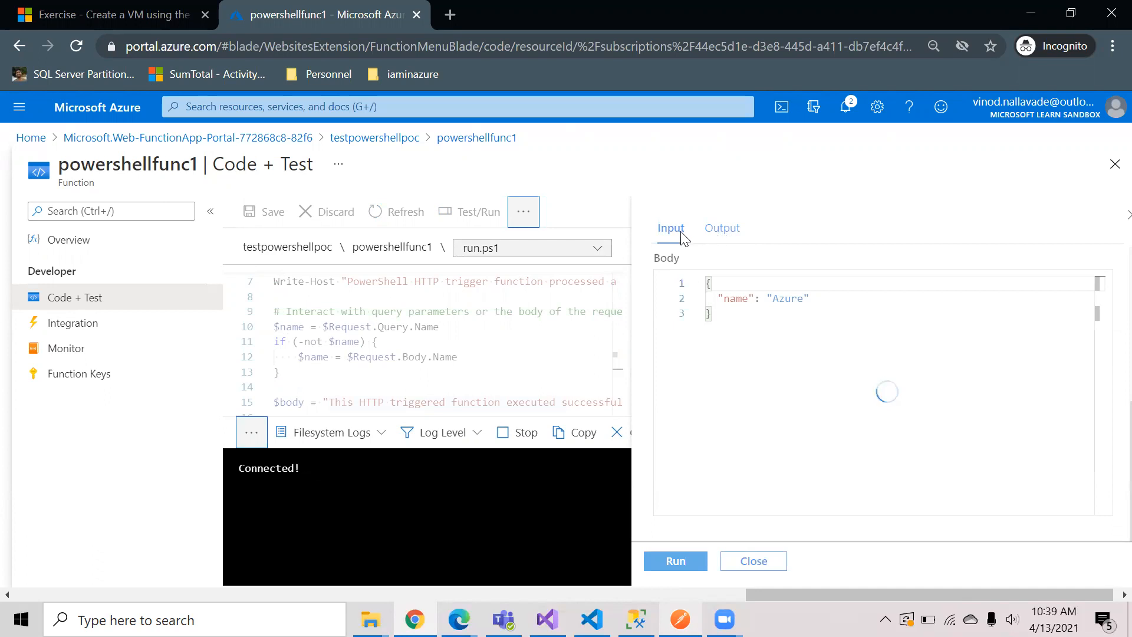
pyautogui.click(674, 562)
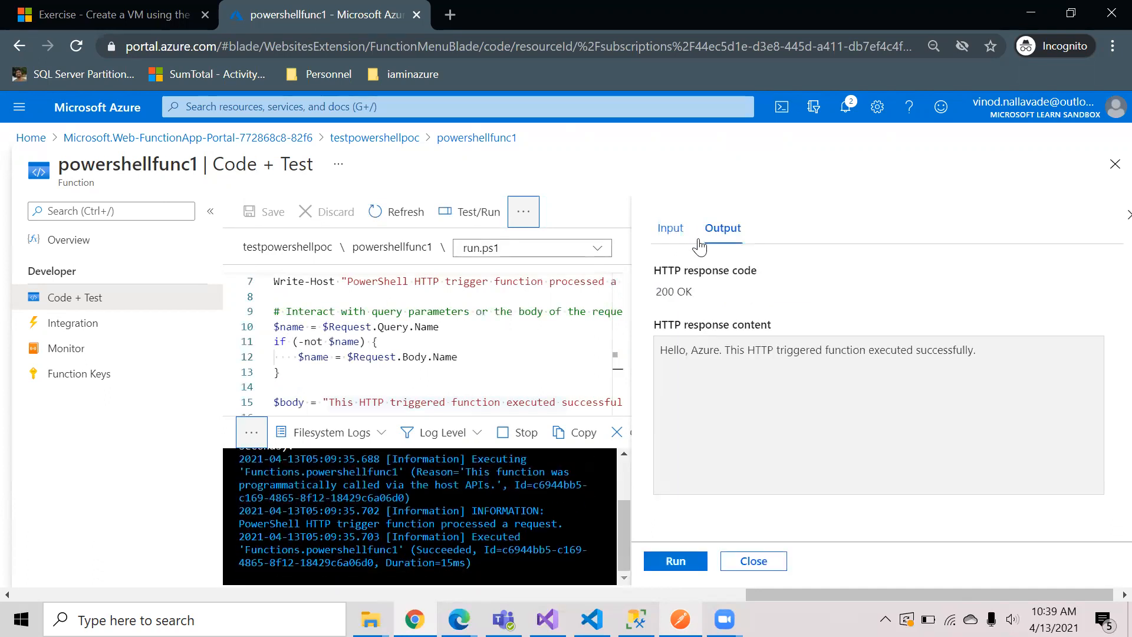
pyautogui.moveTo(671, 231)
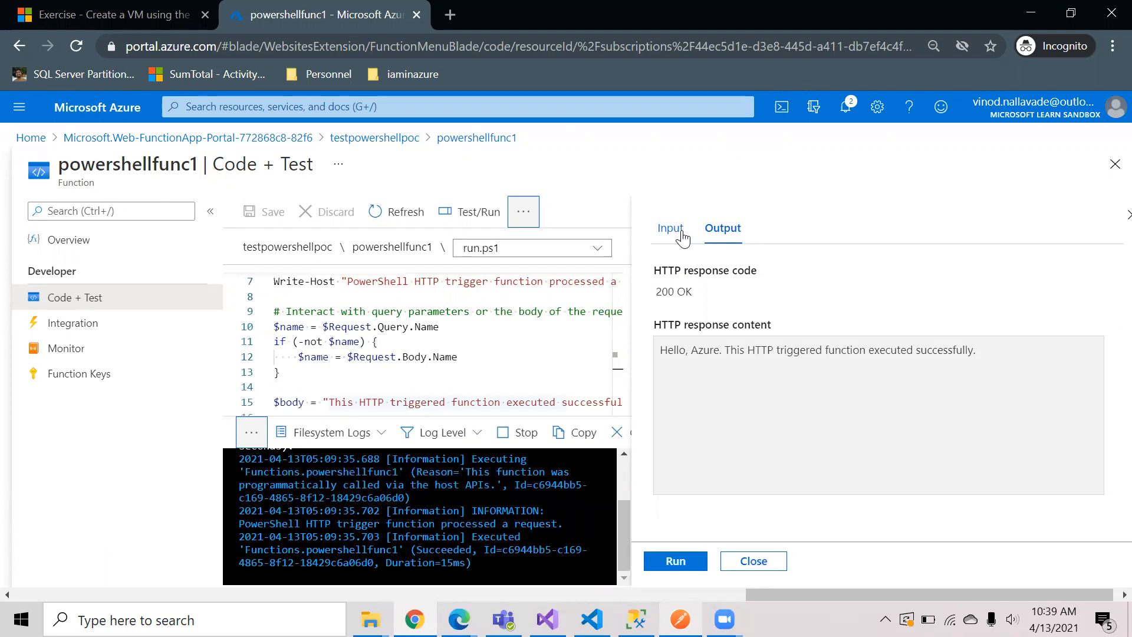
pyautogui.moveTo(716, 355)
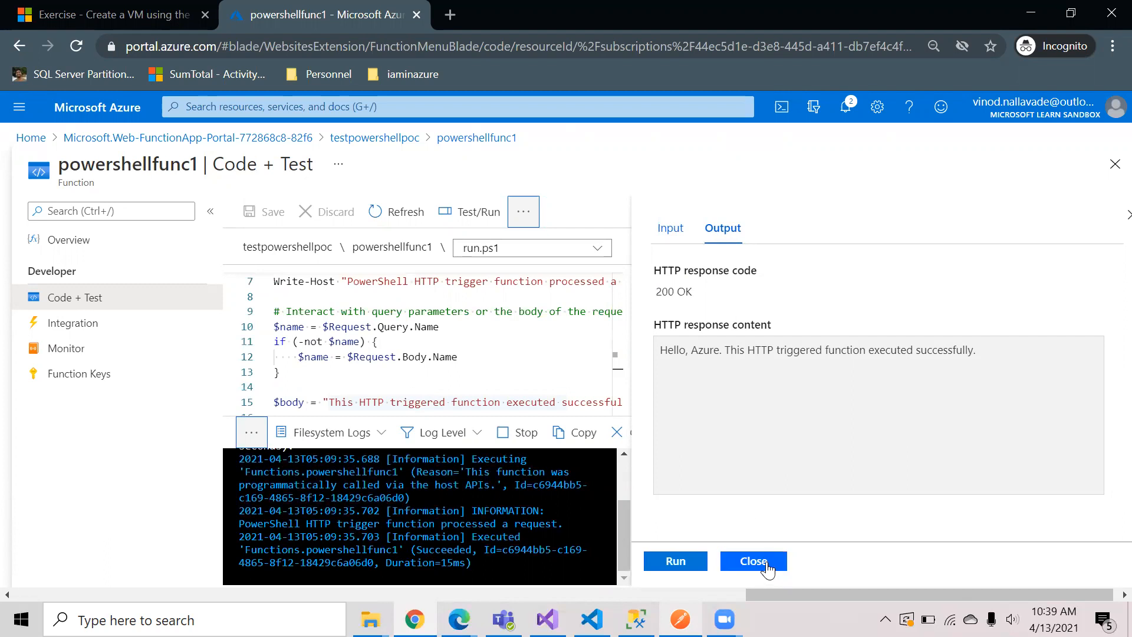
pyautogui.click(753, 561)
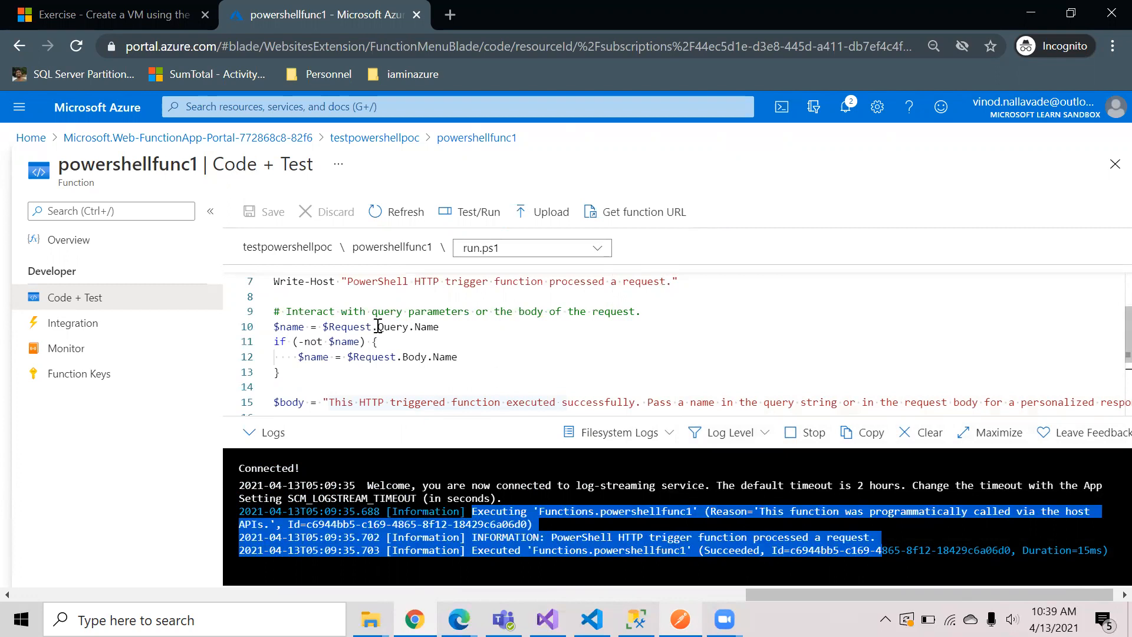
pyautogui.moveTo(519, 427)
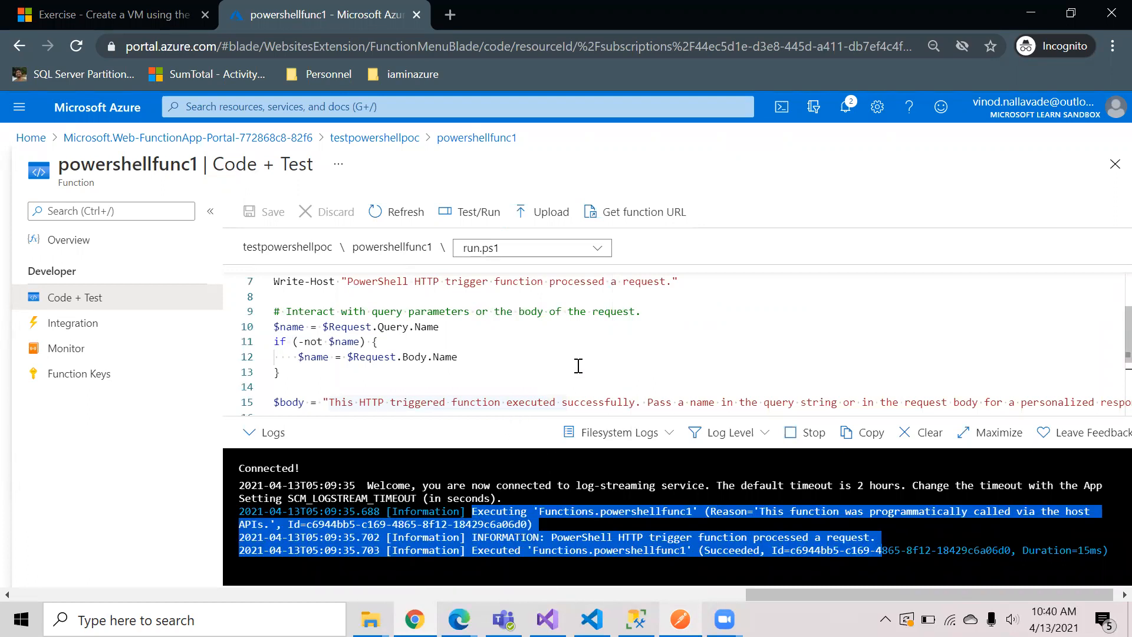
pyautogui.click(622, 356)
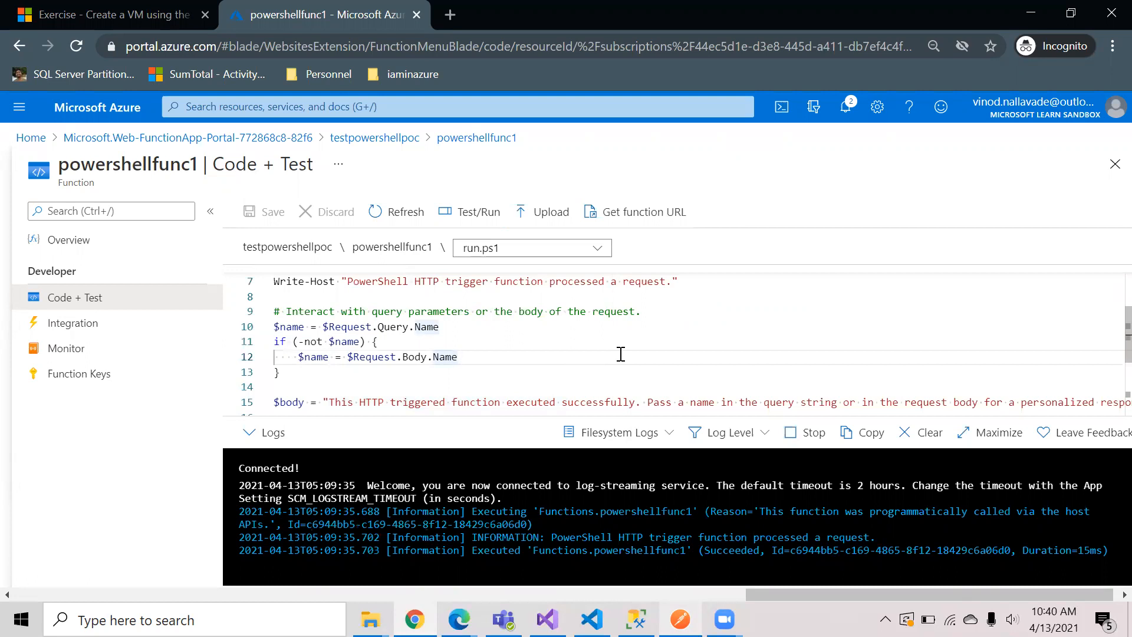